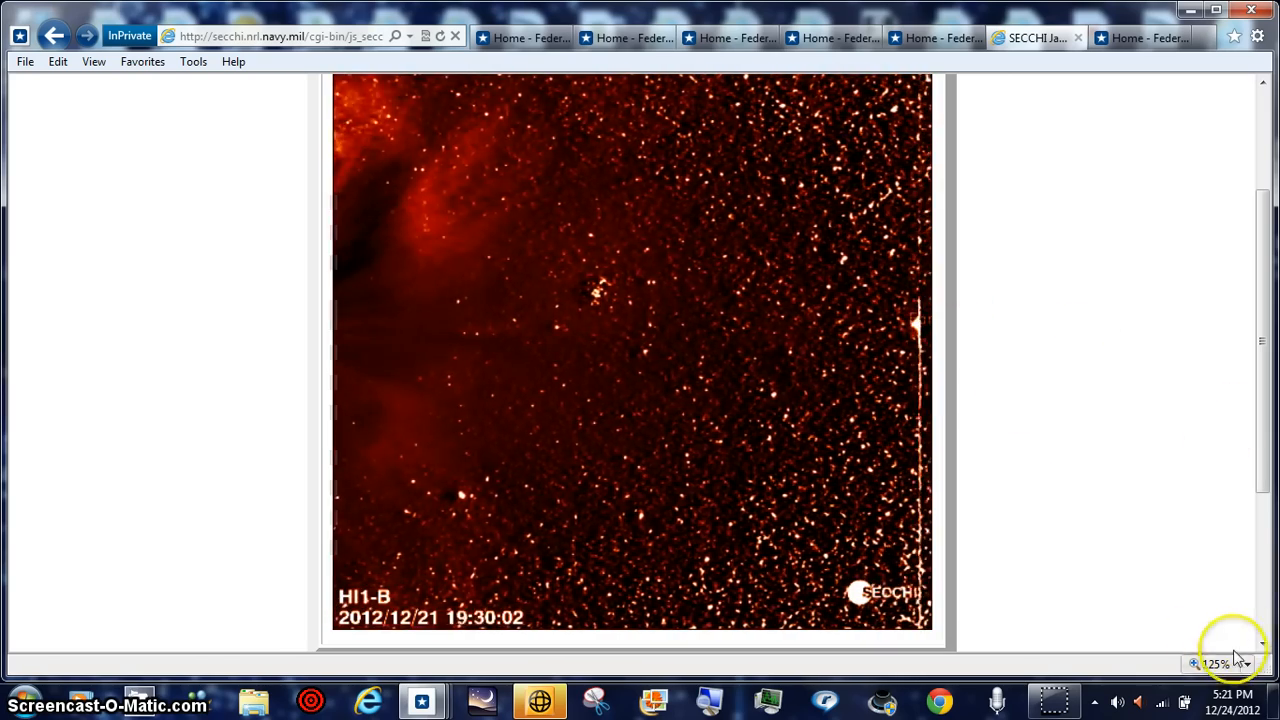
Step: Zoom the HI1-B movie page to 400% for a close-up, then back to 100%
left_click(1248, 663)
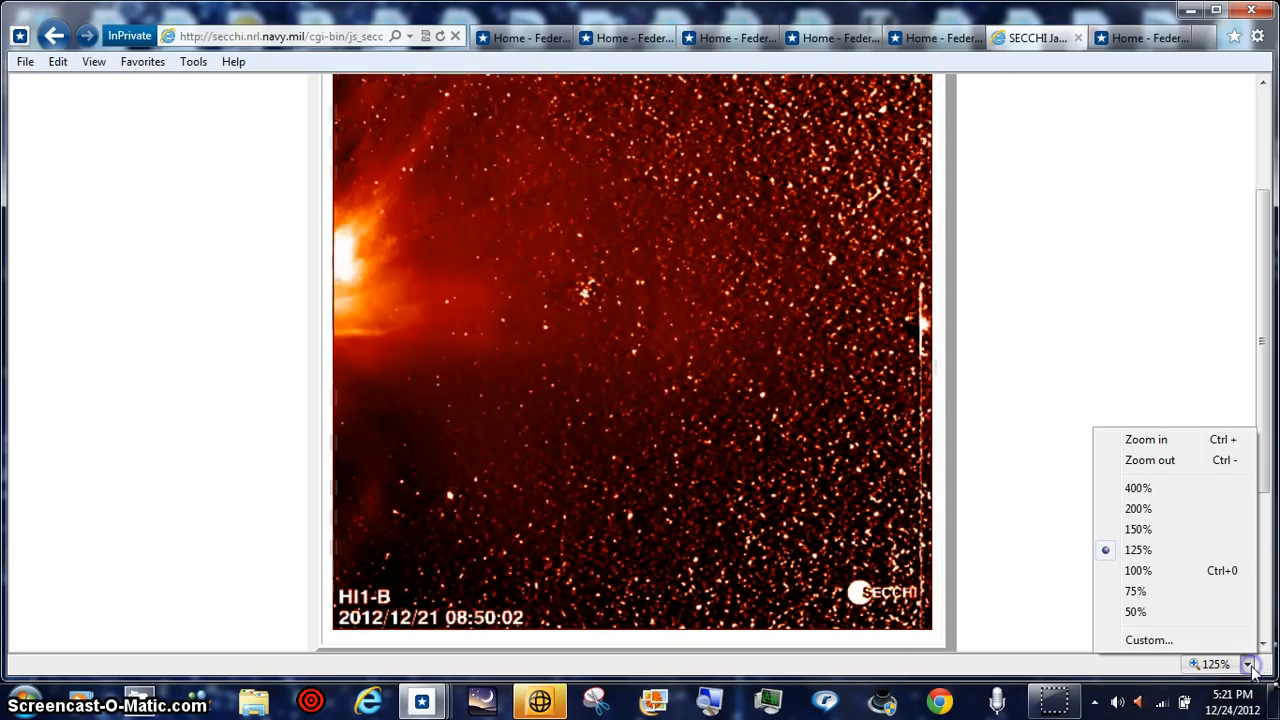
left_click(1138, 488)
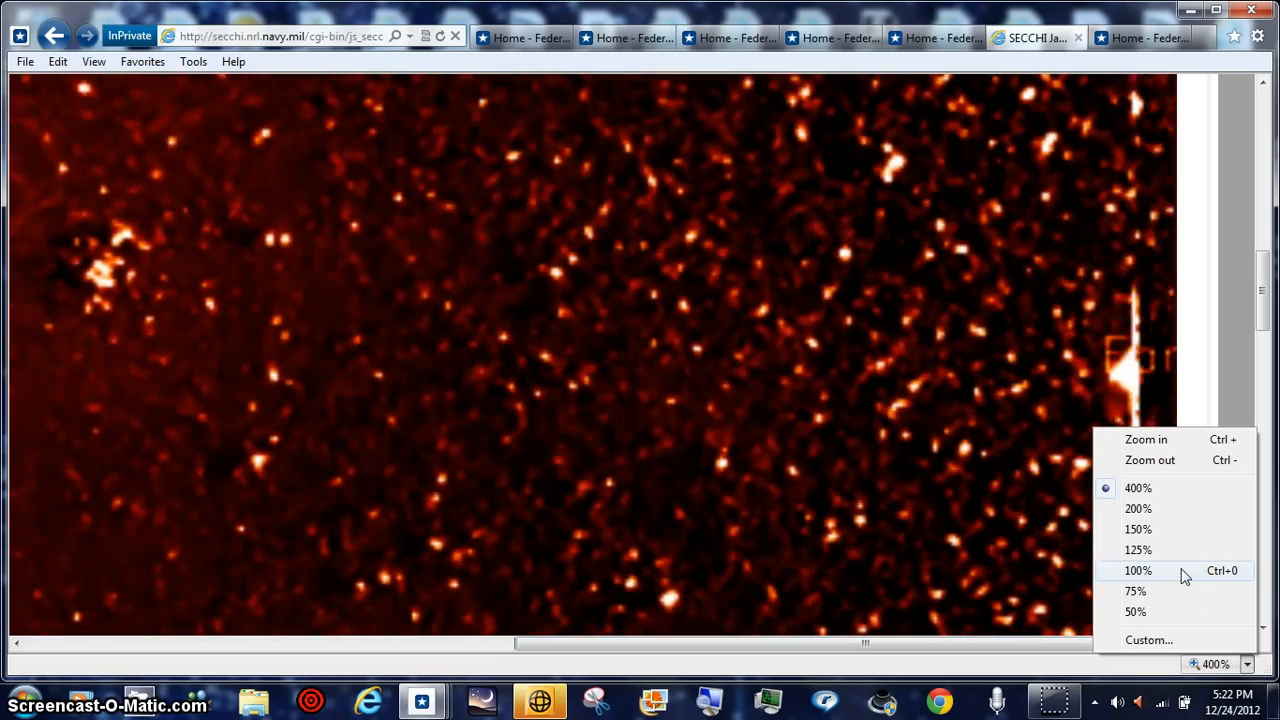
left_click(1137, 570)
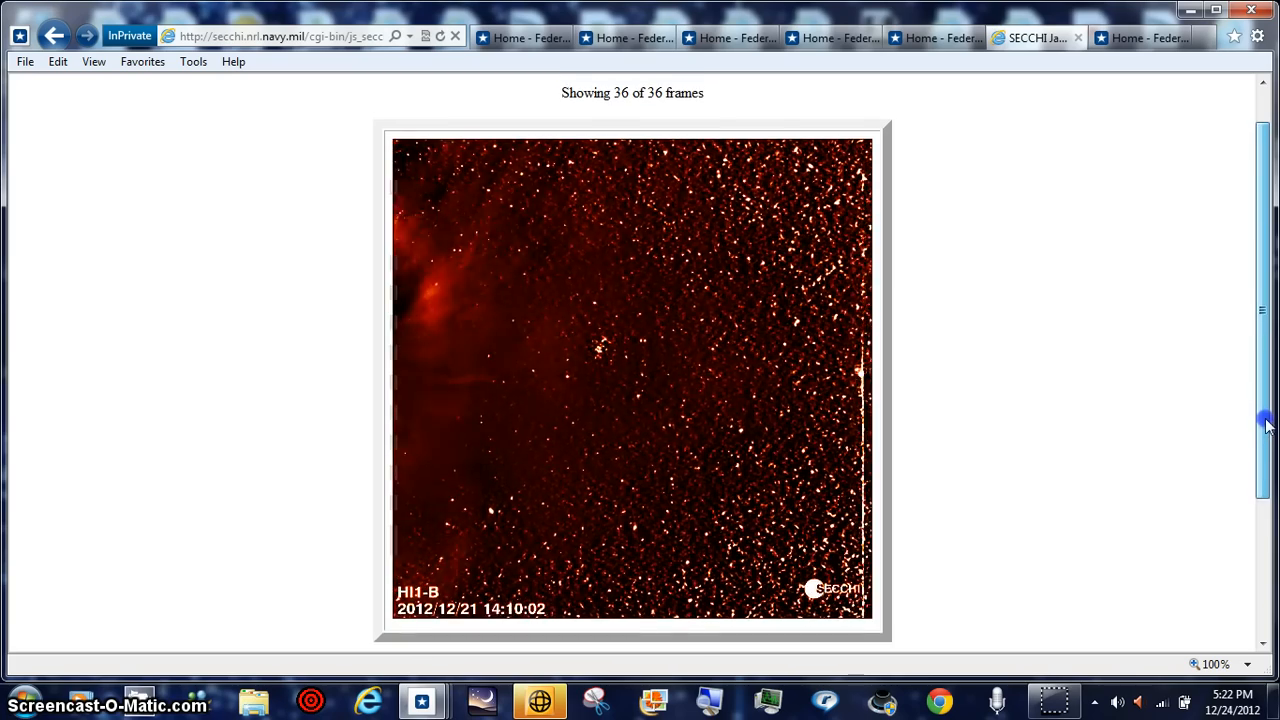
Step: Scroll up on the HI1-B movie page at 100% zoom
scroll("up", 3)
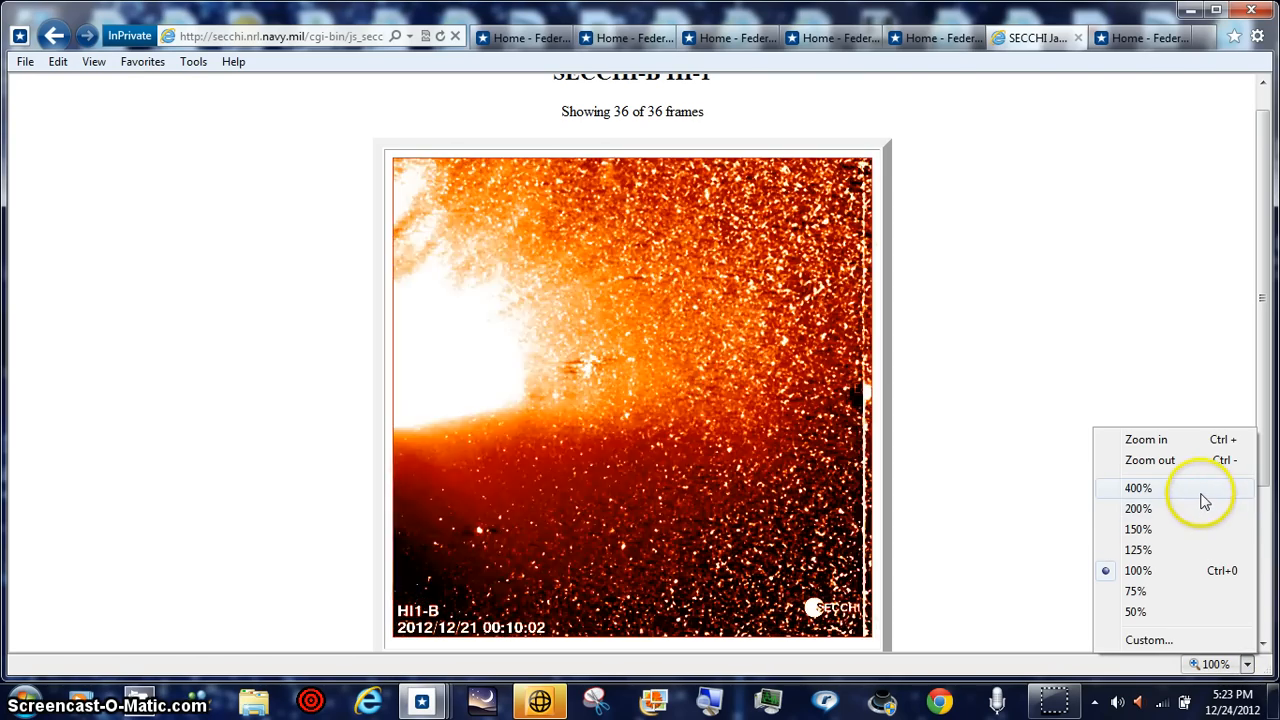
Step: View the HI1-B star field at 400%, panning across it, then set zoom to 125%
left_click(1138, 488)
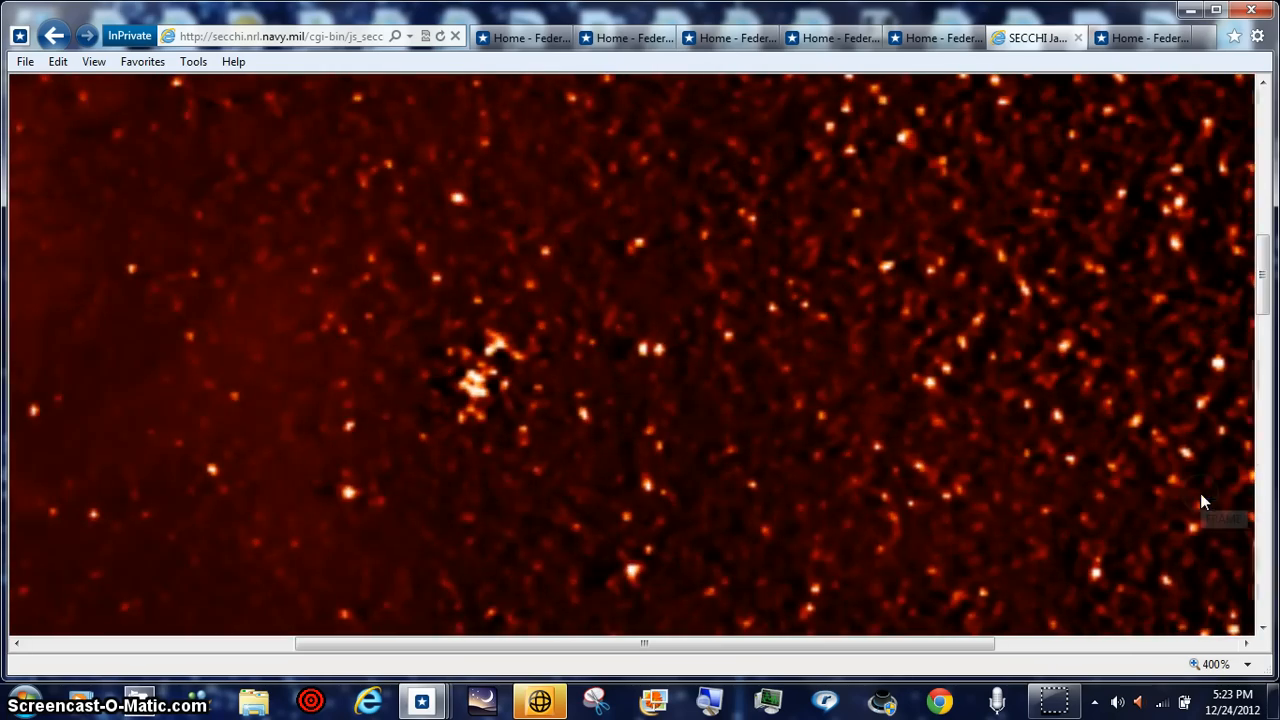
left_click_drag(645, 643, 483, 643)
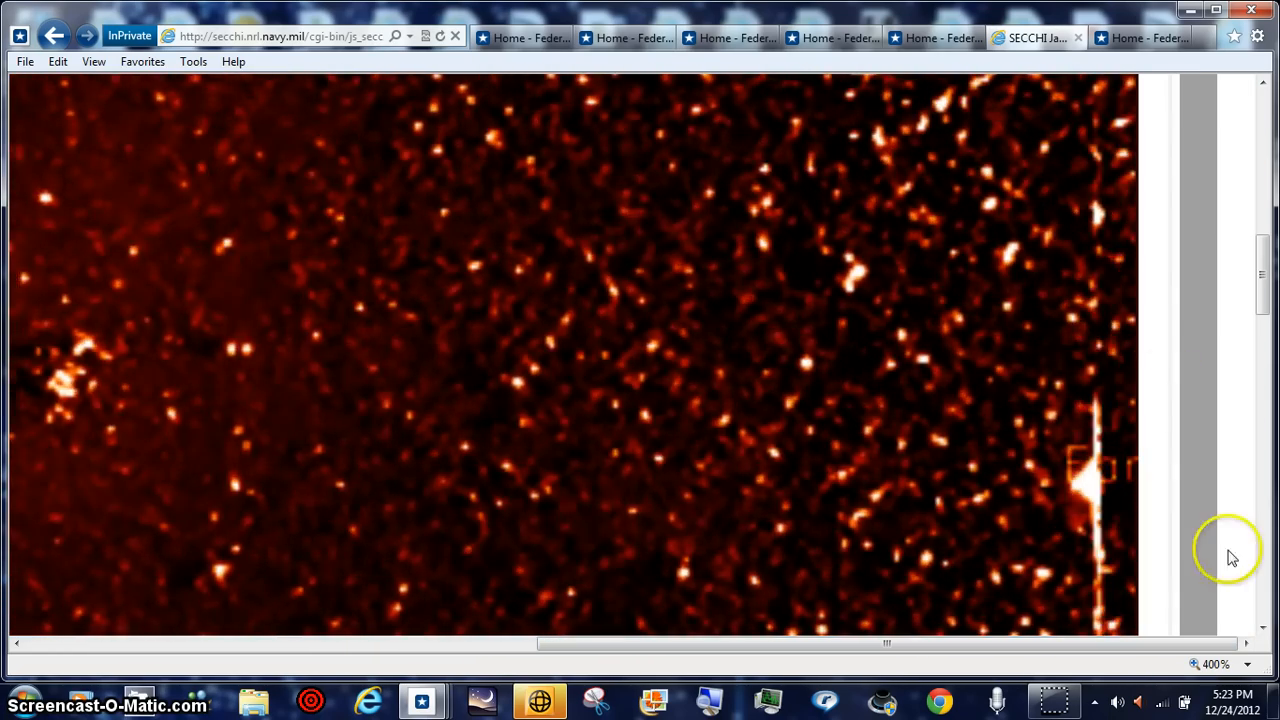
scroll("up", 3)
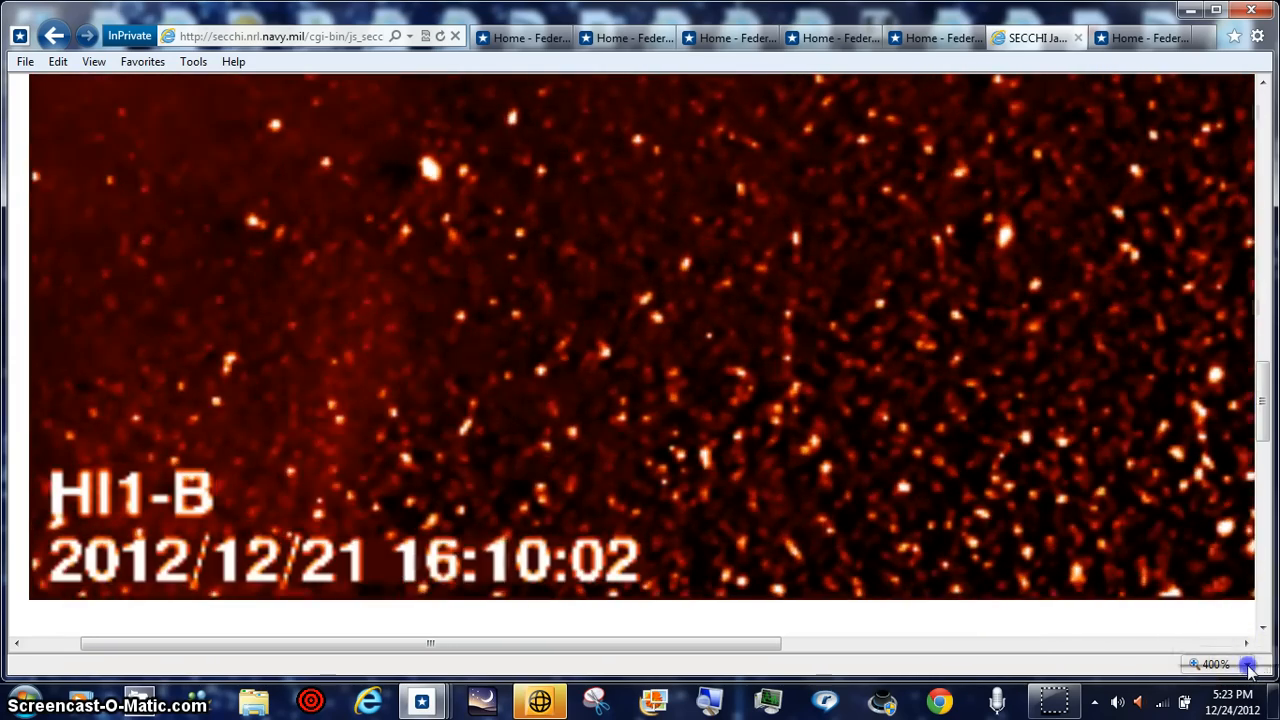
left_click(1247, 663)
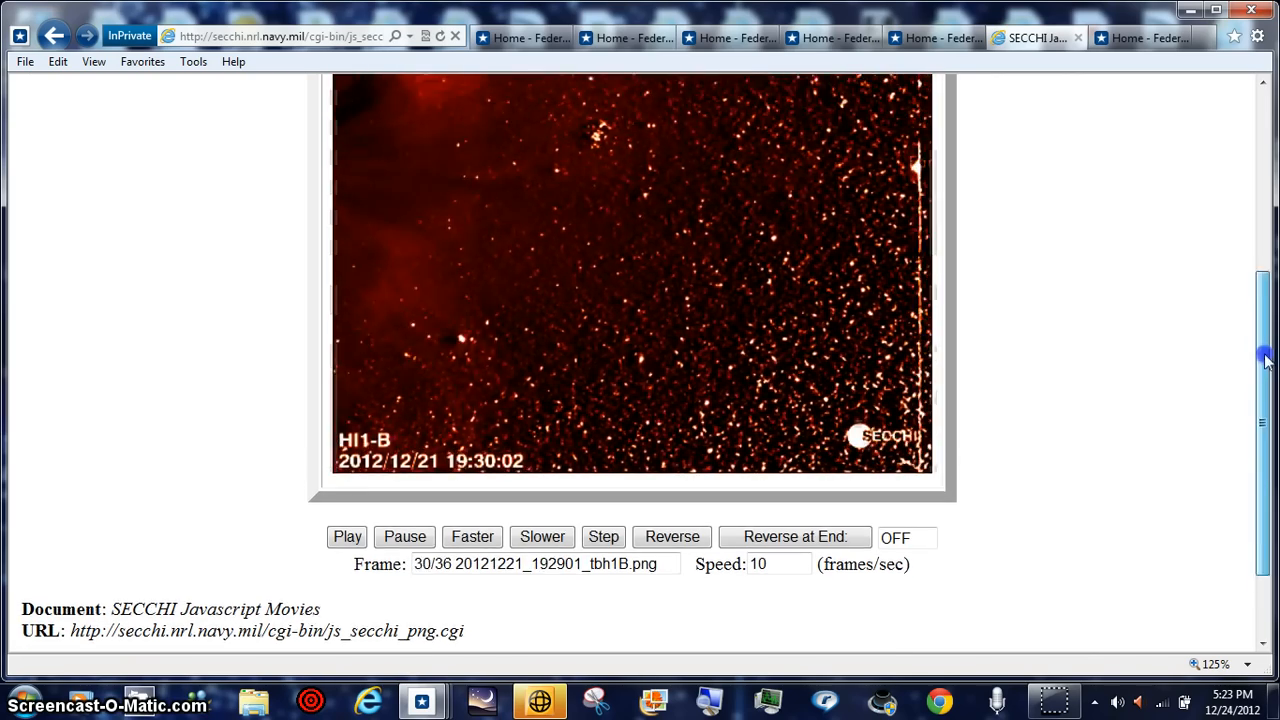
scroll("up", 3)
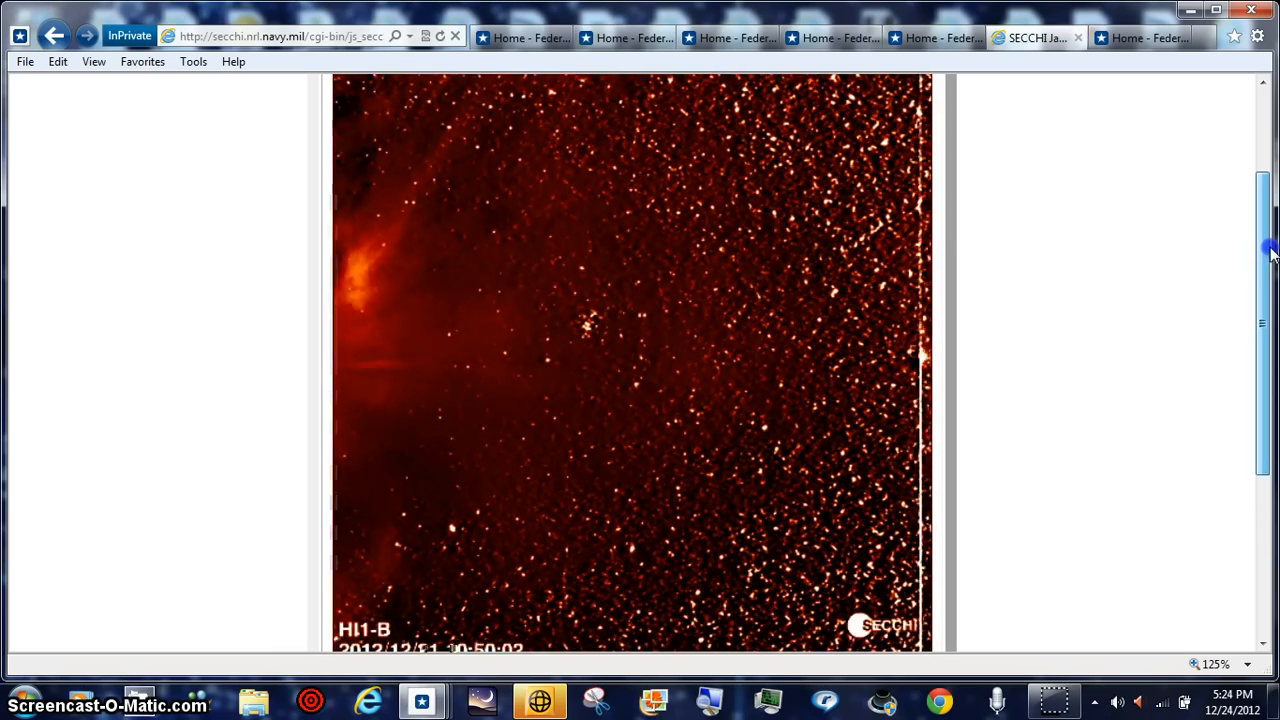
scroll("up", 3)
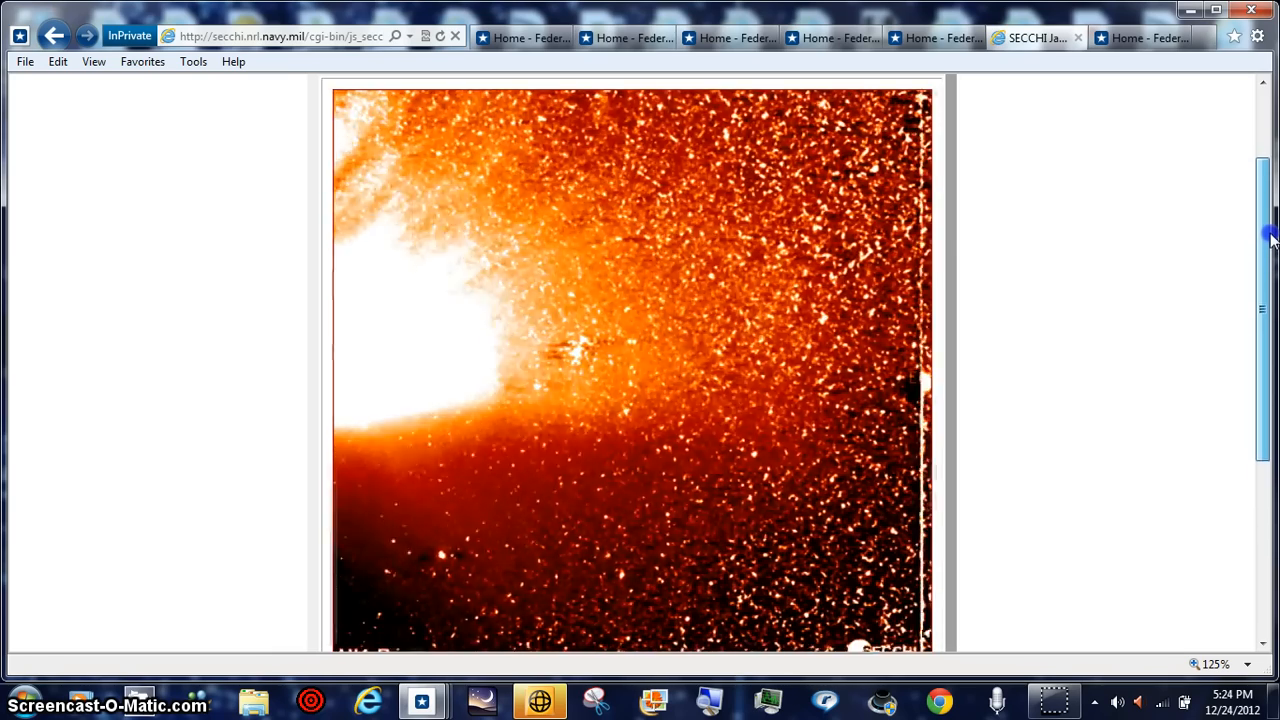
scroll("down", 3)
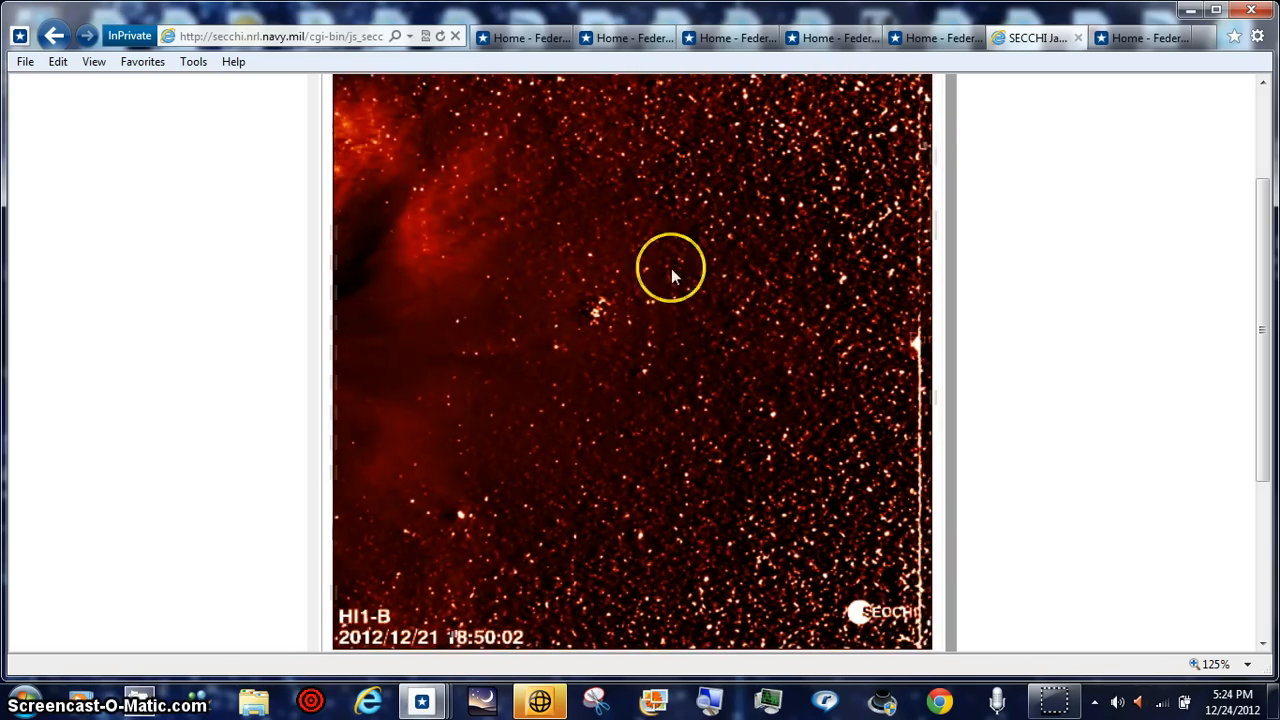
mouse_move(1087, 147)
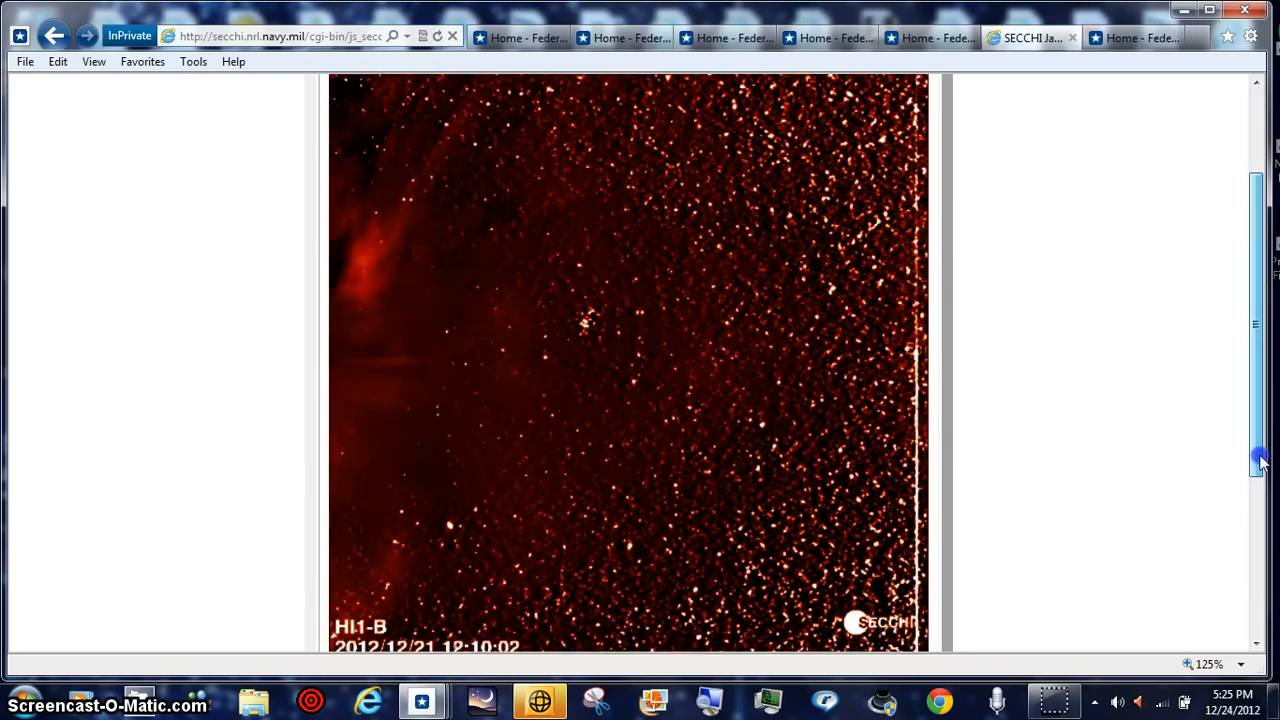
scroll("up", 3)
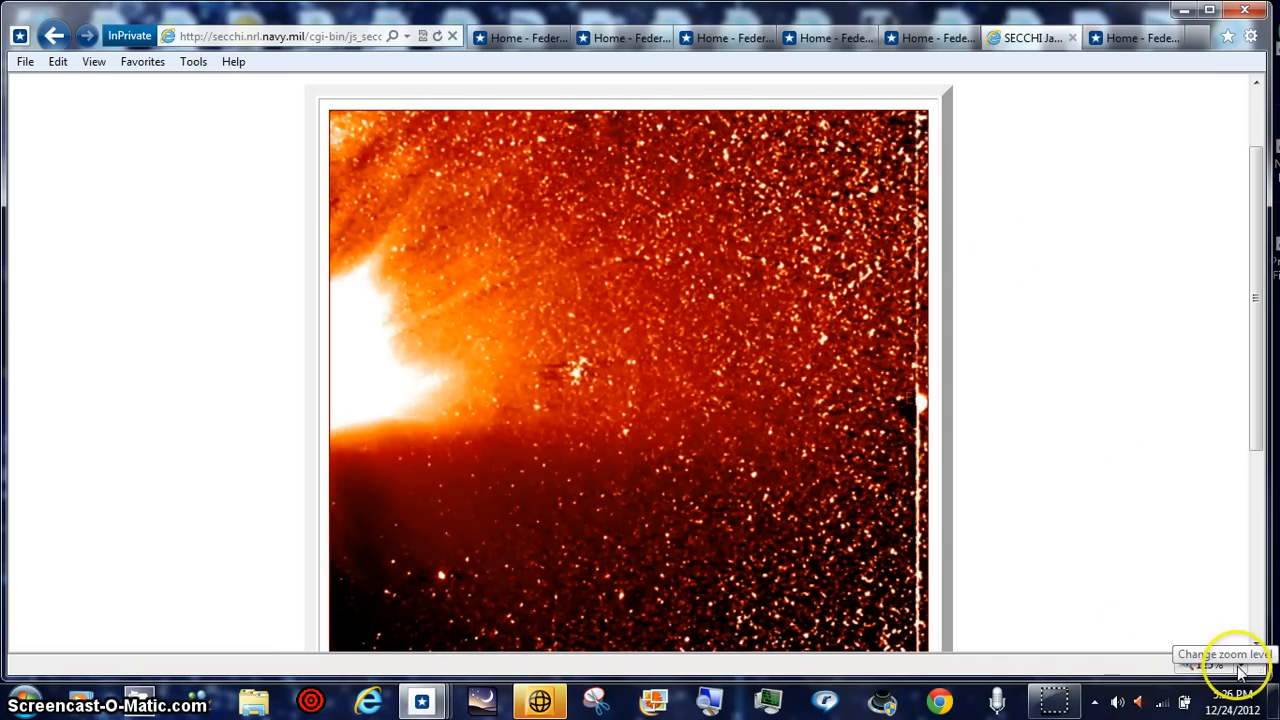
left_click(1212, 664)
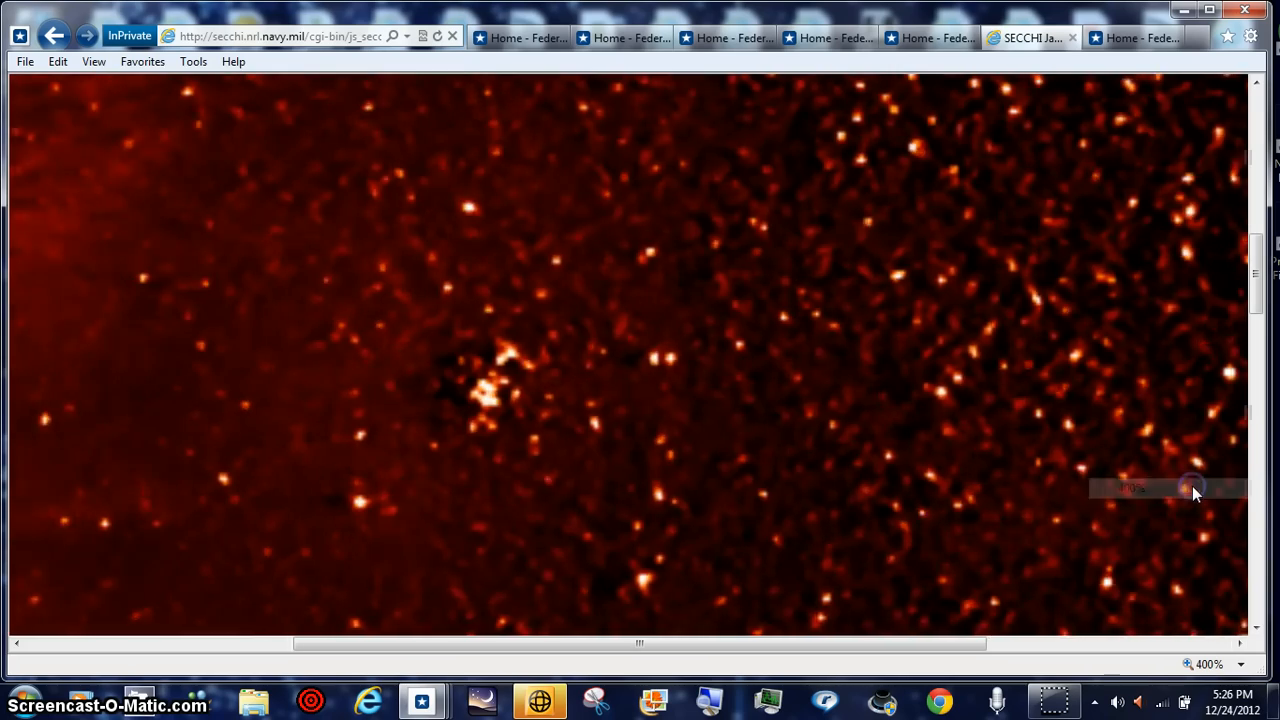
scroll("right", 3)
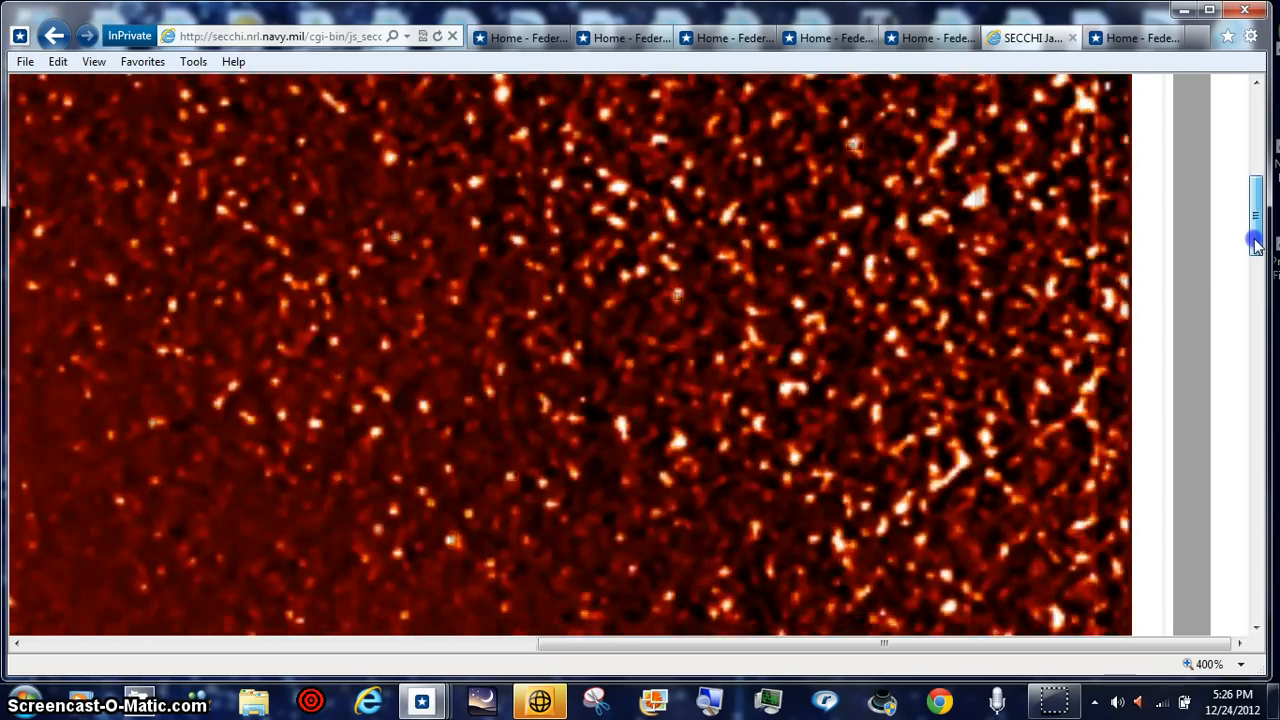
scroll("up", 3)
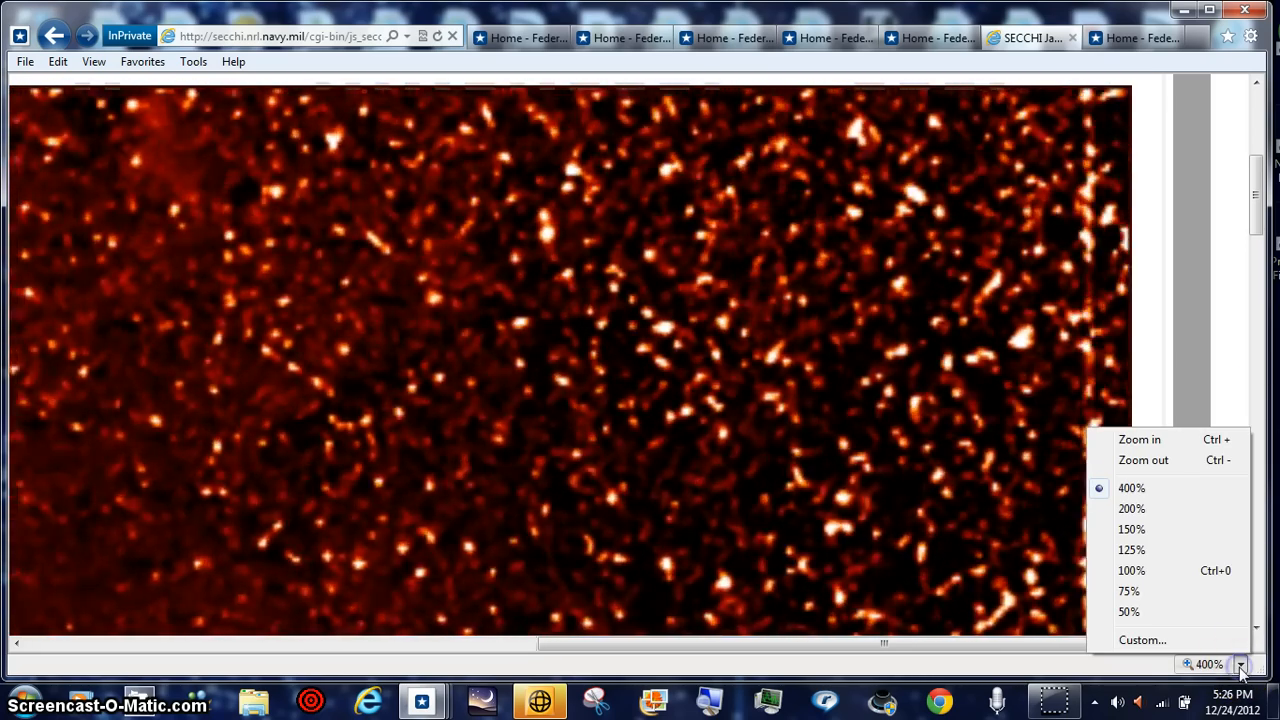
left_click(1131, 550)
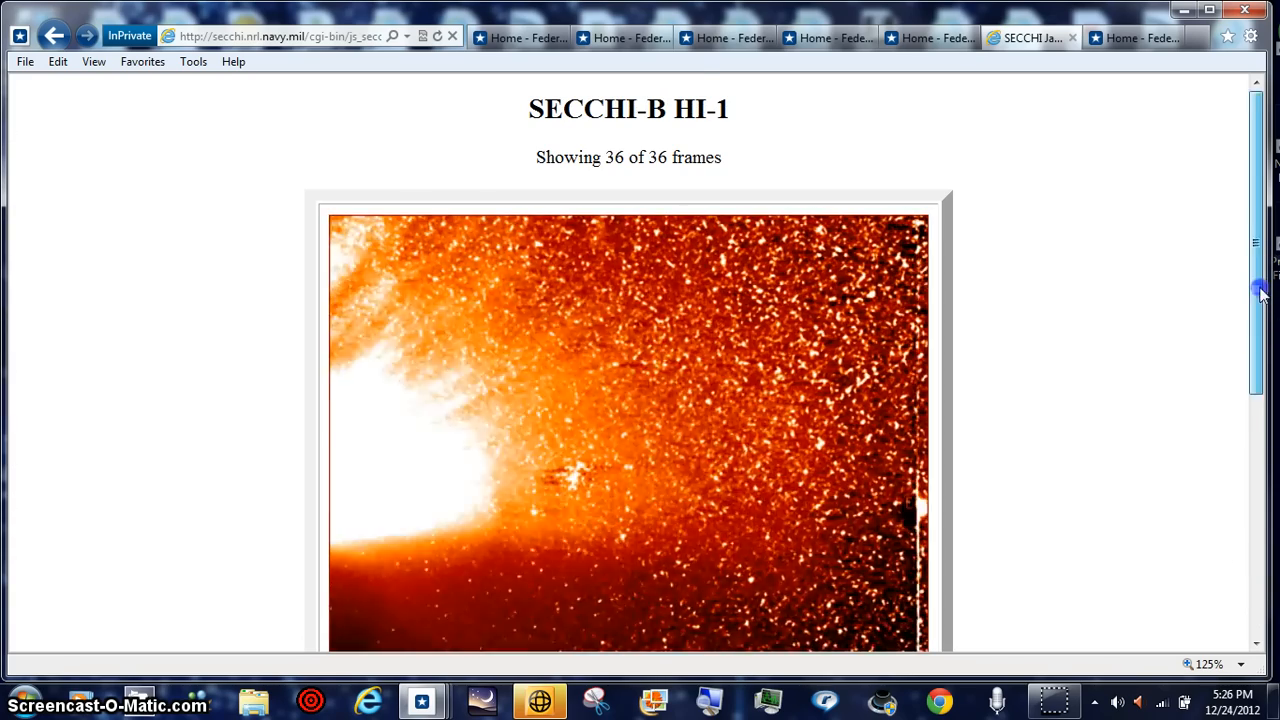
Step: Scroll the movie page down and back up while the 2012/12/21 HI1-A movie loads
scroll("down", 3)
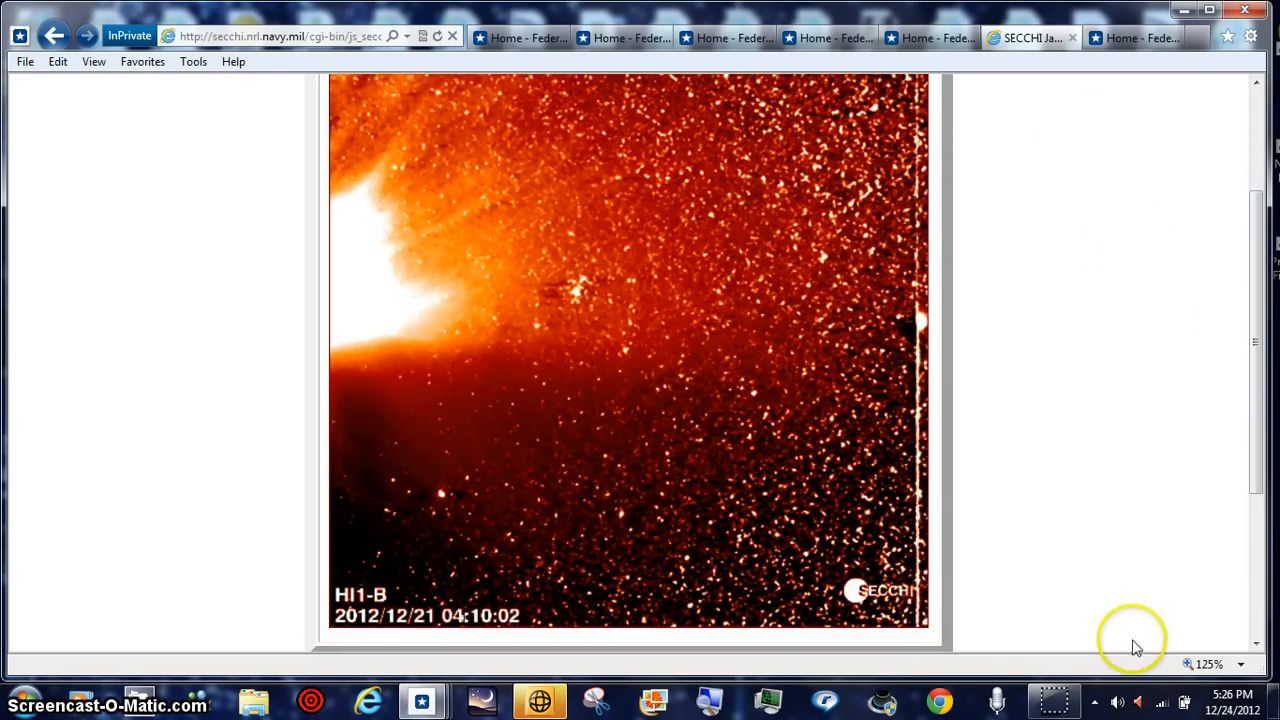
scroll("up", 3)
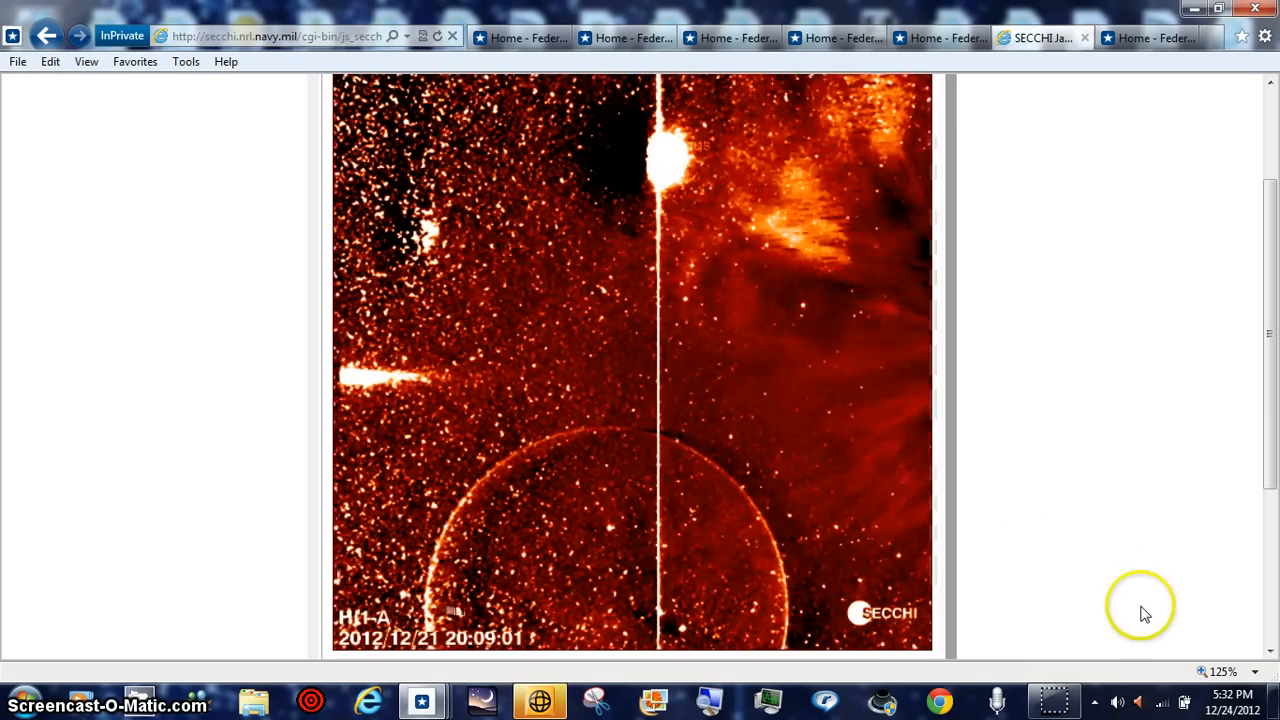
left_click(1253, 671)
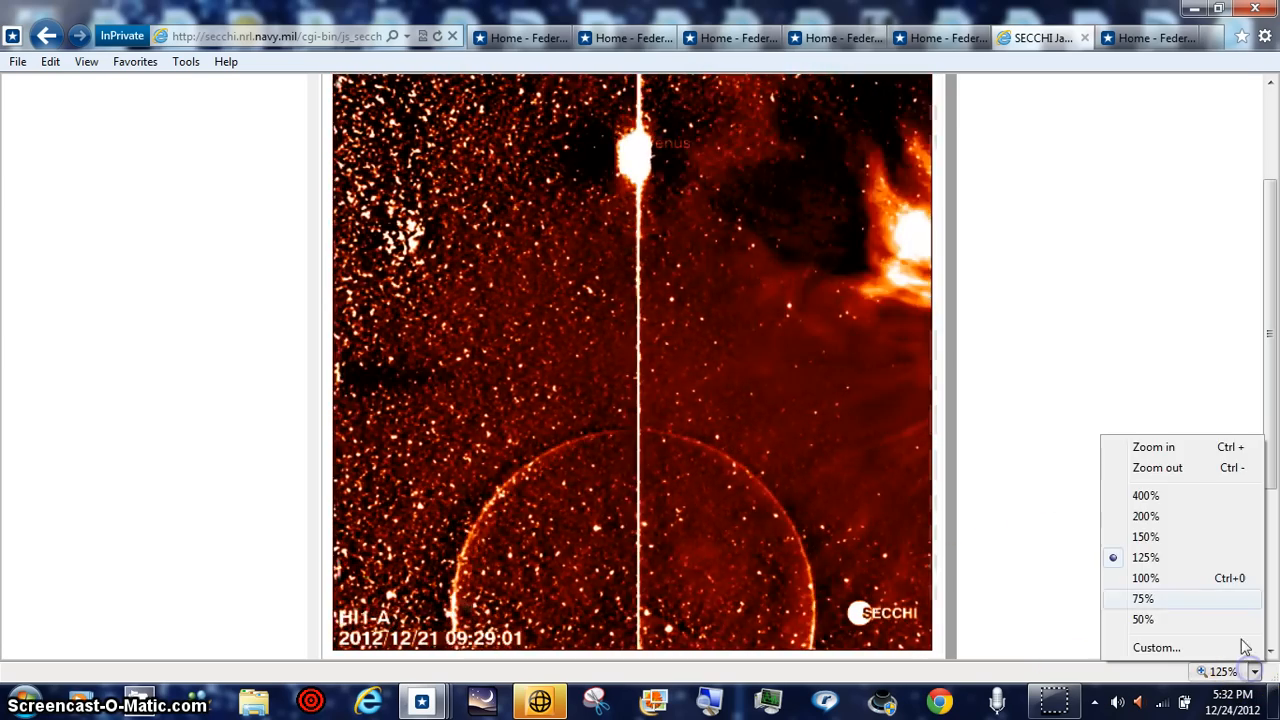
left_click(1145, 495)
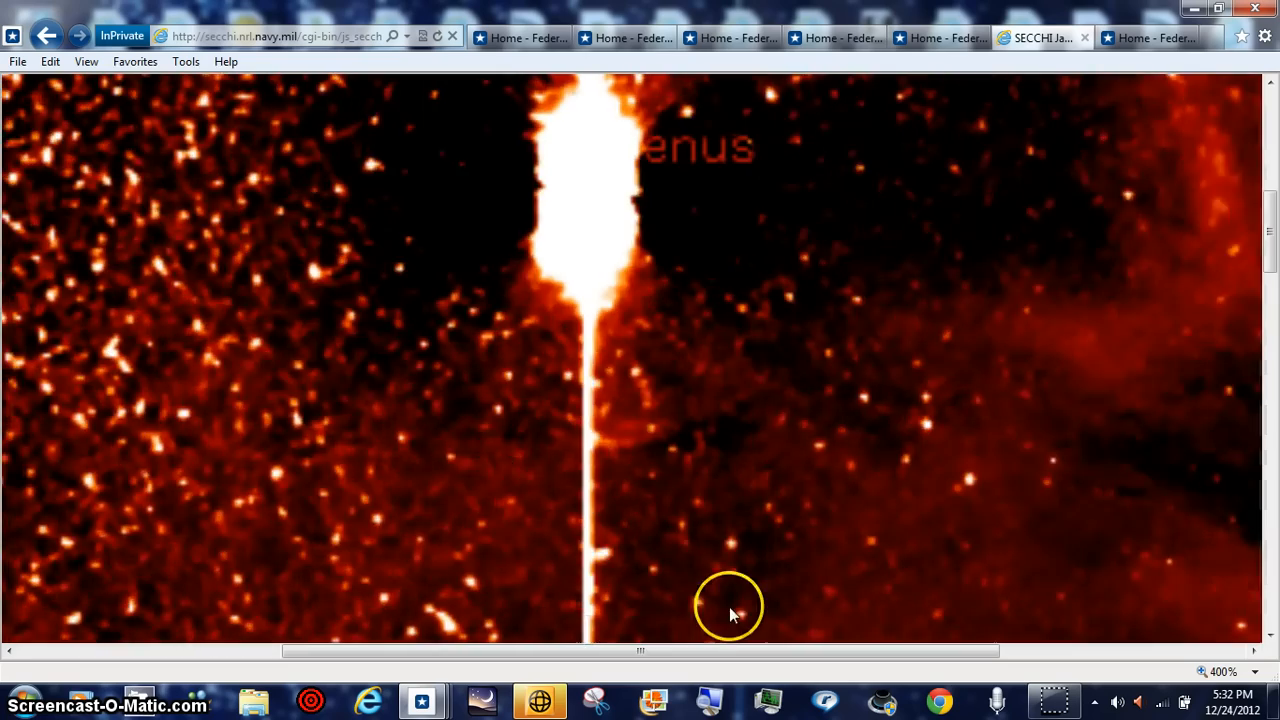
left_click_drag(640, 651, 377, 651)
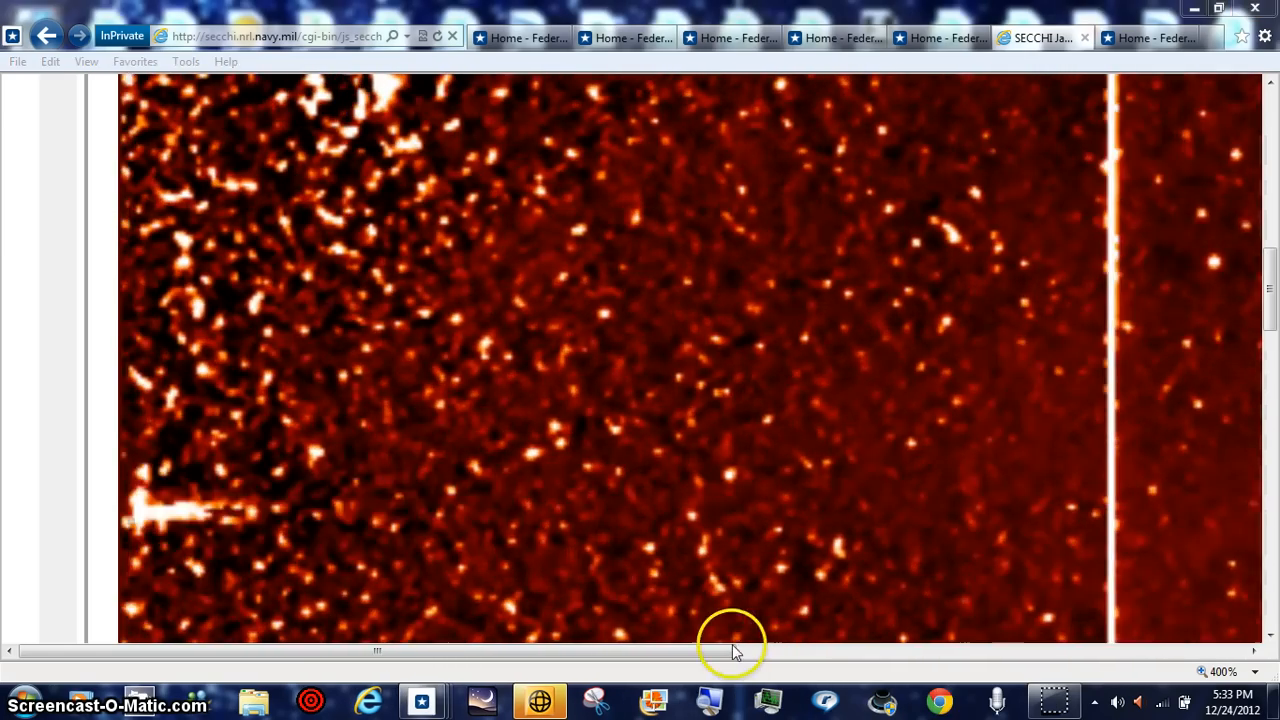
left_click_drag(730, 651, 945, 640)
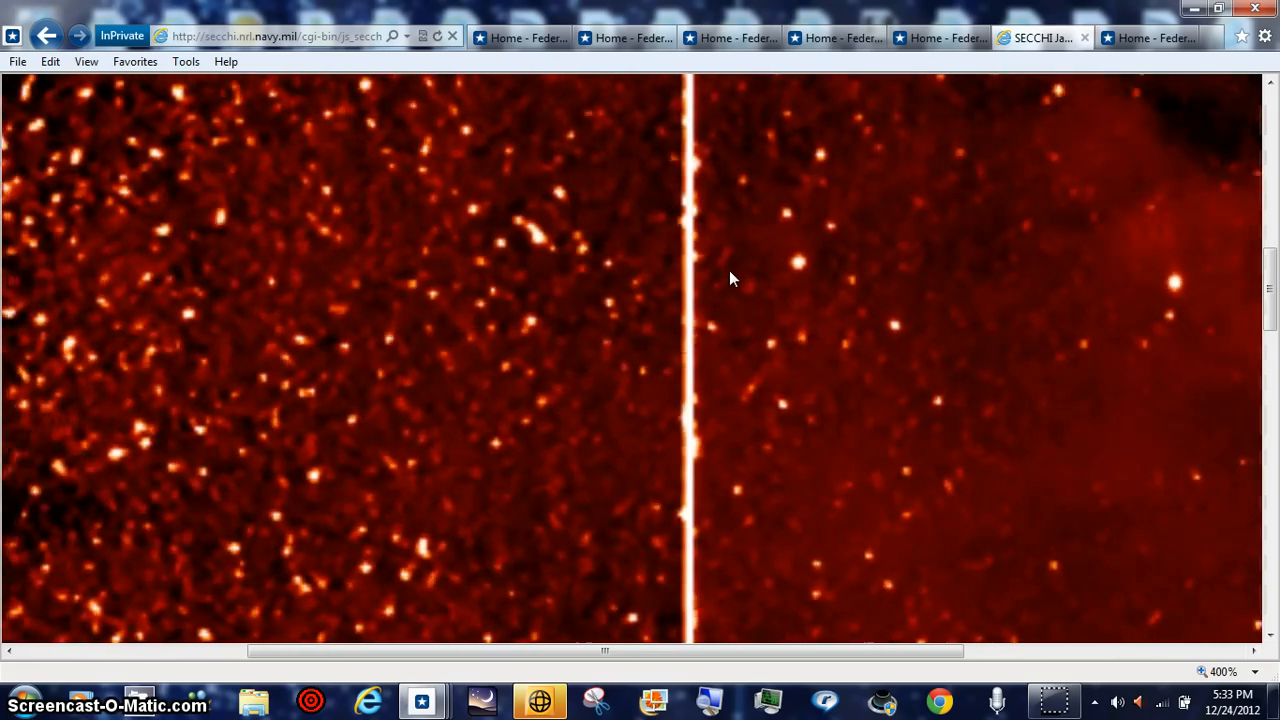
left_click(695, 330)
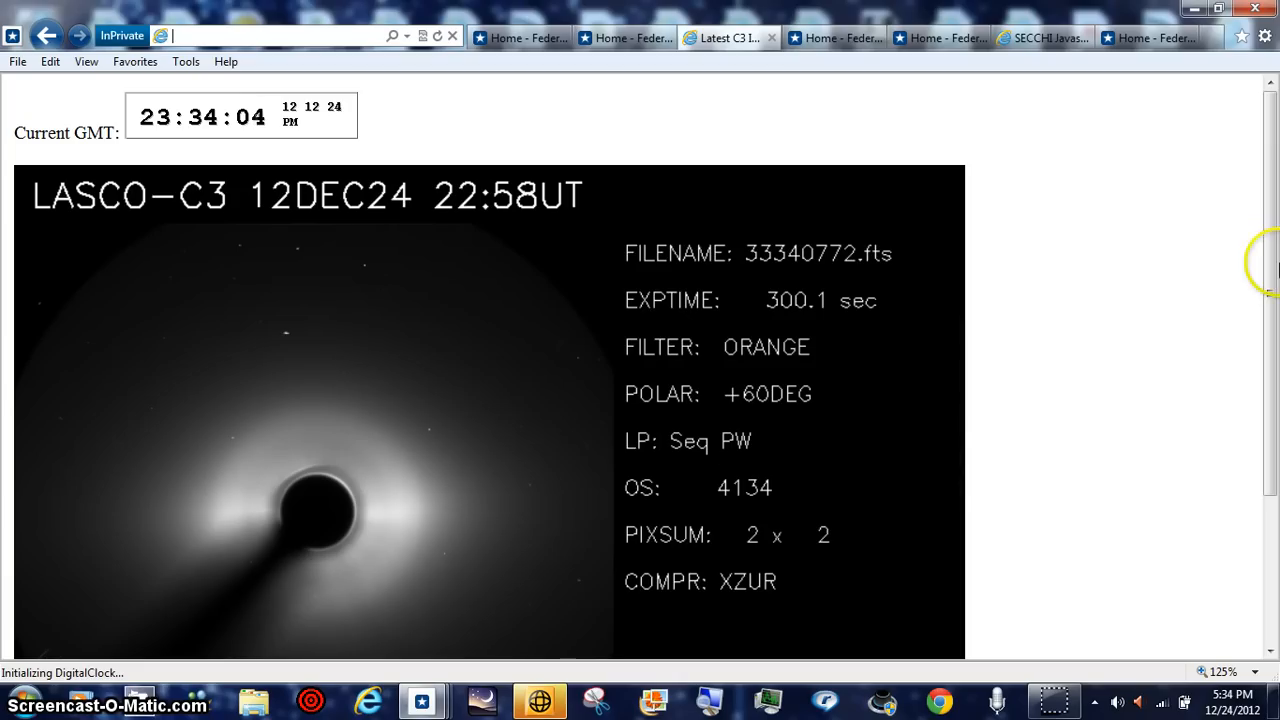
scroll("down", 3)
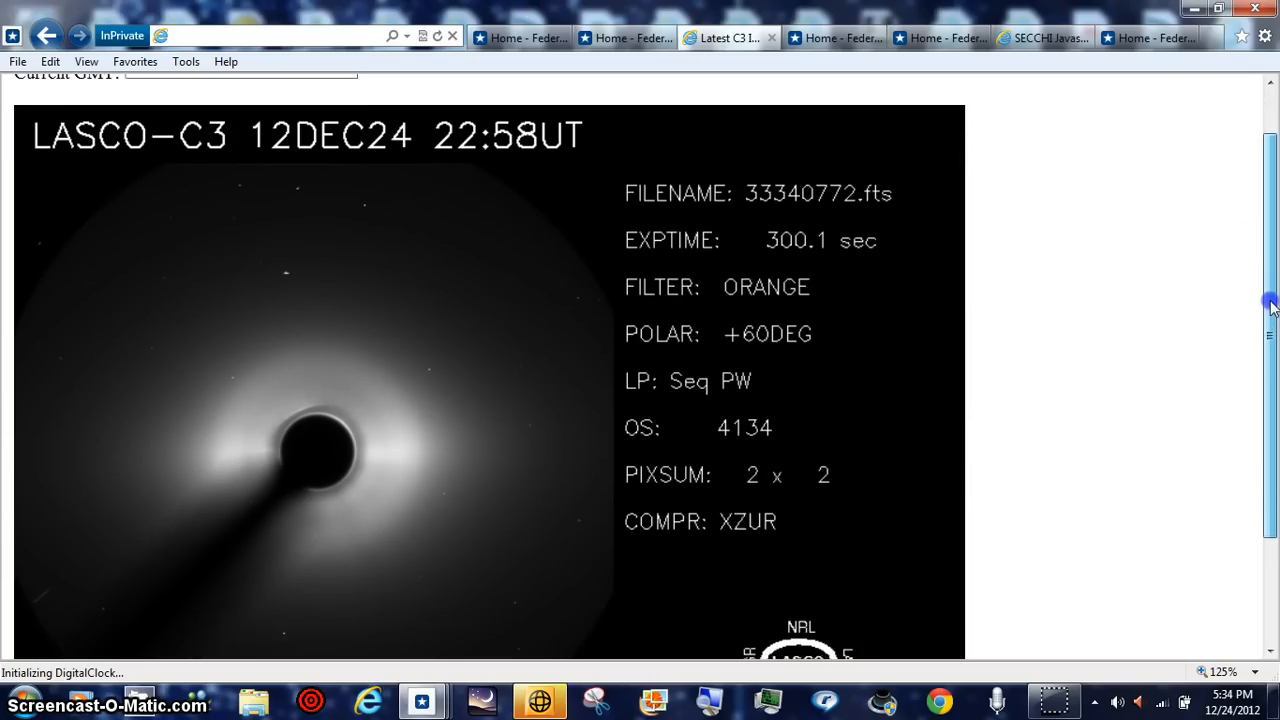
scroll("down", 3)
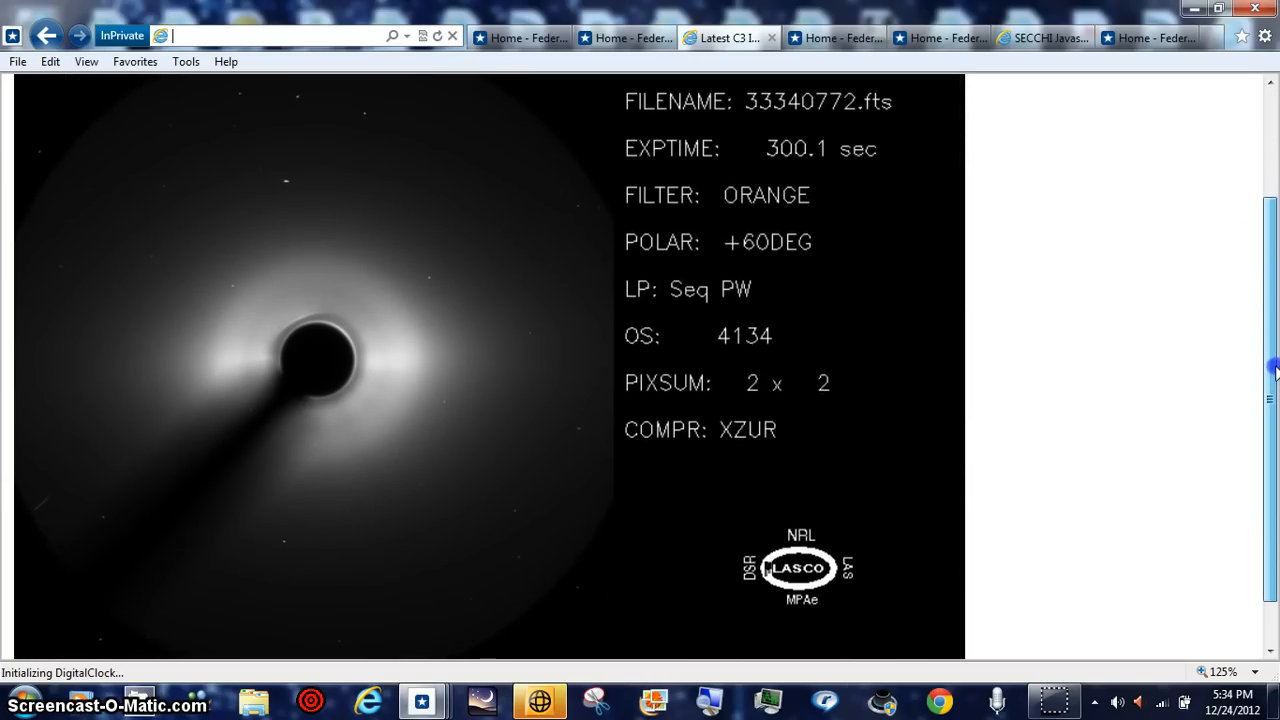
scroll("down", 3)
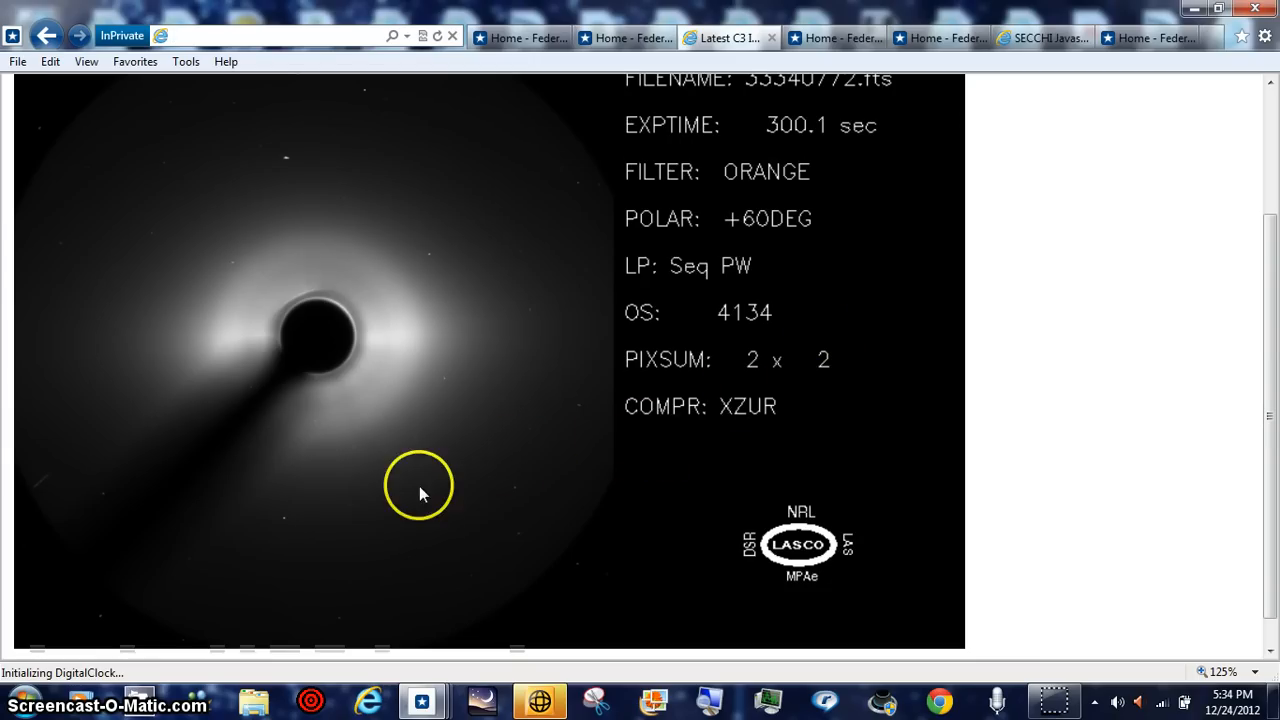
mouse_move(550, 380)
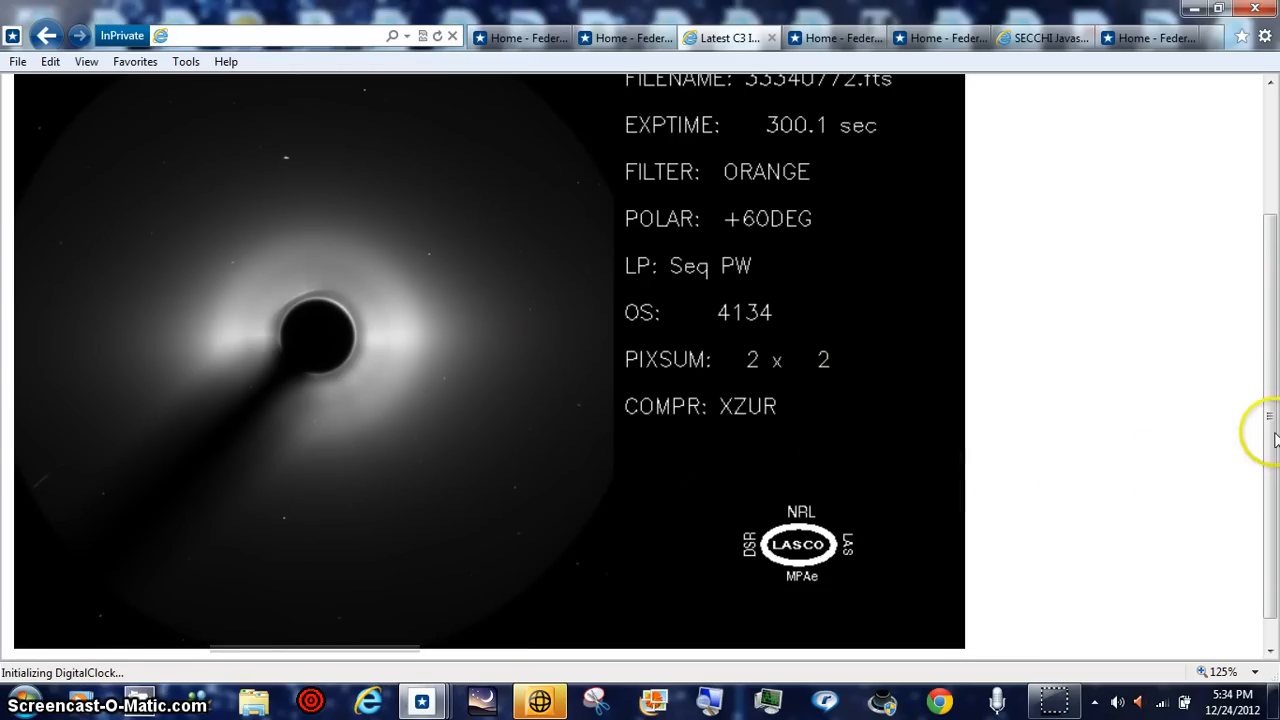
scroll("up", 3)
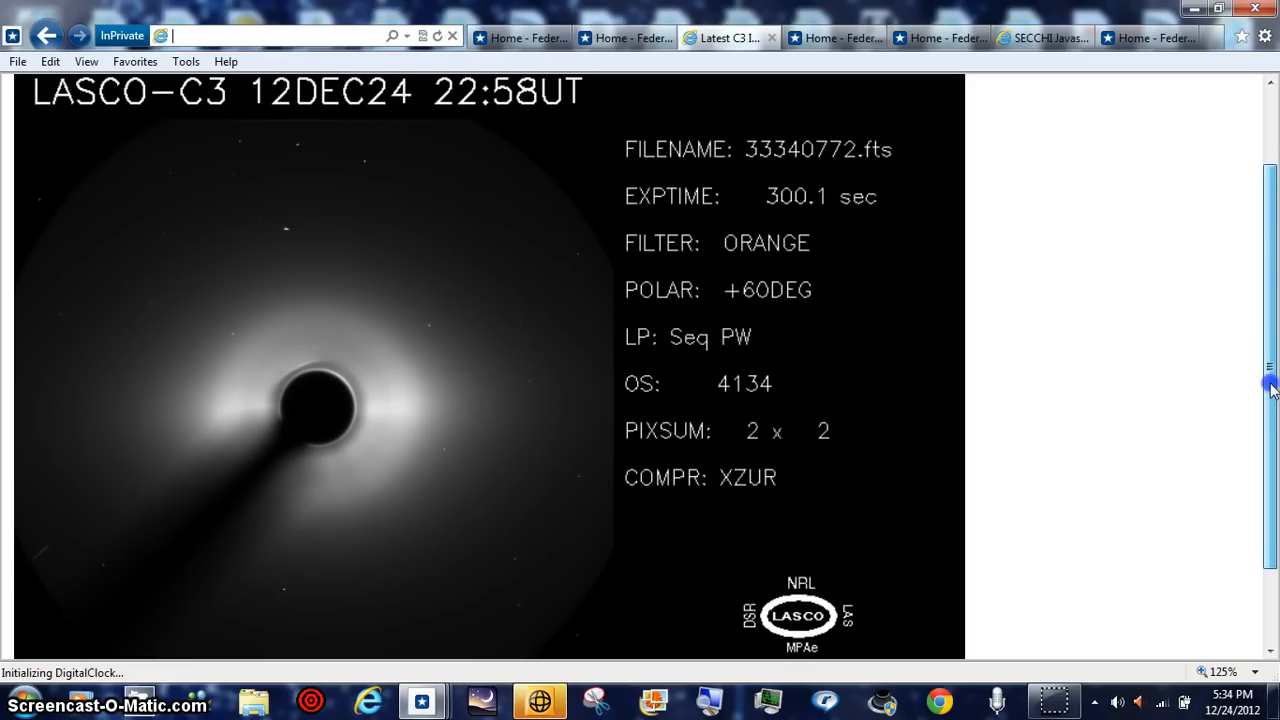
scroll("down", 3)
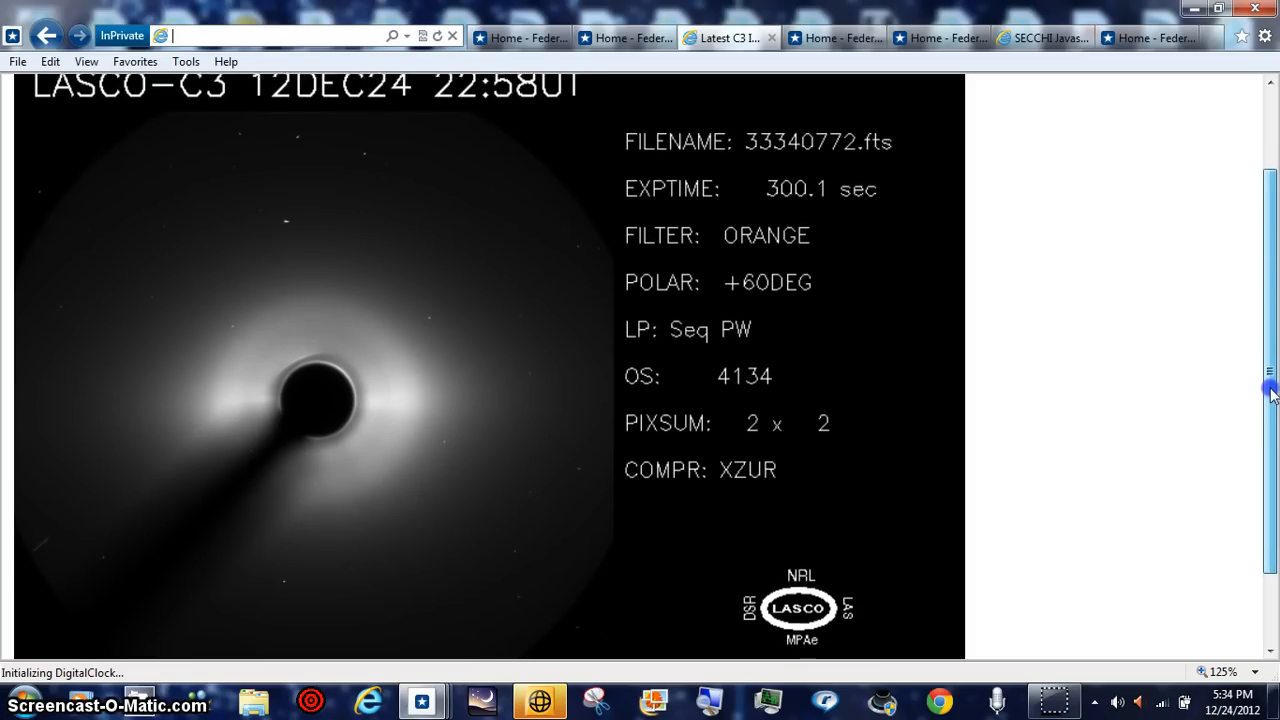
scroll("down", 3)
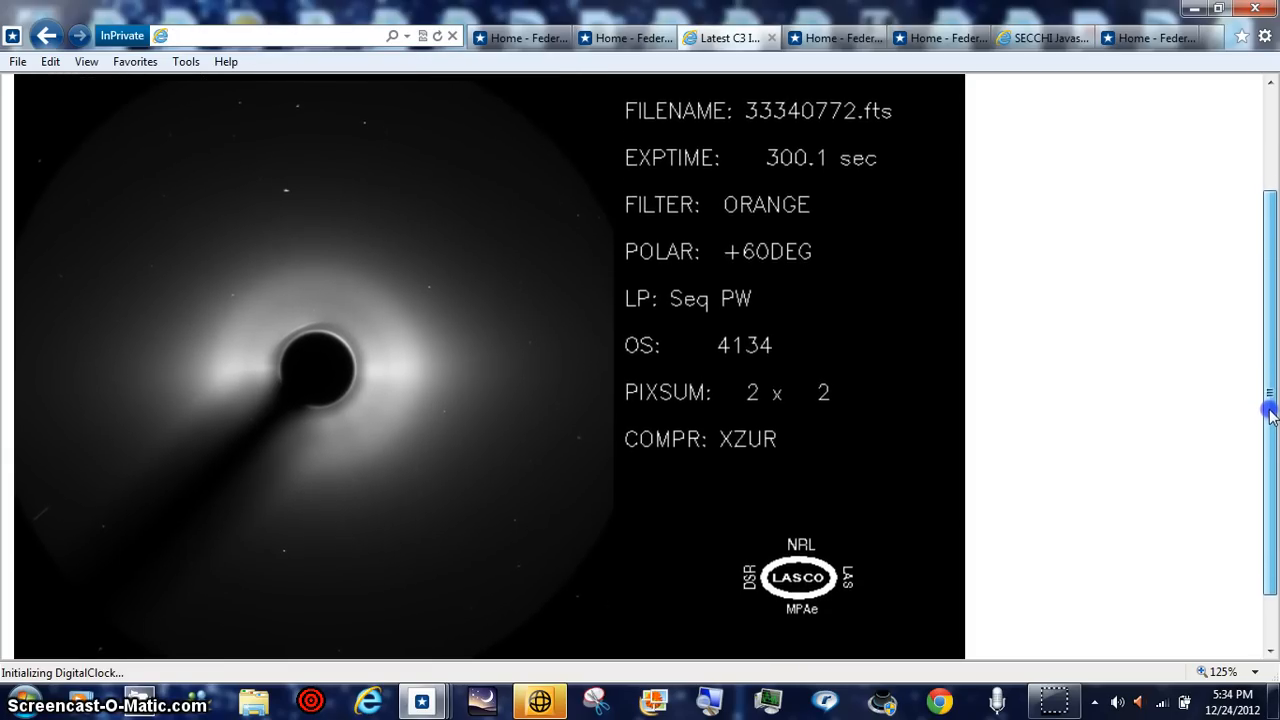
scroll("down", 3)
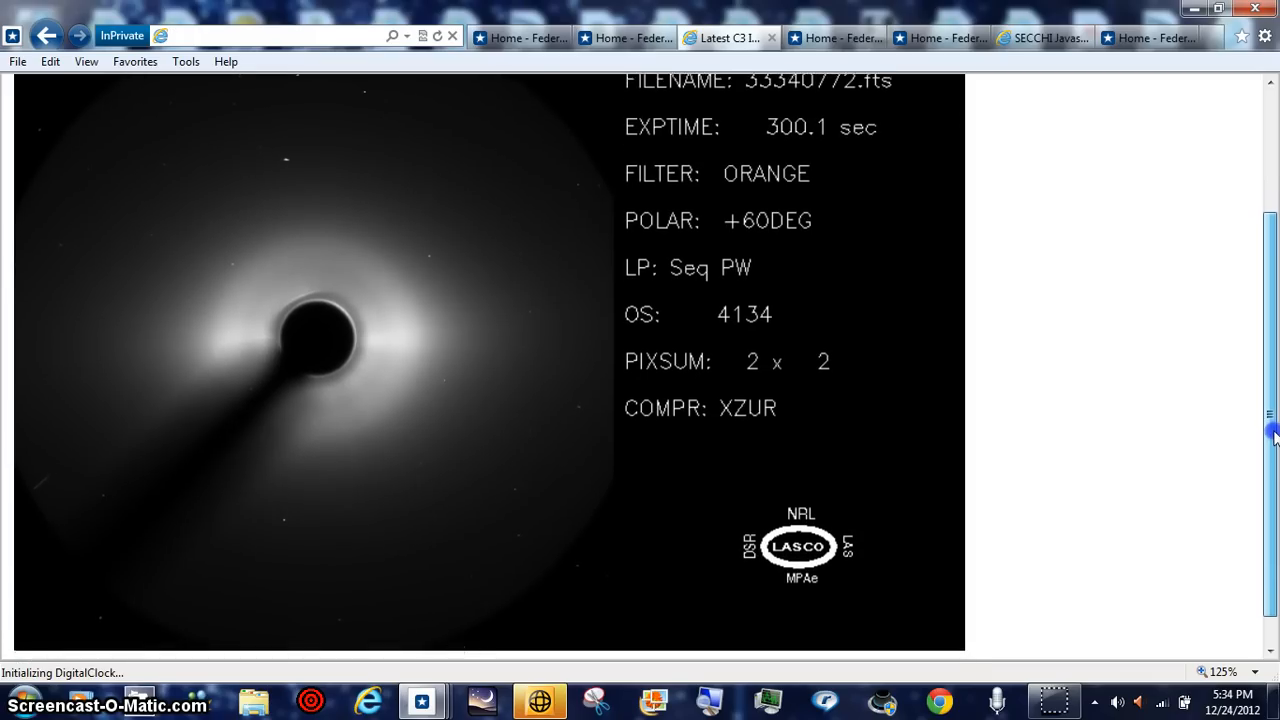
scroll("down", 3)
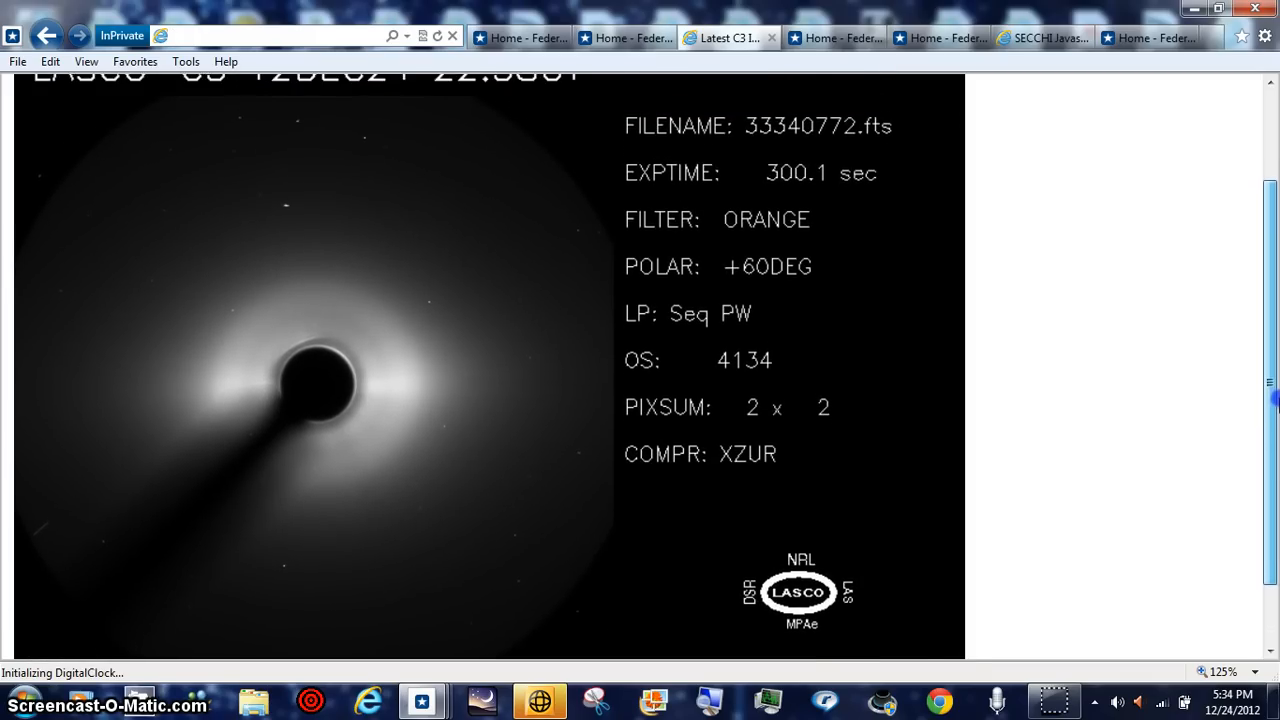
scroll("up", 3)
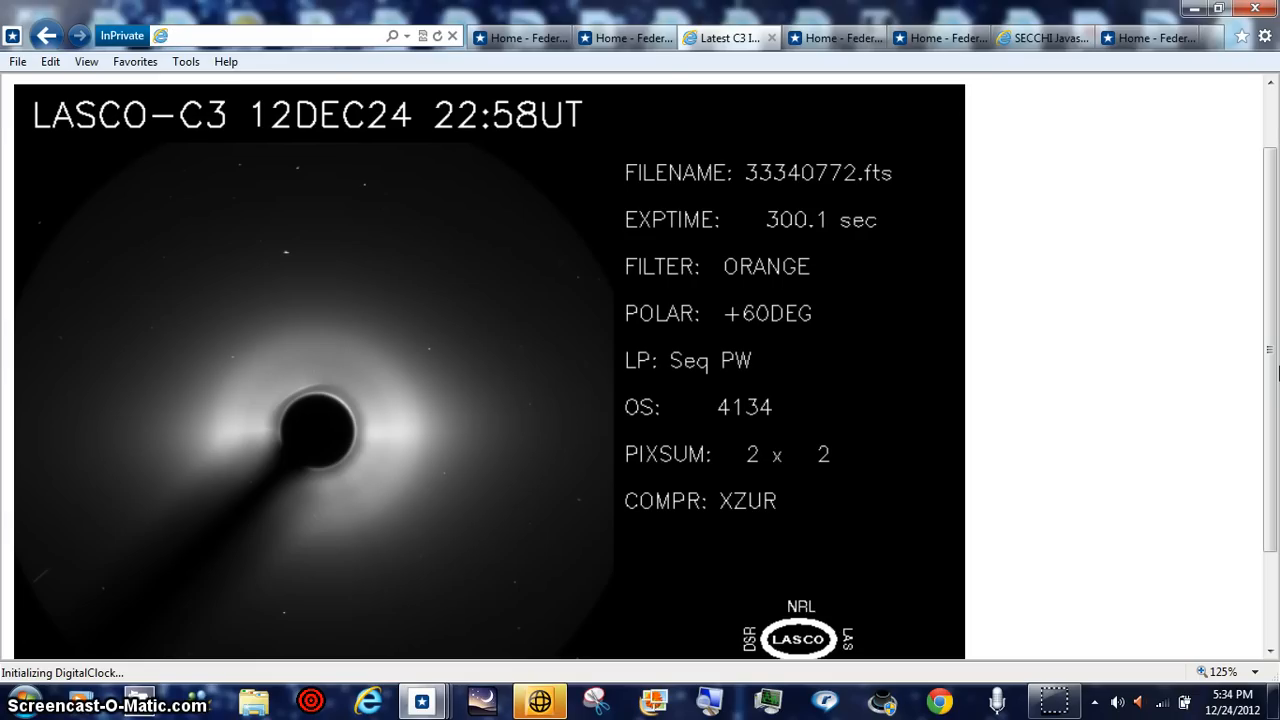
mouse_move(1270, 377)
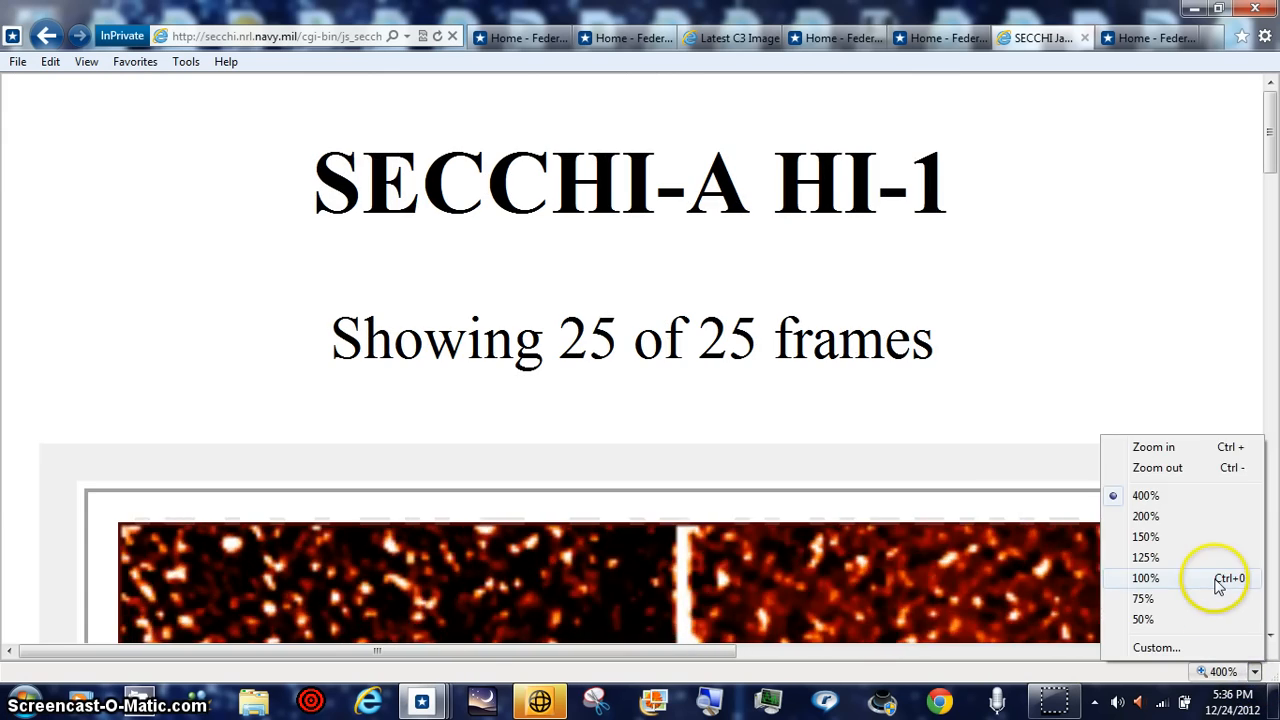
Step: Return the SECCHI-A HI-1 page to 100% zoom and slow down movie playback
left_click(1145, 578)
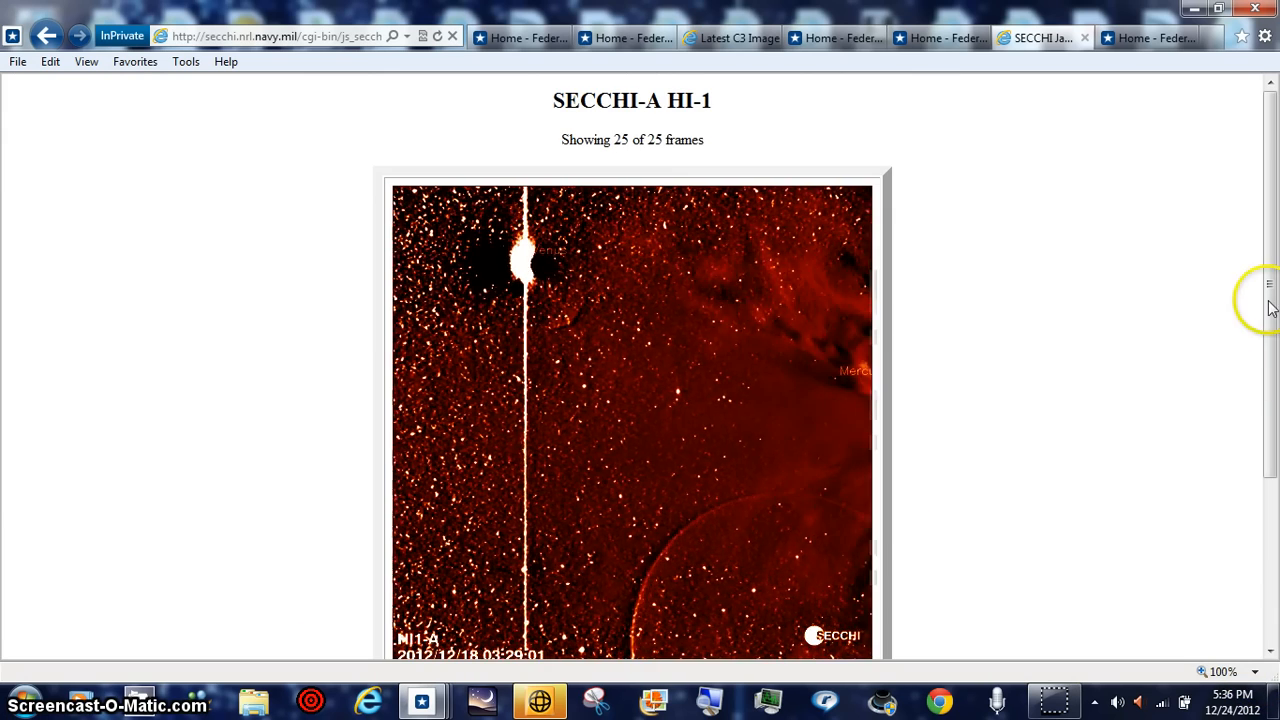
scroll("down", 3)
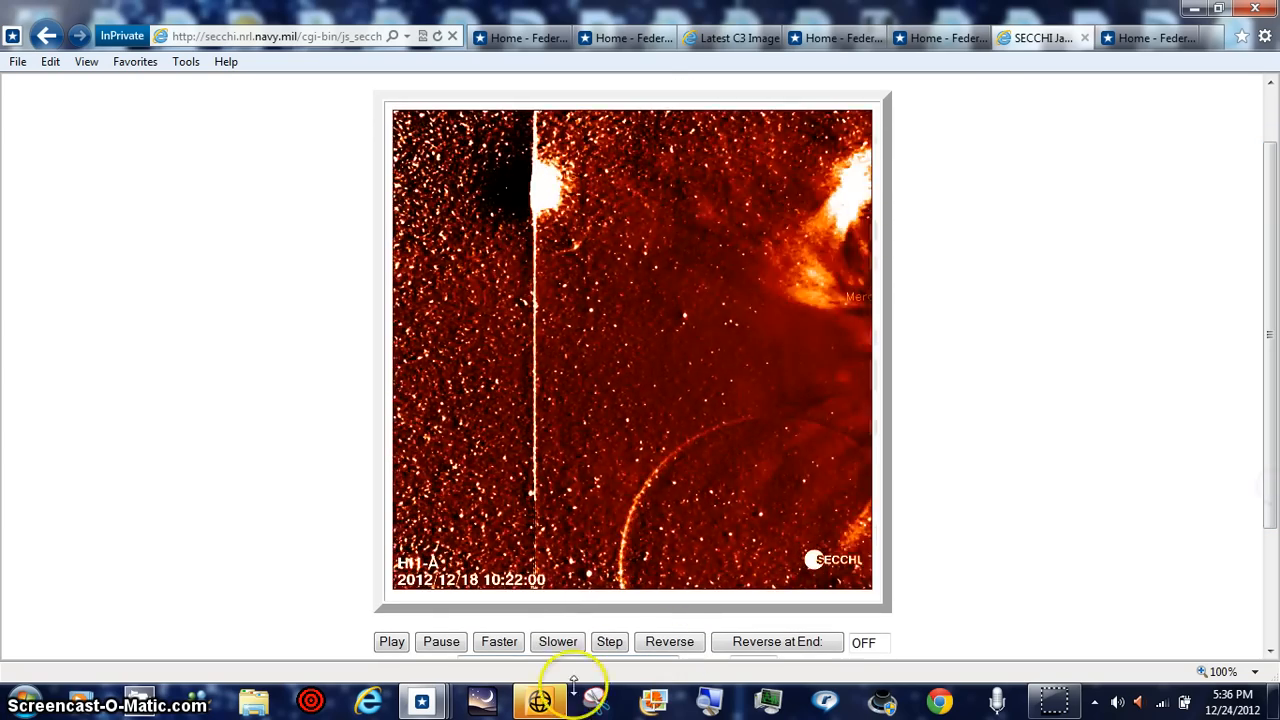
left_click(557, 642)
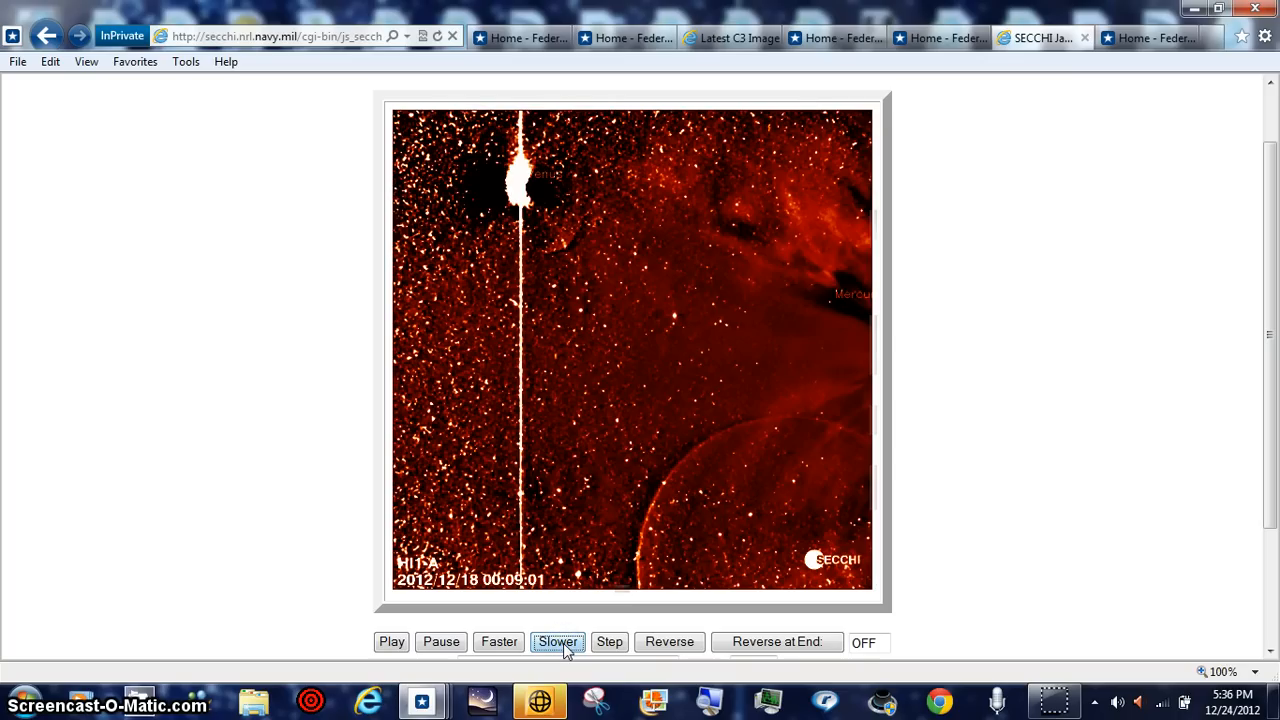
mouse_move(690, 415)
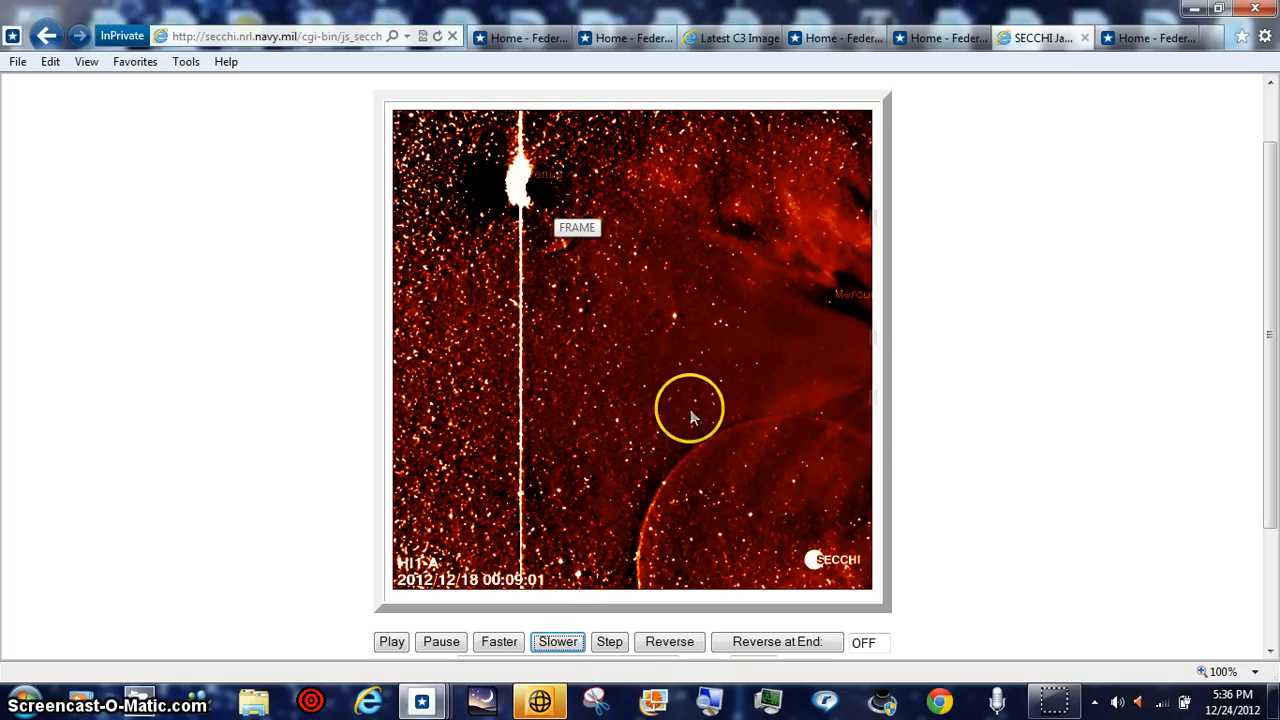
mouse_move(595, 650)
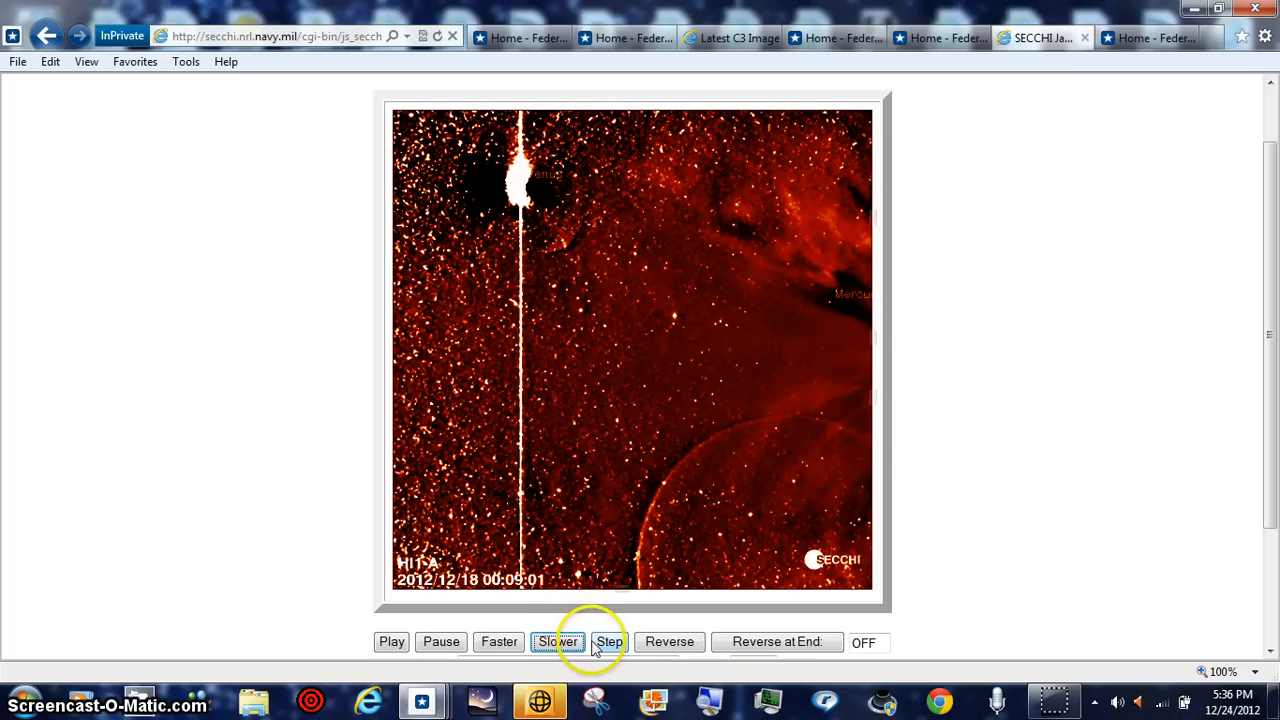
Step: Step the SECCHI-A HI-1 movie forward four frames
left_click(609, 641)
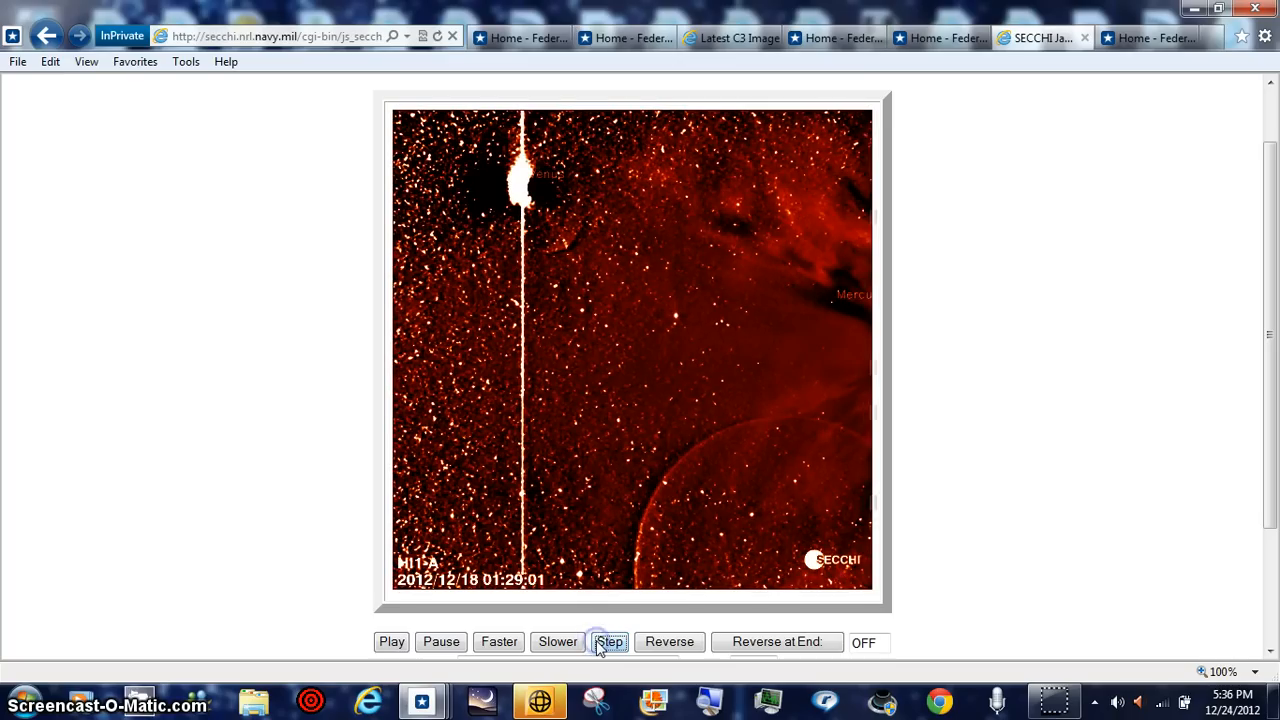
left_click(610, 642)
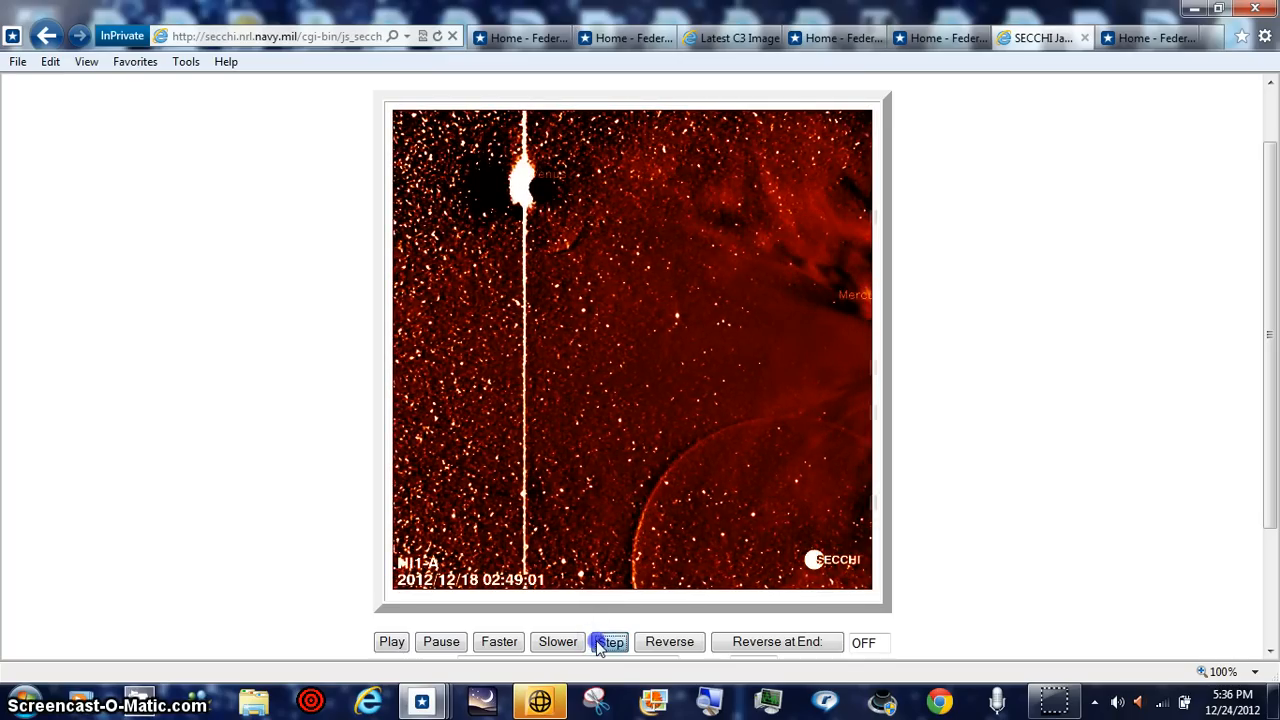
left_click(609, 641)
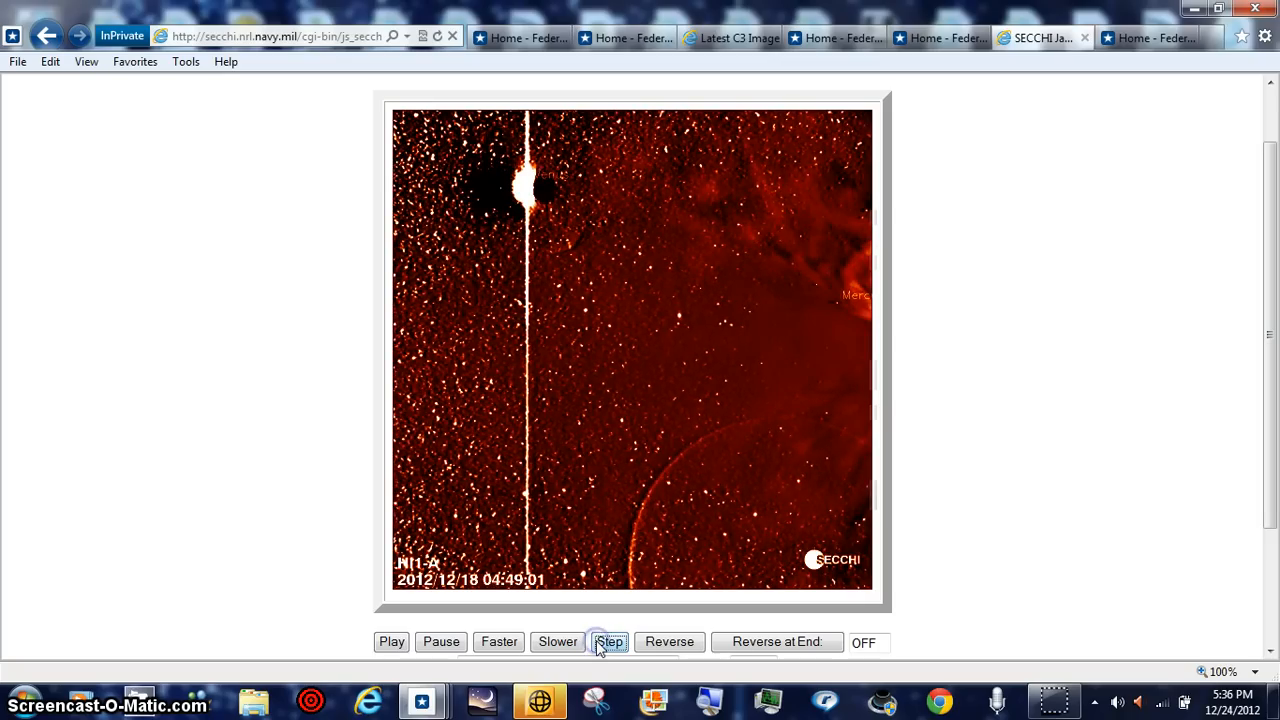
left_click(609, 641)
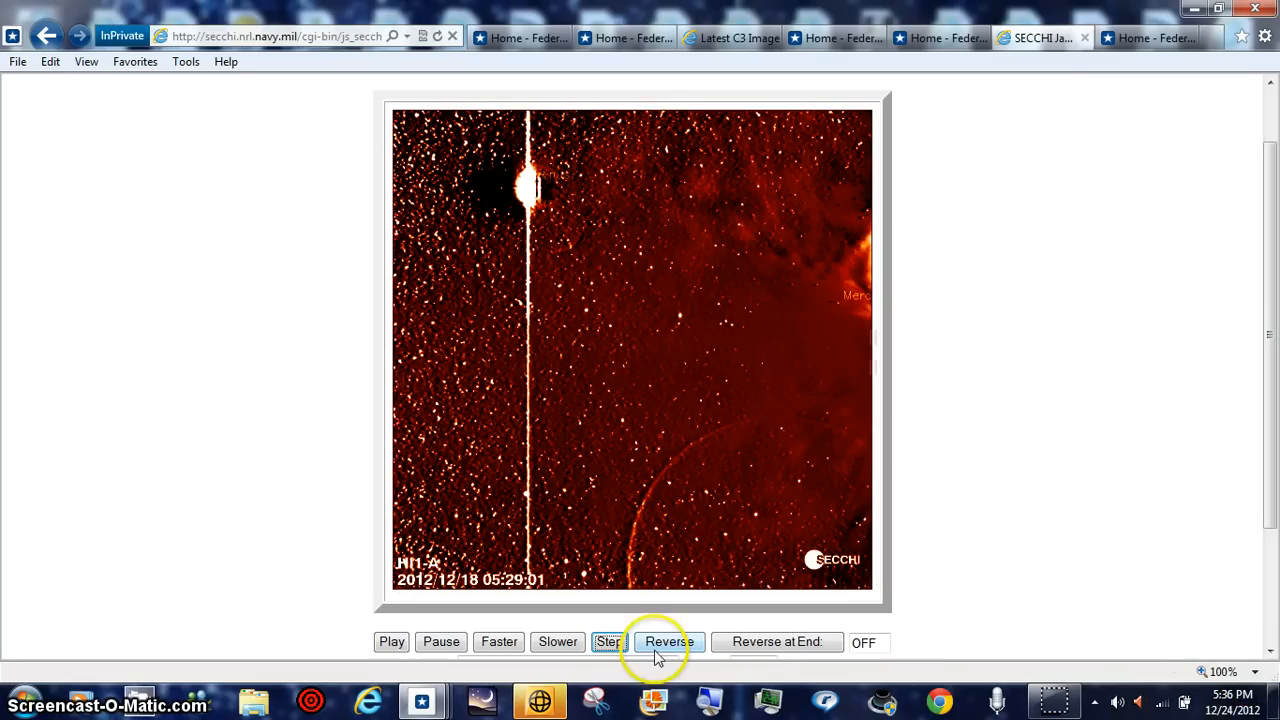
Step: Reverse and slow playback, then step back four frames to 2012/12/18 01:29:01
left_click(667, 641)
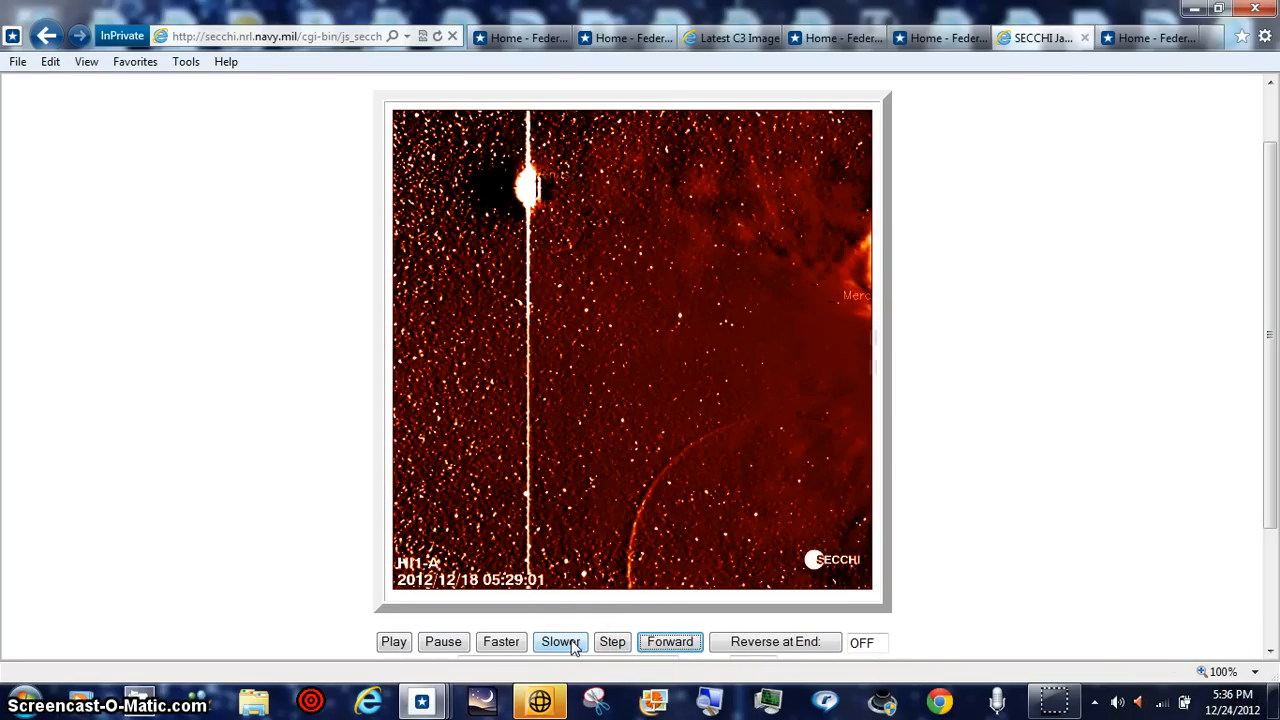
left_click(560, 641)
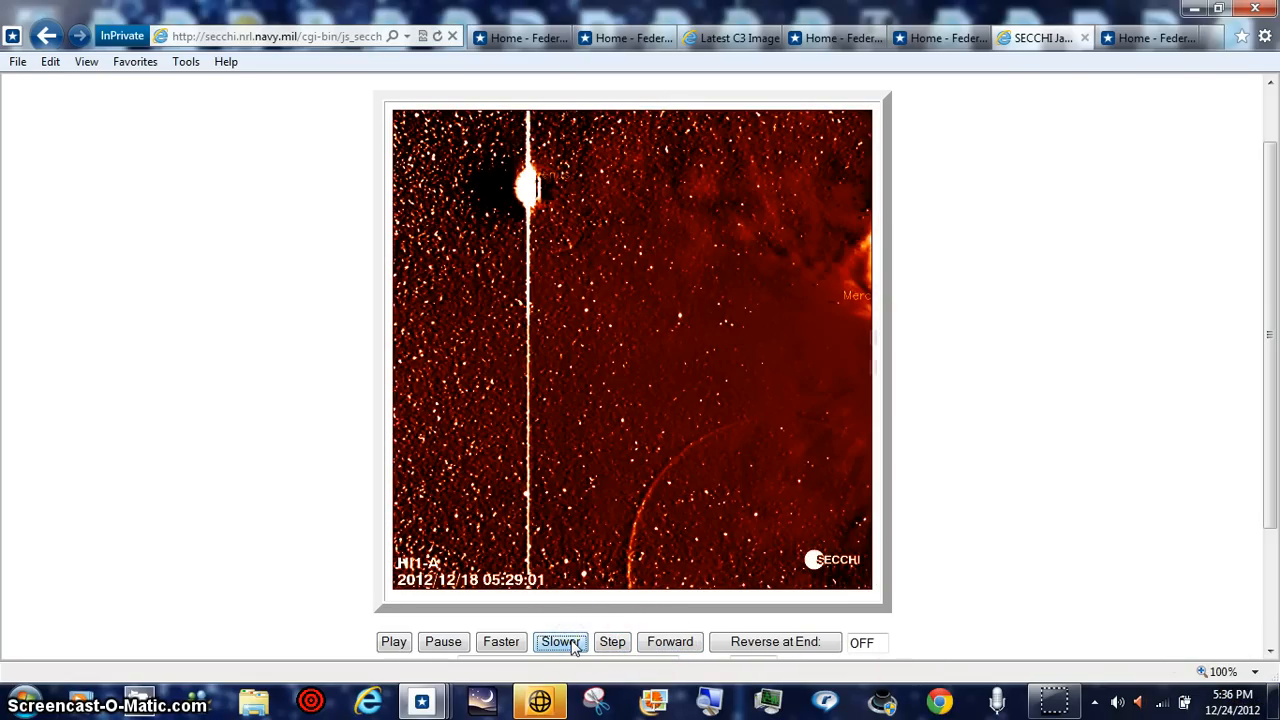
left_click(612, 641)
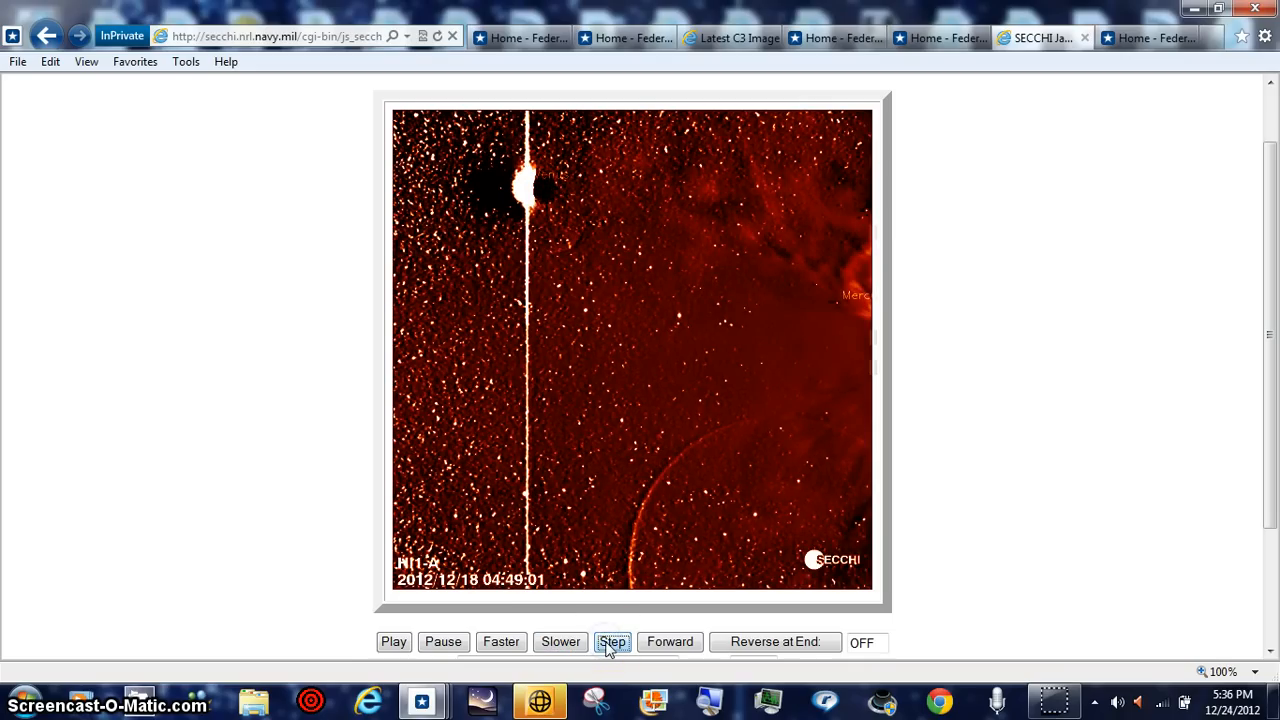
left_click(612, 641)
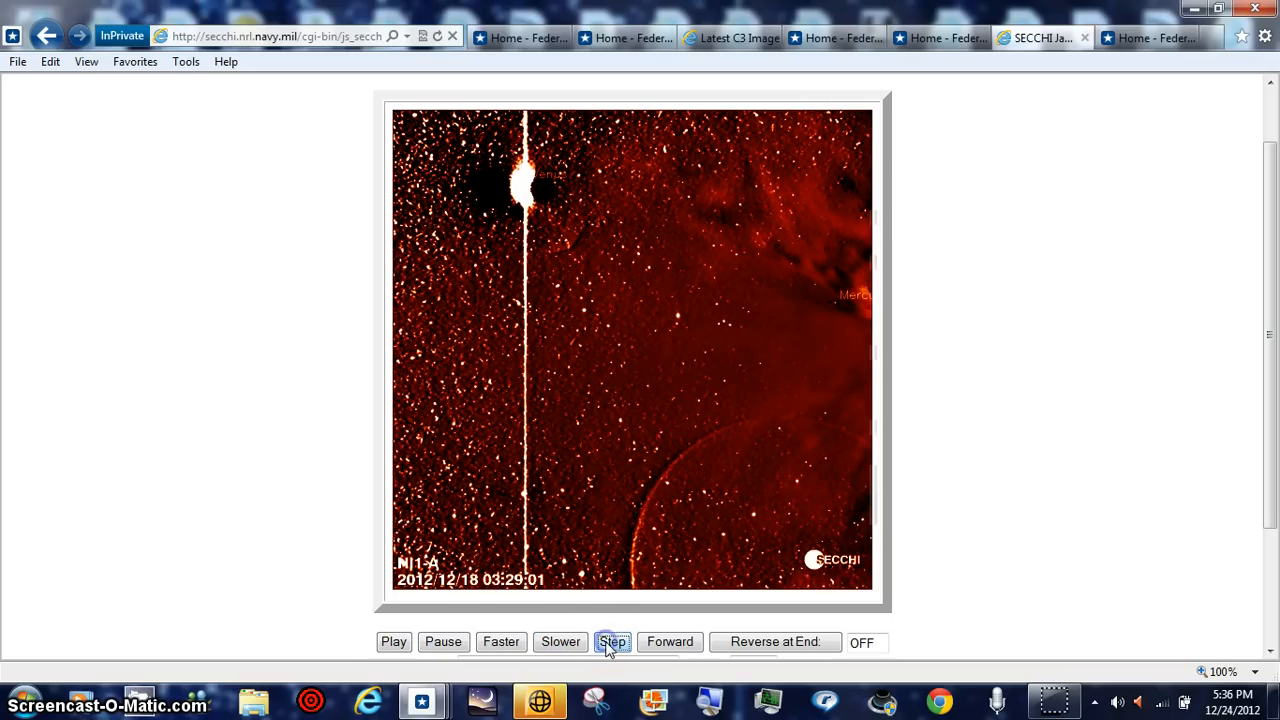
left_click(612, 641)
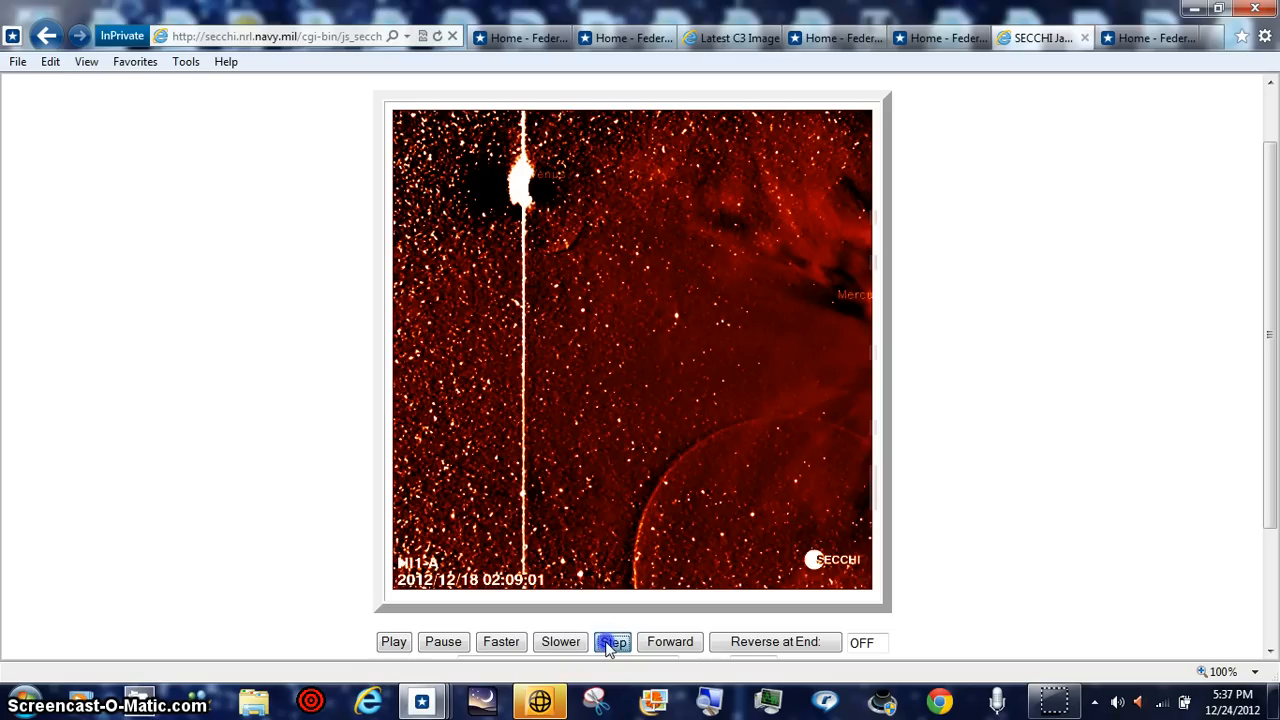
left_click(613, 641)
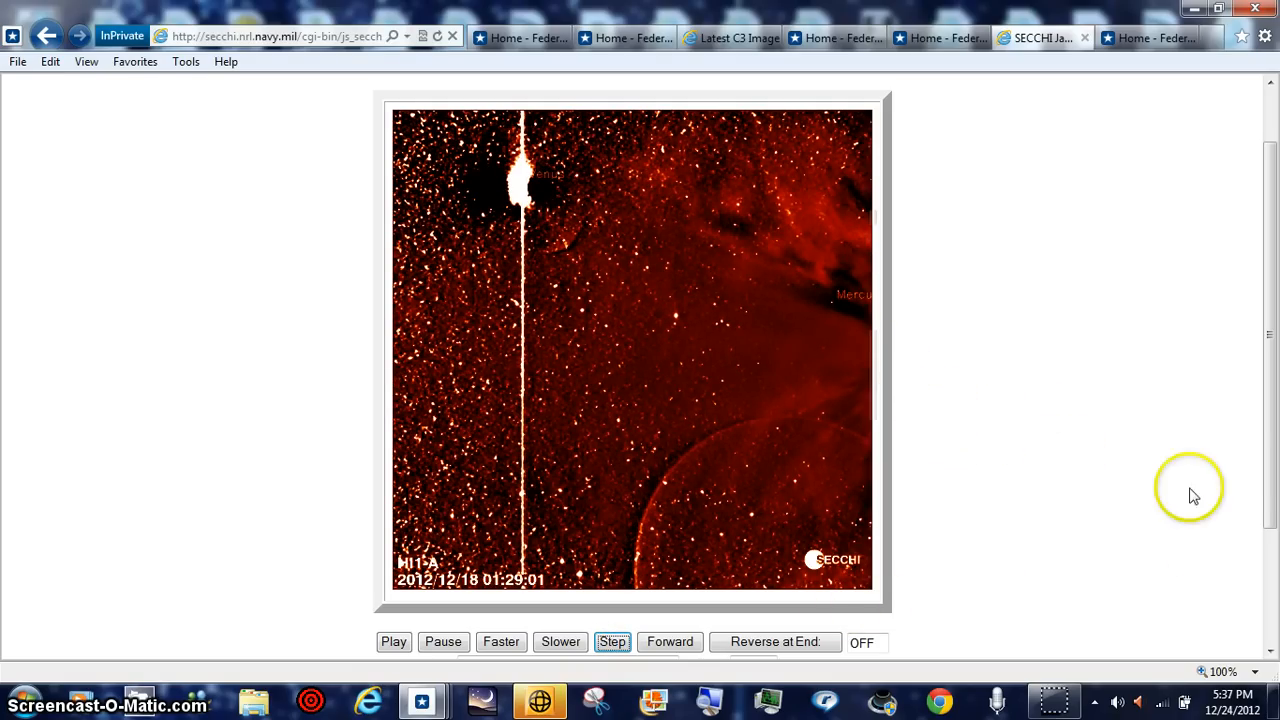
scroll("up", 3)
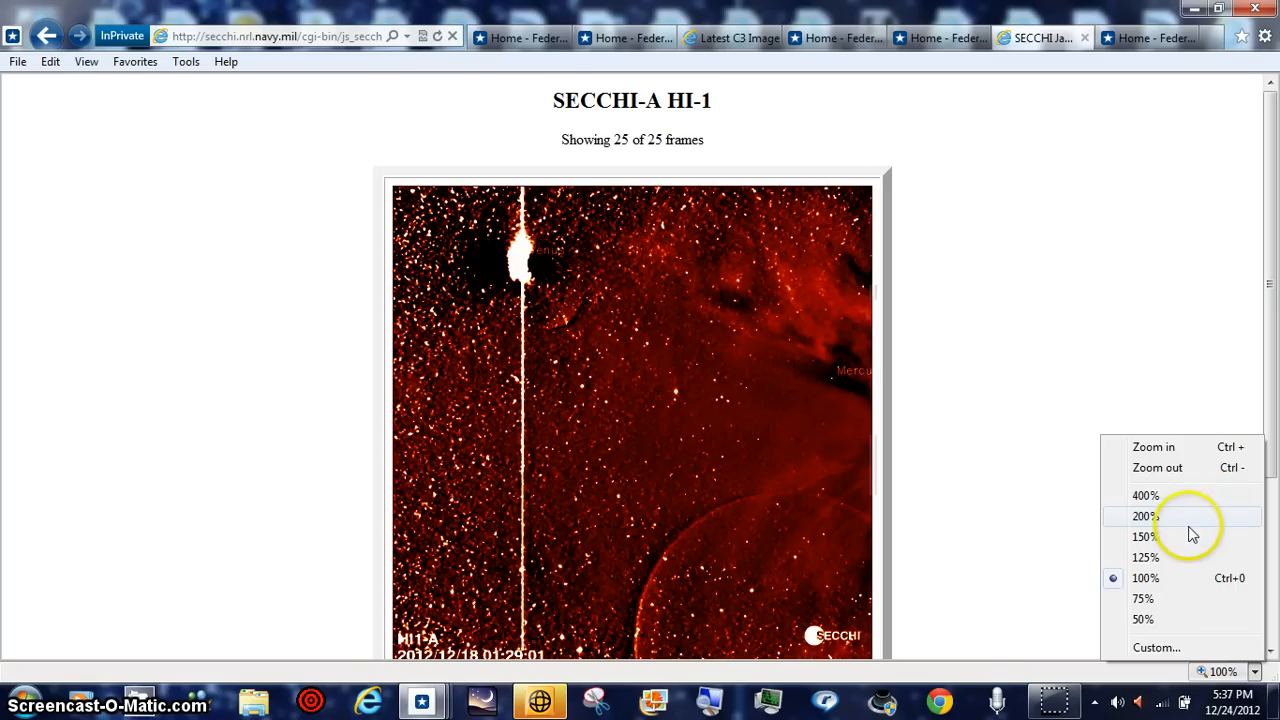
Step: Magnify the HI1-A frame to 400% and scroll to the stars near Venus
left_click(1145, 495)
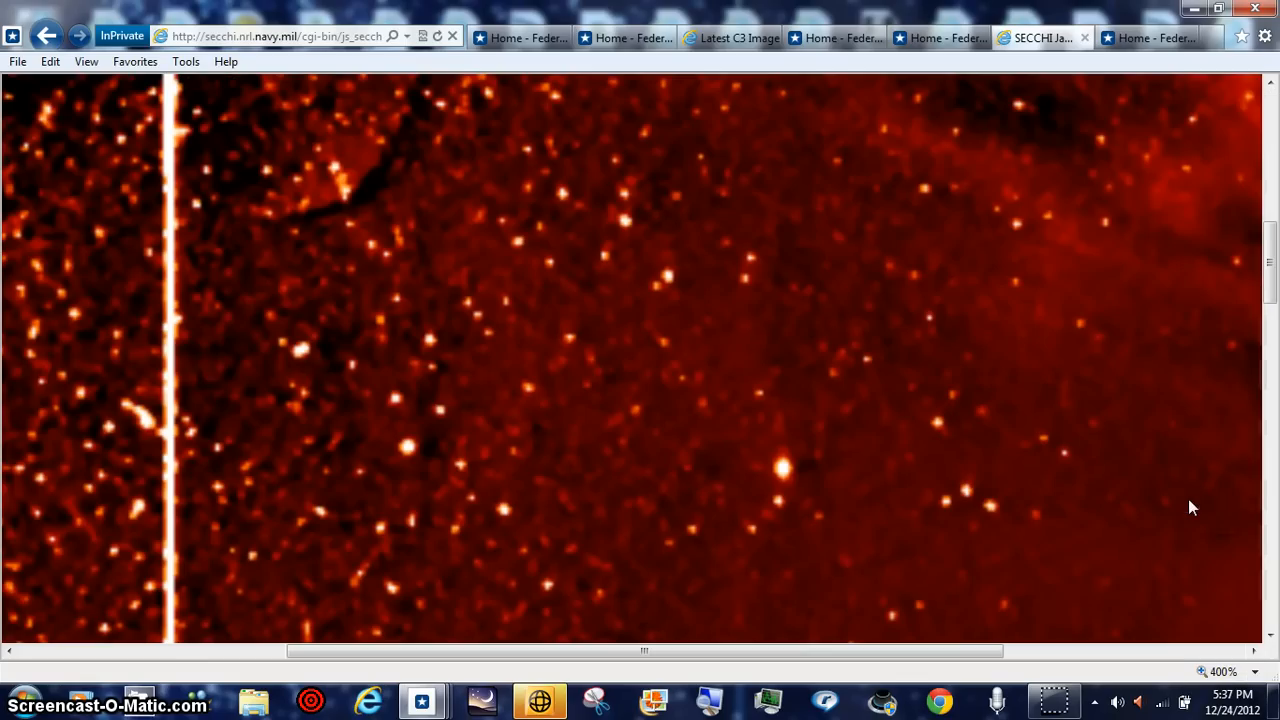
scroll("up", 3)
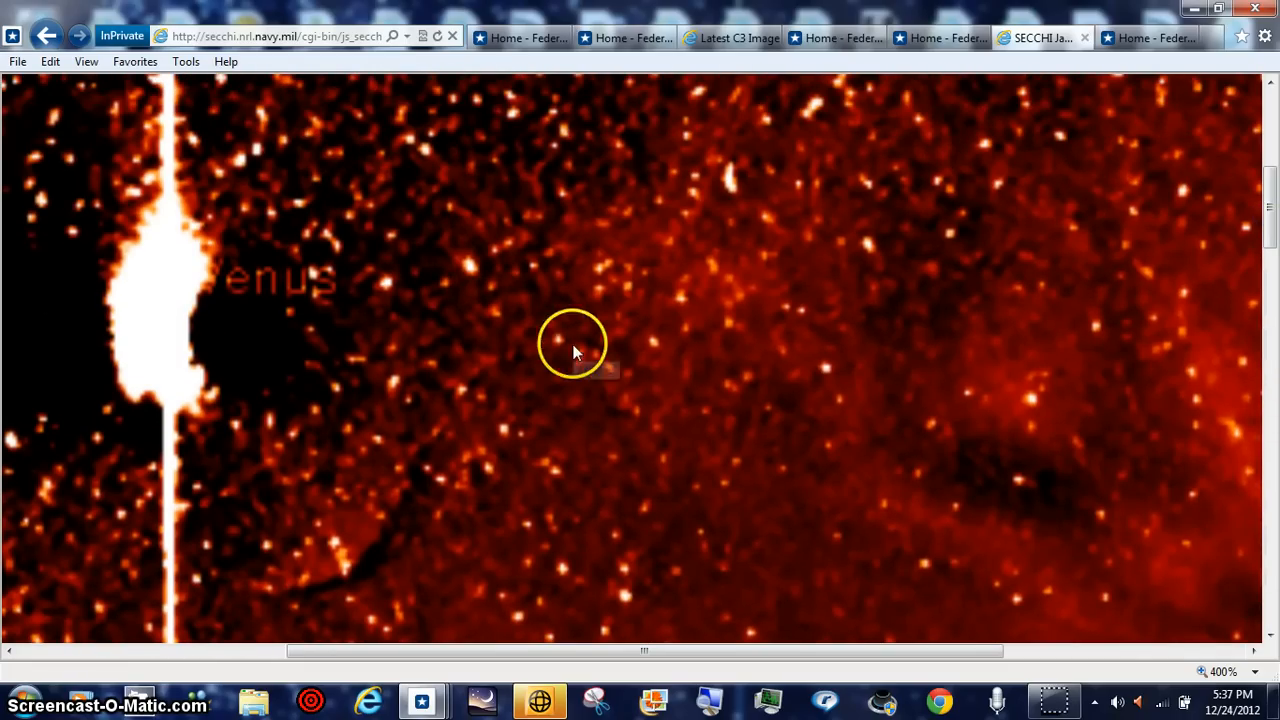
mouse_move(230, 400)
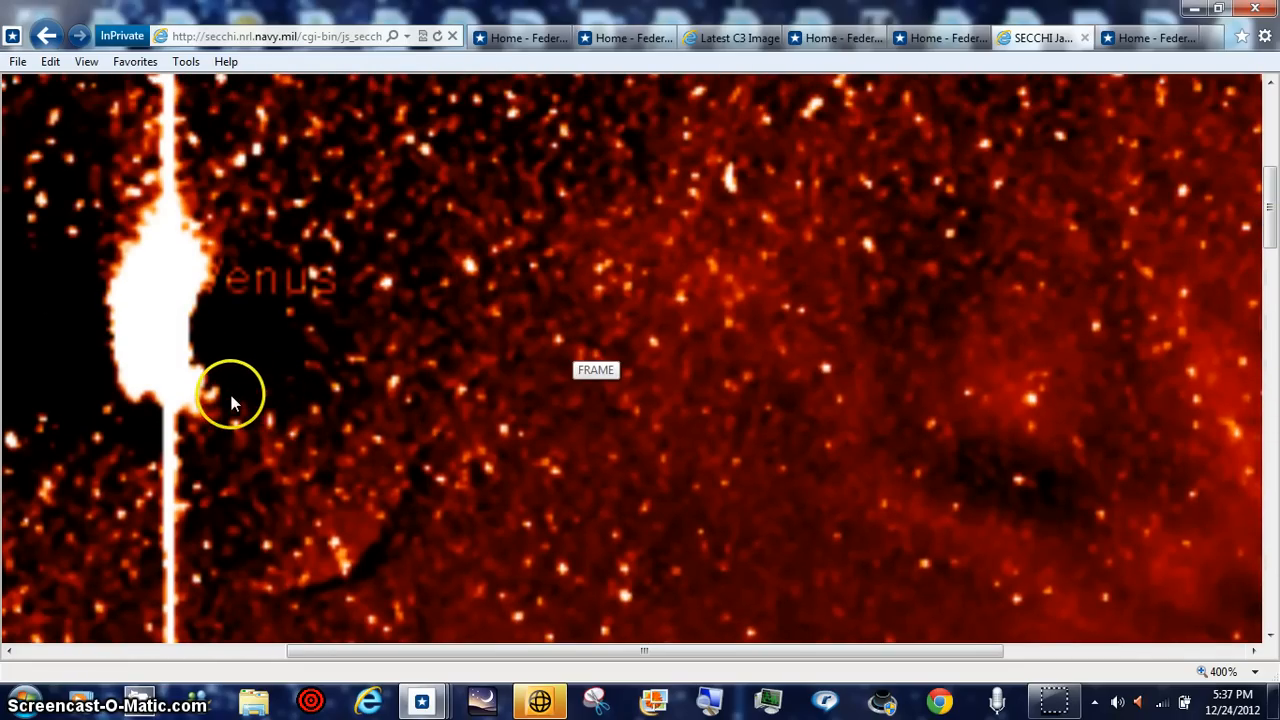
mouse_move(308, 418)
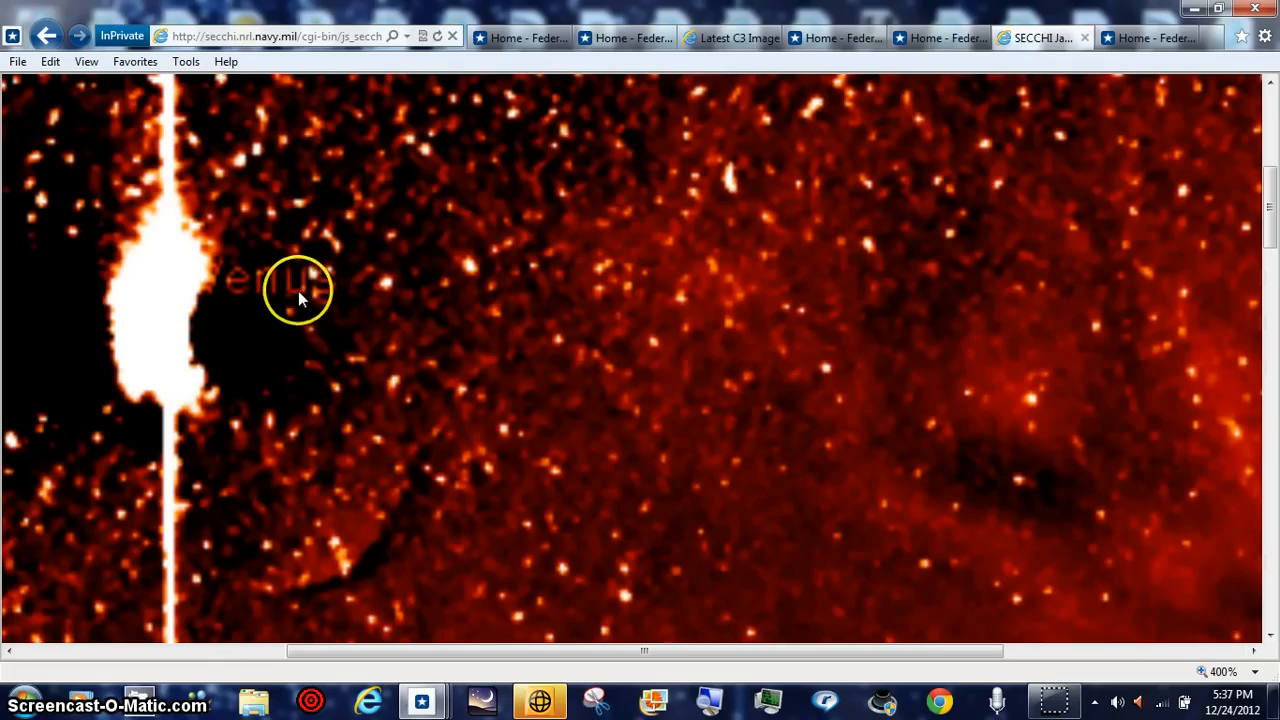
mouse_move(248, 408)
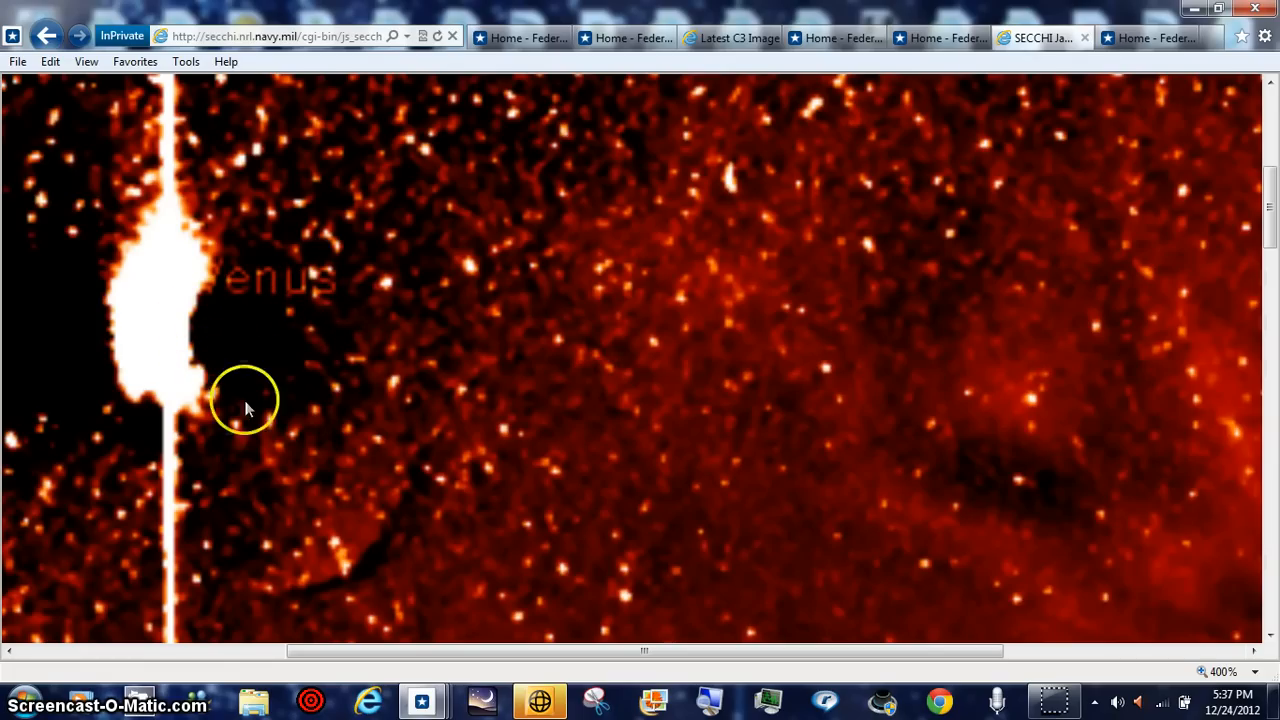
mouse_move(322, 290)
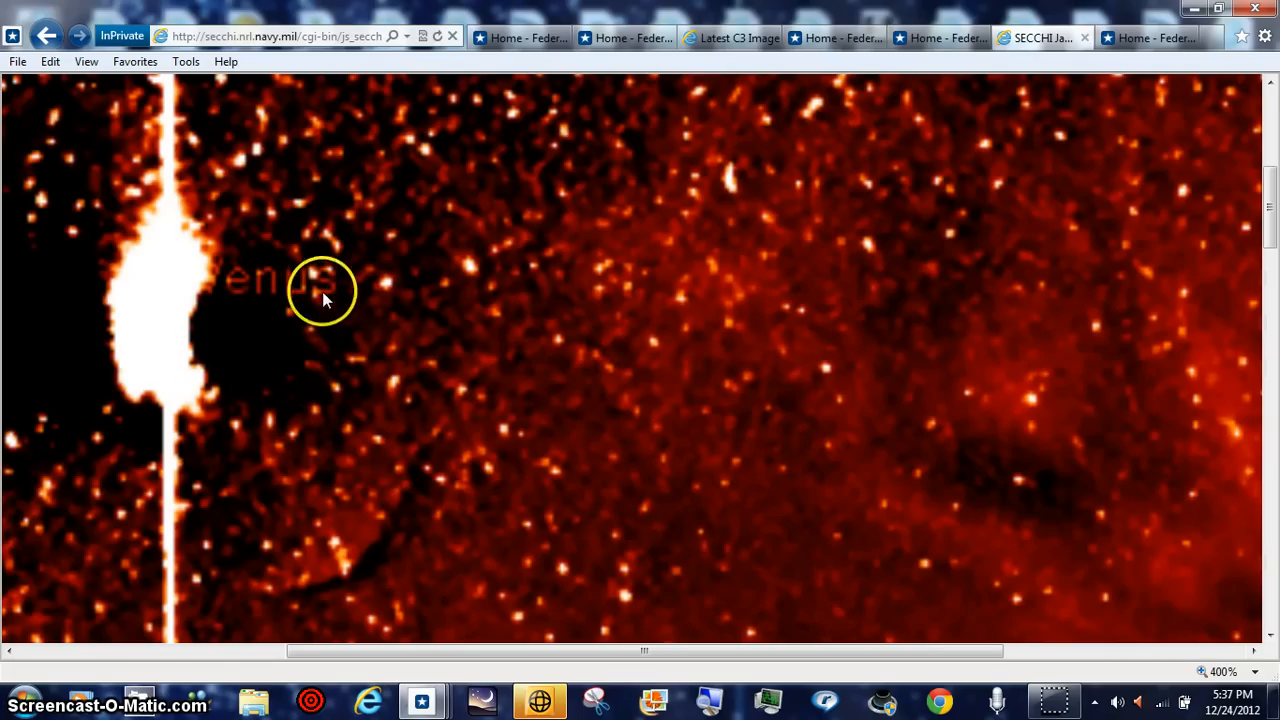
mouse_move(190, 428)
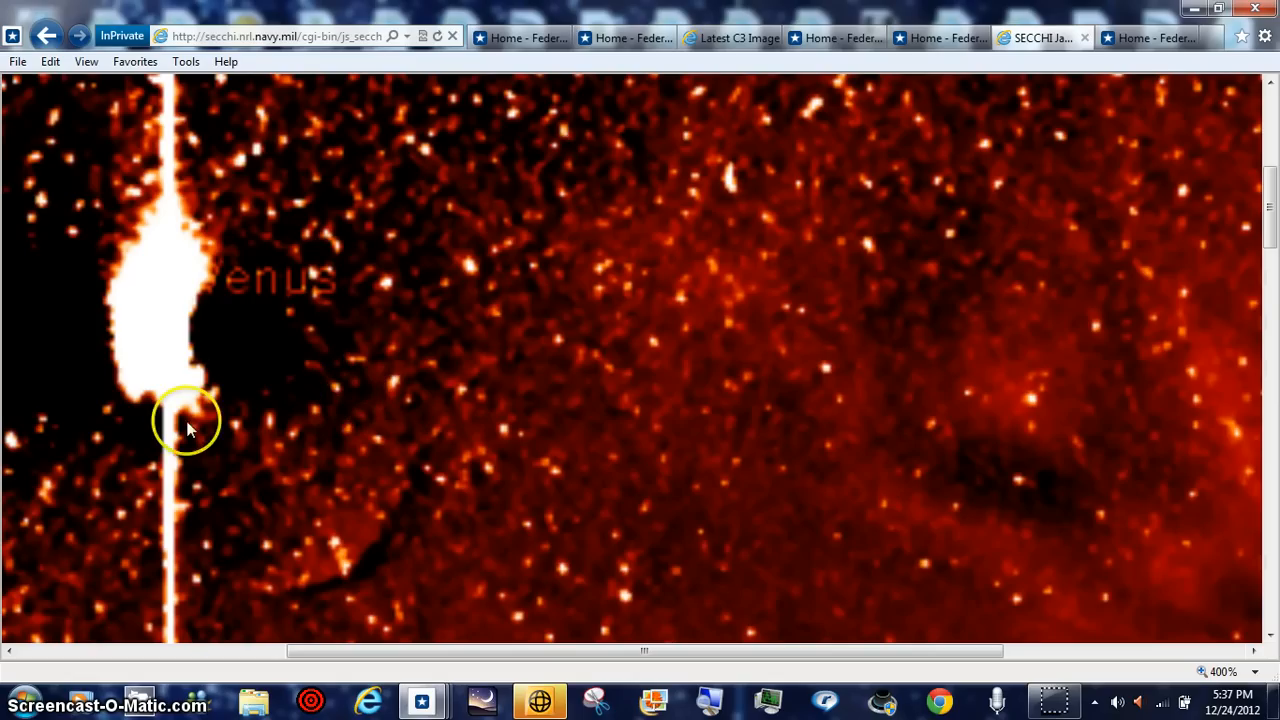
mouse_move(180, 300)
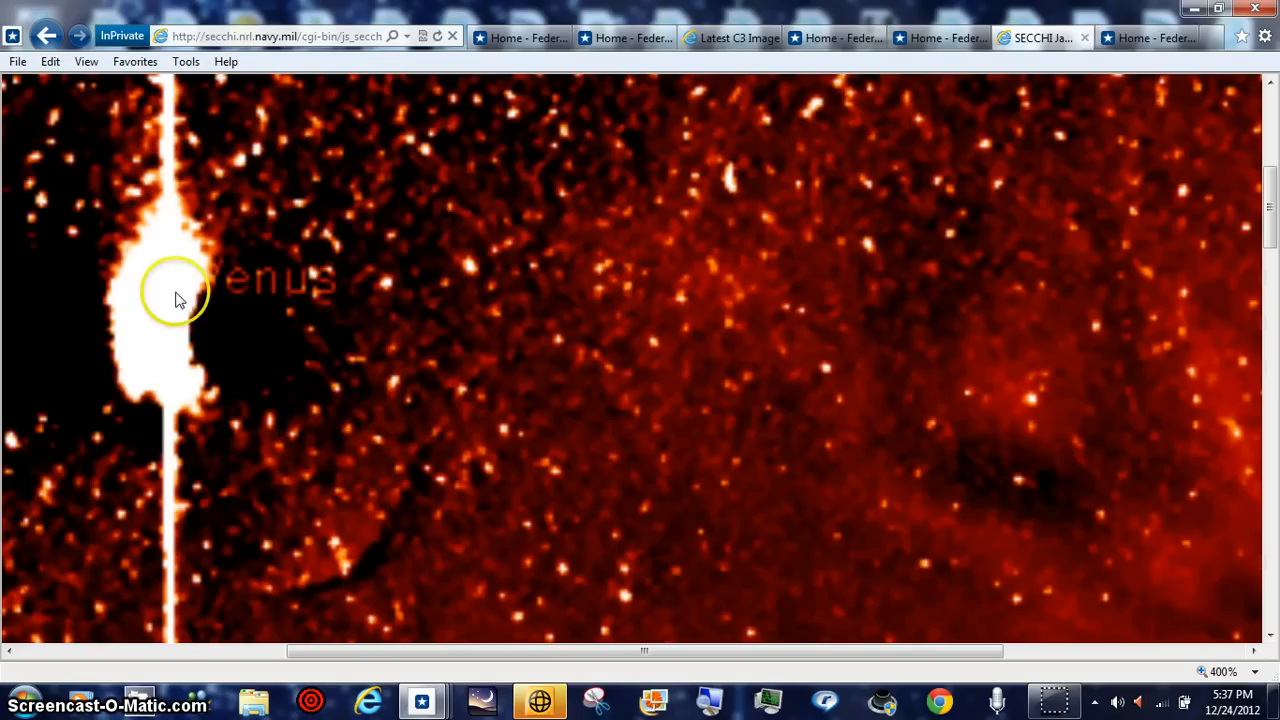
mouse_move(248, 418)
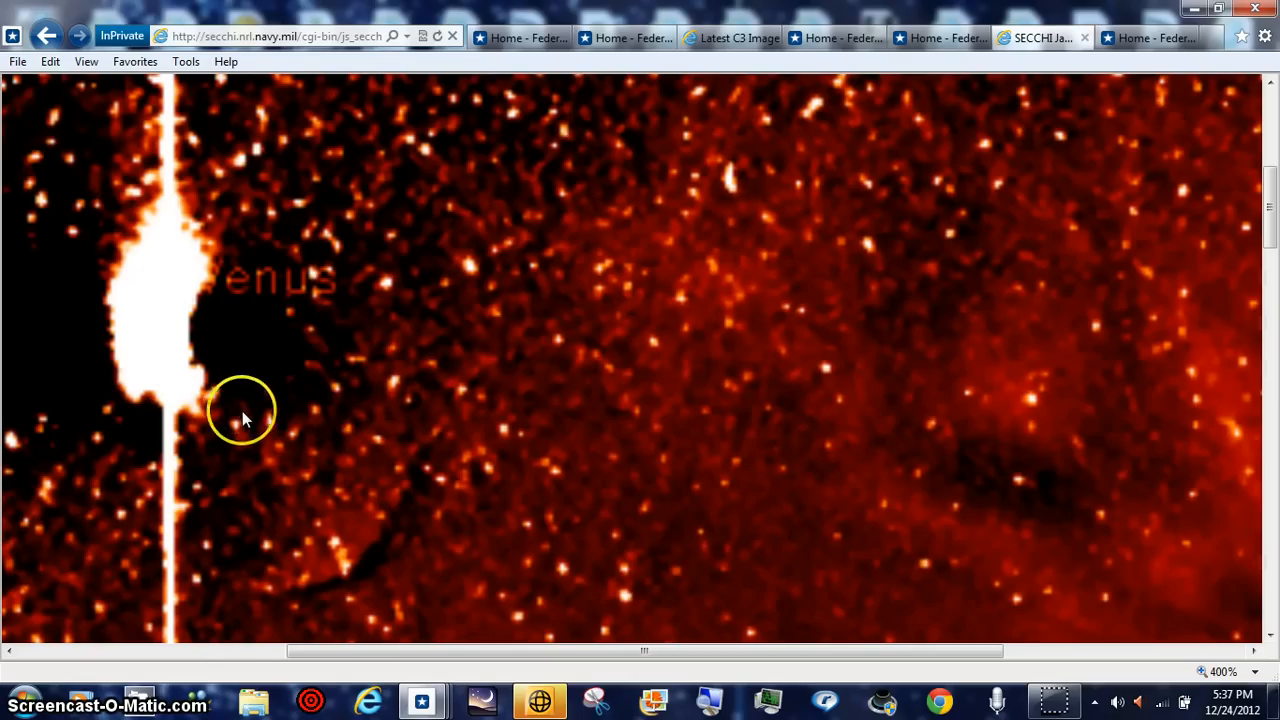
mouse_move(330, 305)
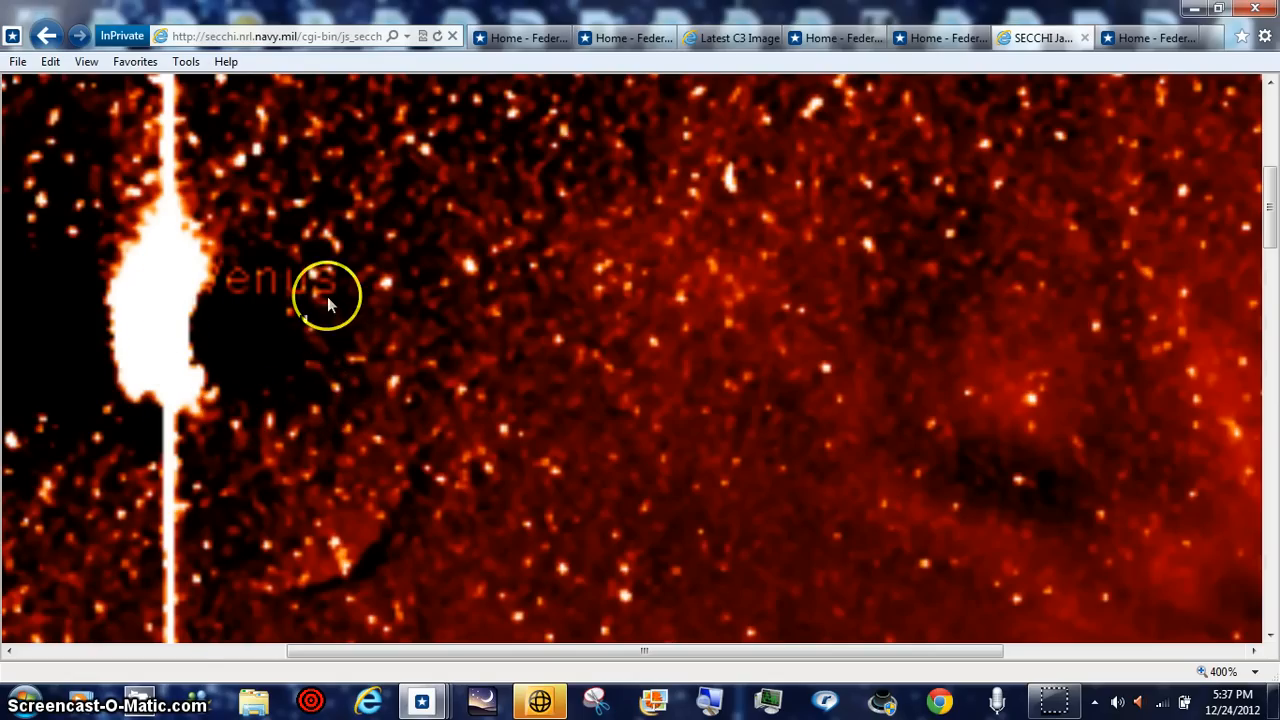
mouse_move(200, 400)
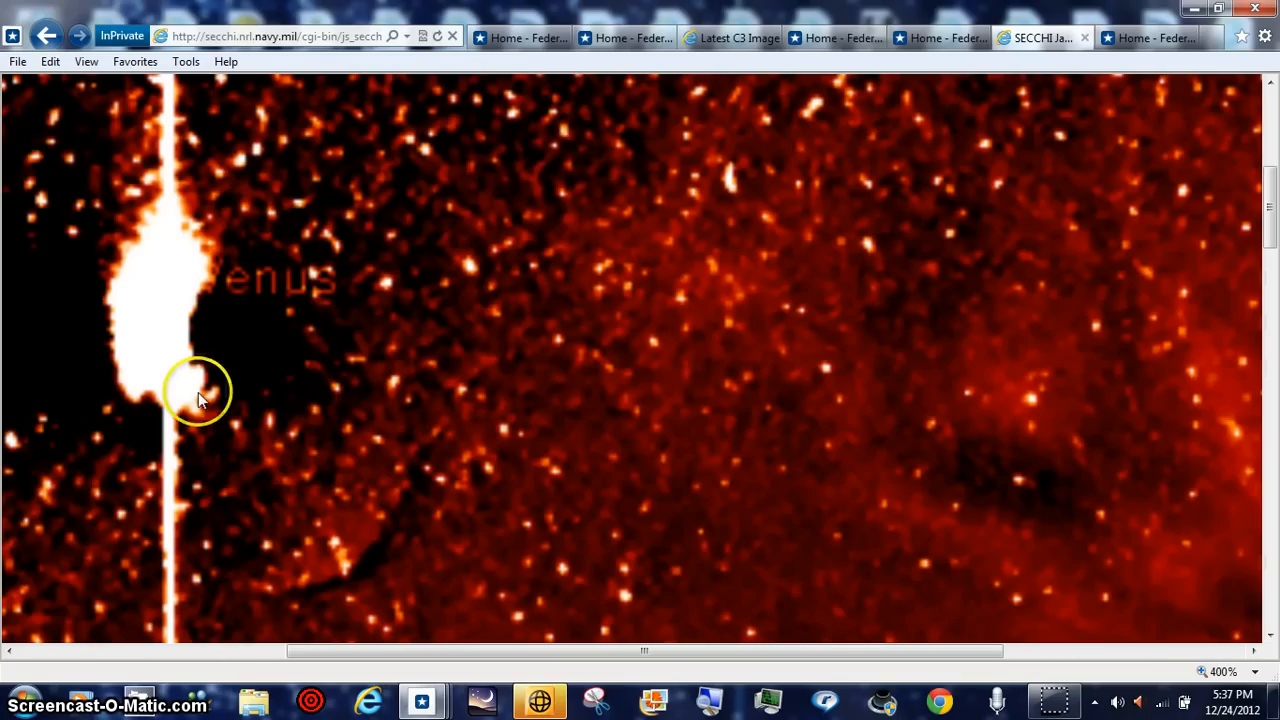
mouse_move(285, 240)
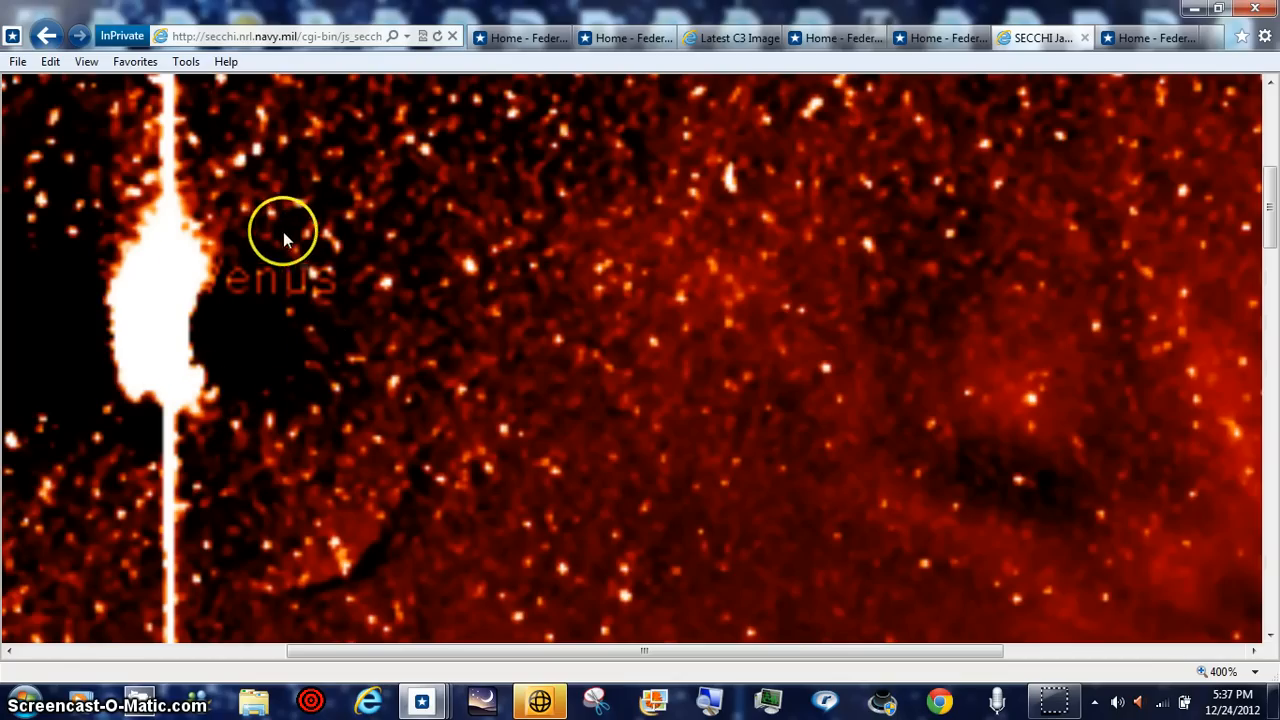
mouse_move(432, 480)
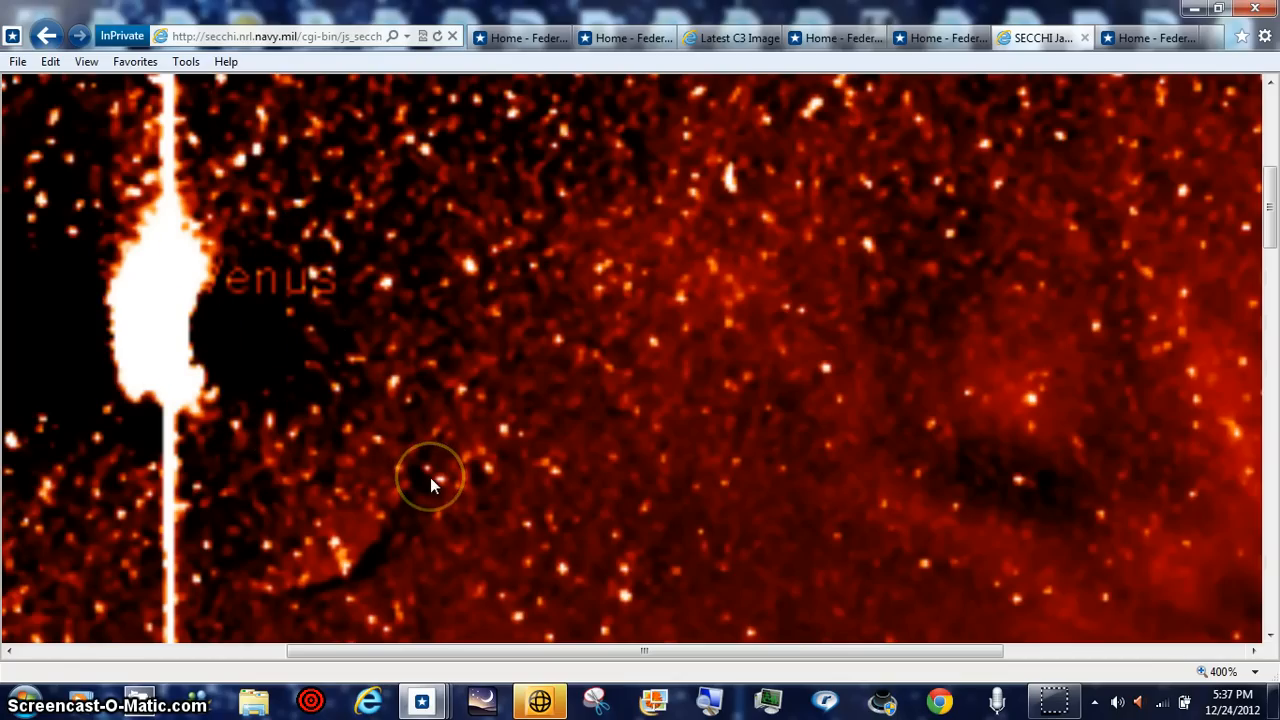
mouse_move(172, 410)
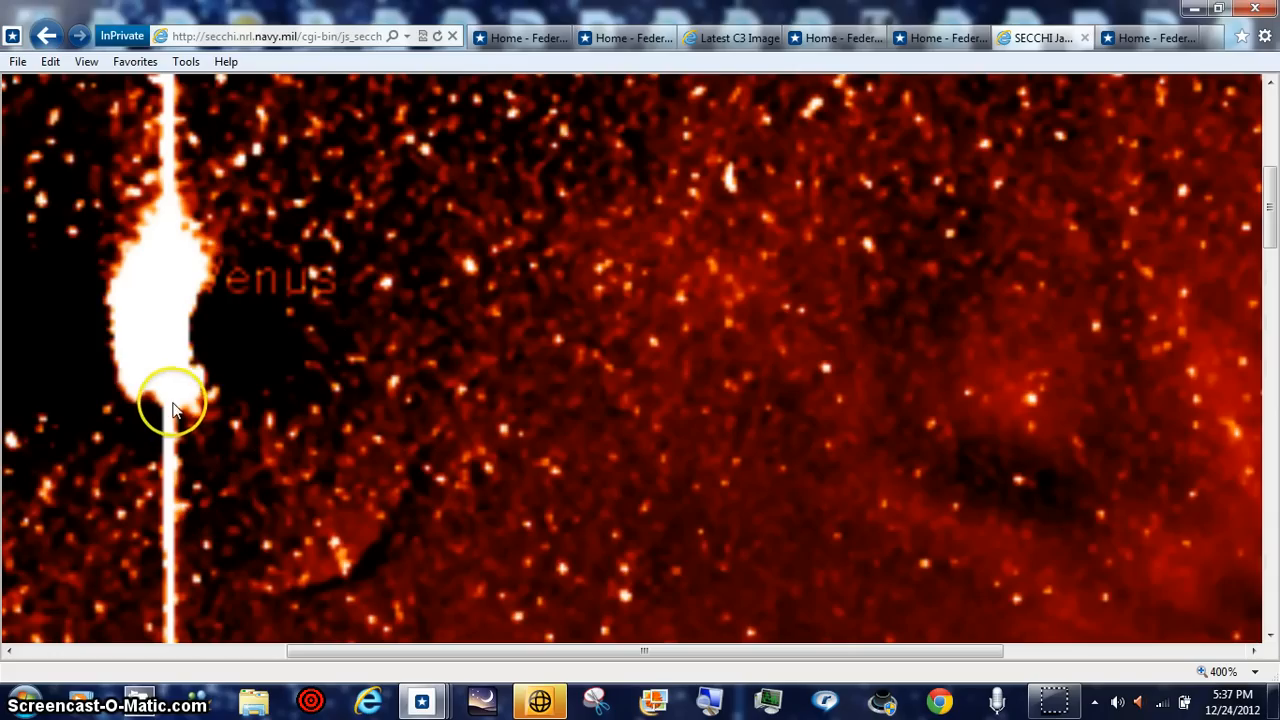
mouse_move(830, 405)
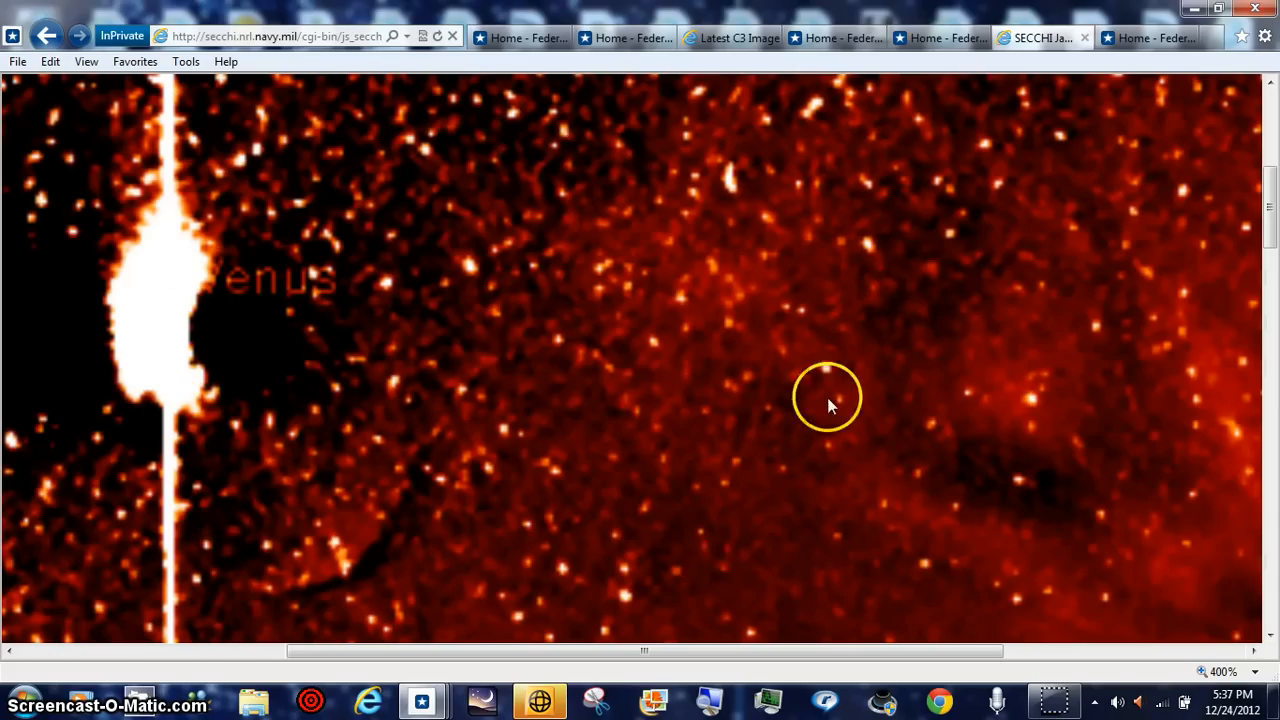
mouse_move(1245, 295)
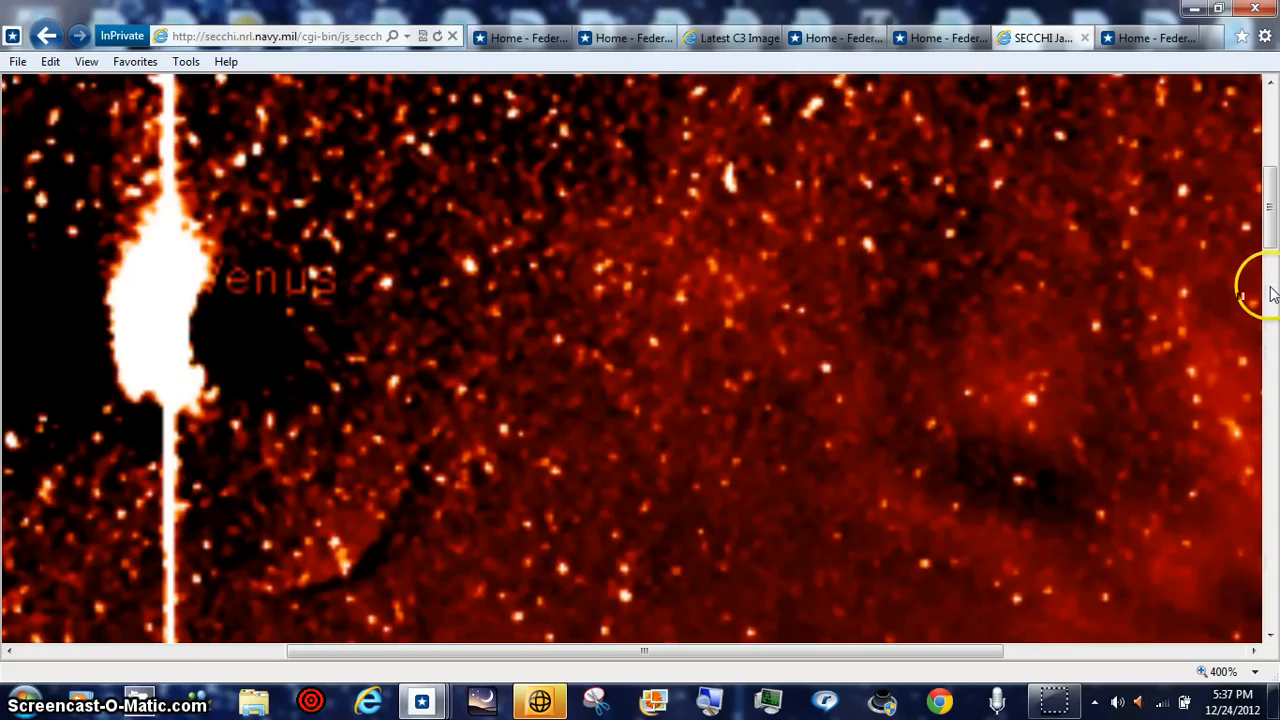
mouse_move(1270, 250)
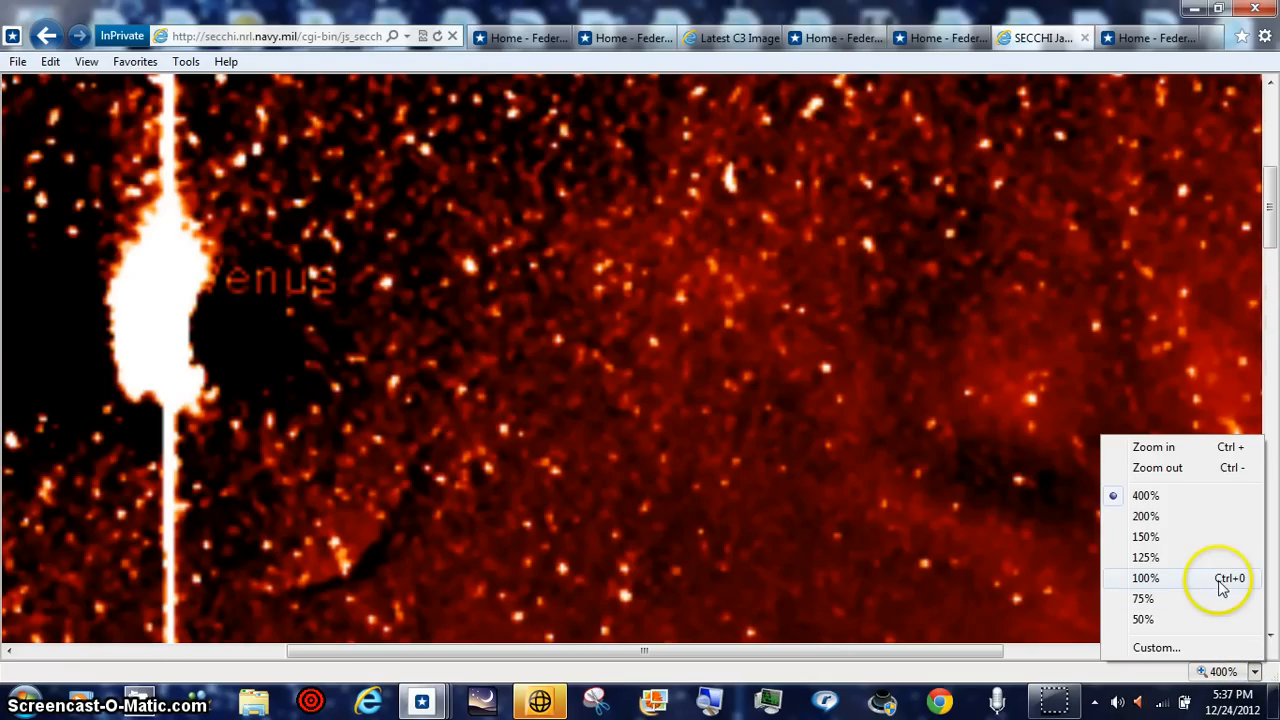
Step: Reduce zoom to 125% and scroll to frame 3 of 25 with its playback controls
left_click(1145, 557)
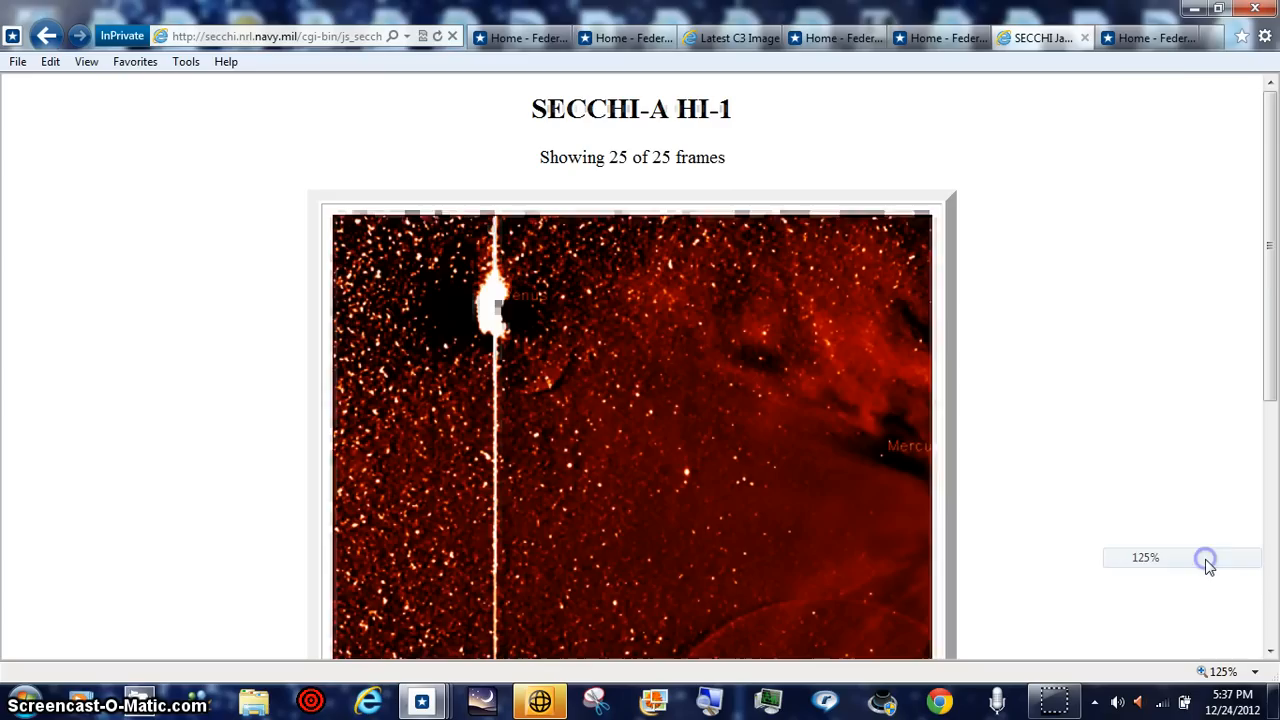
scroll("down", 3)
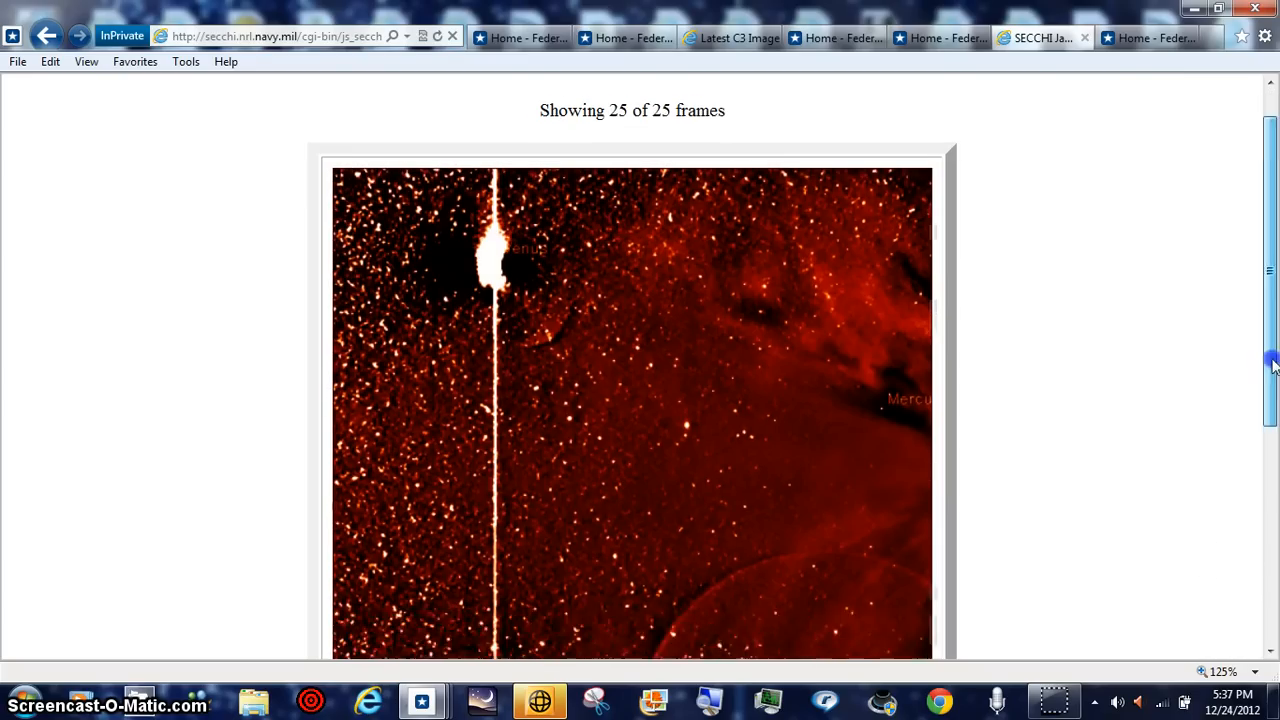
scroll("down", 3)
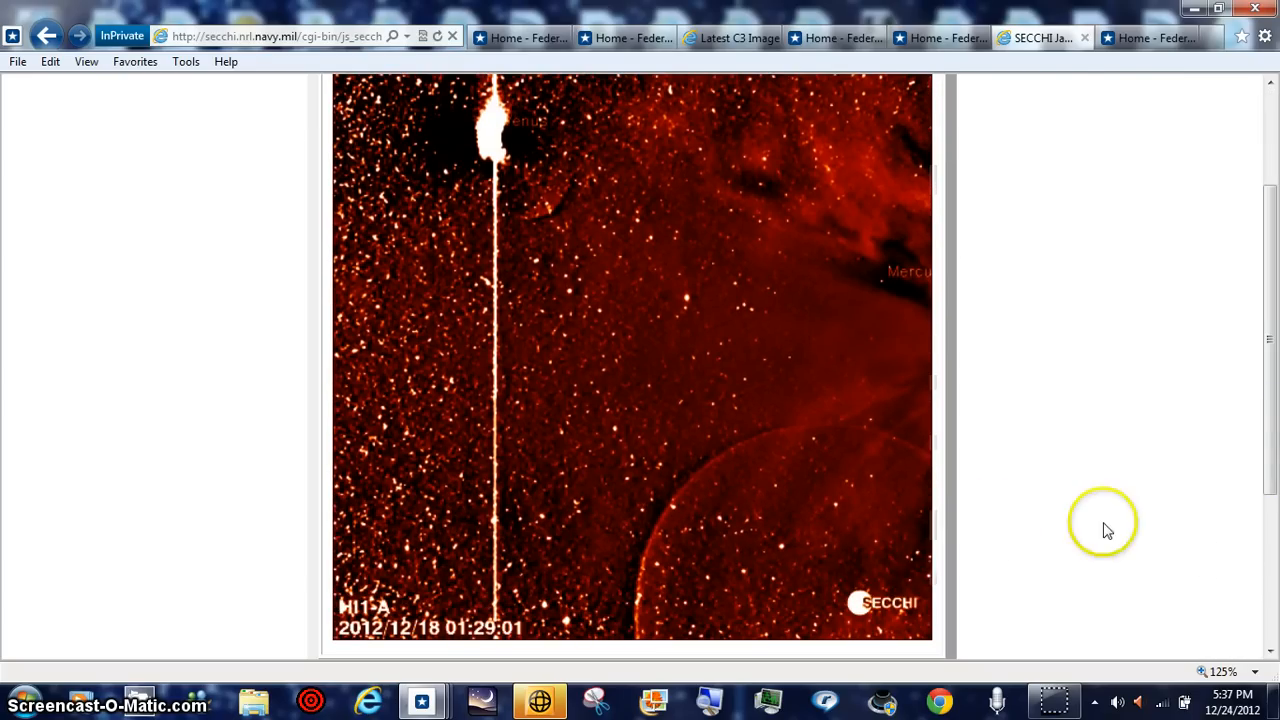
mouse_move(770, 445)
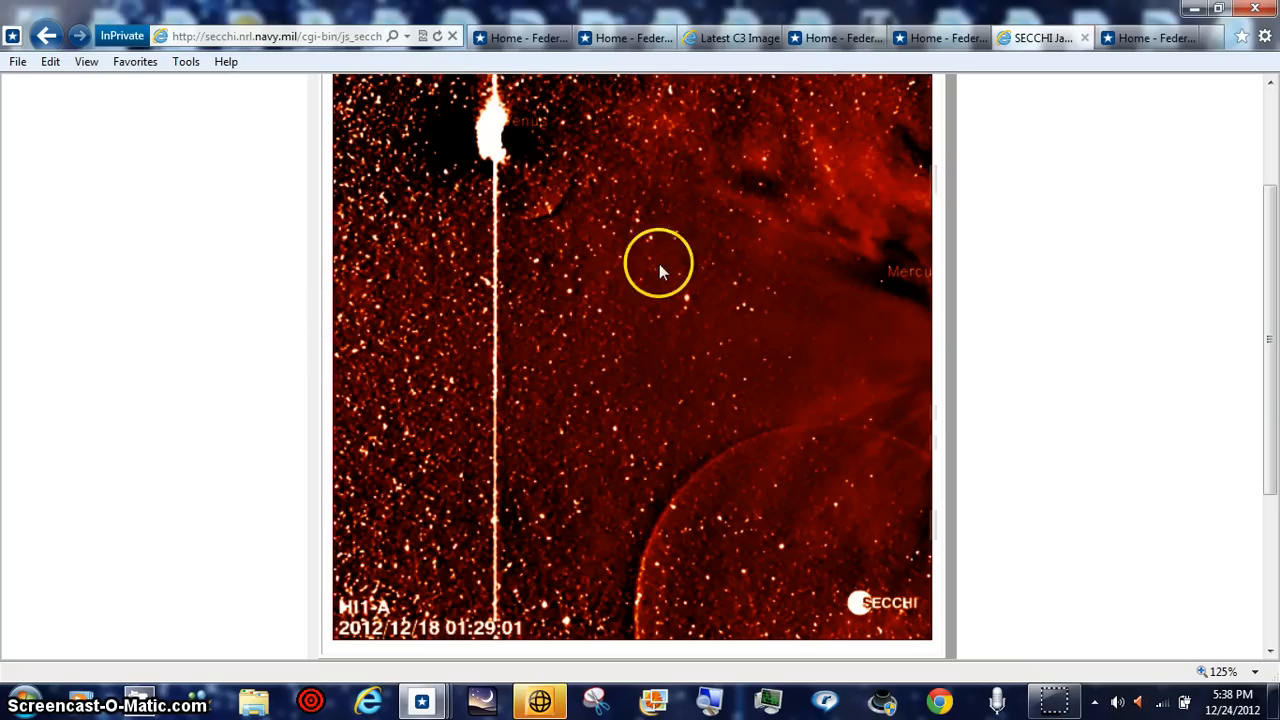
scroll("up", 3)
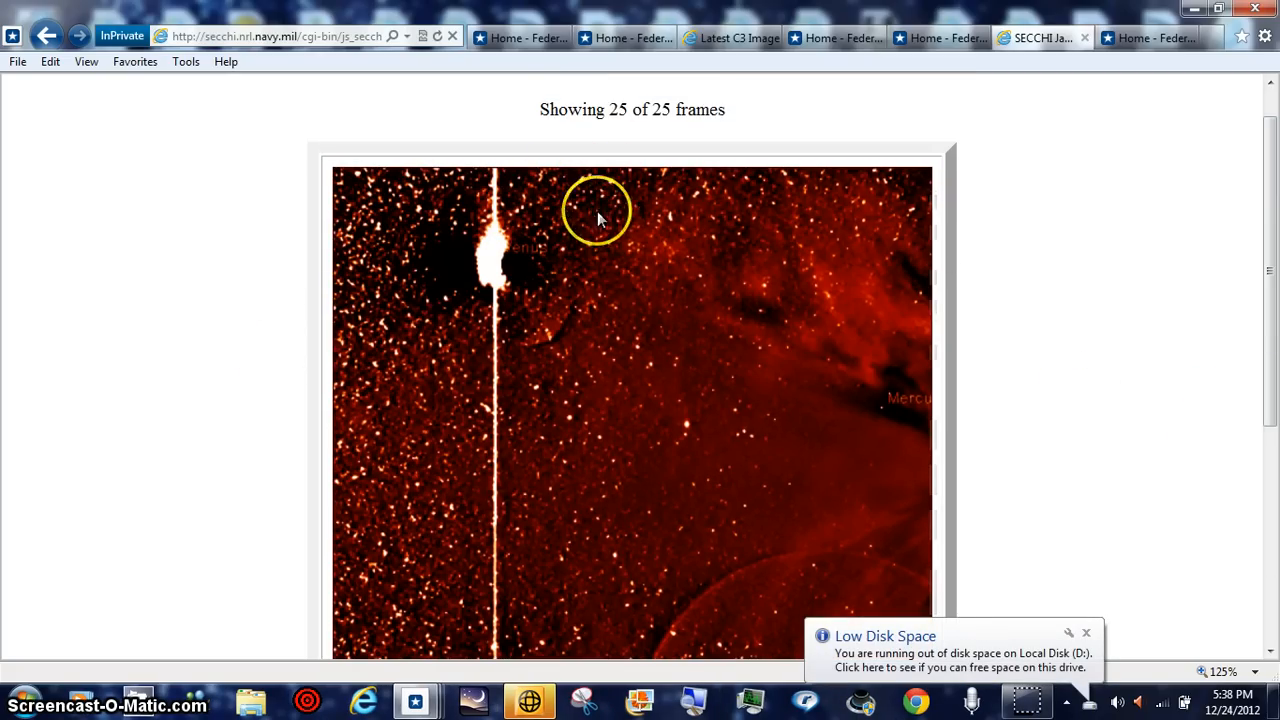
mouse_move(1178, 620)
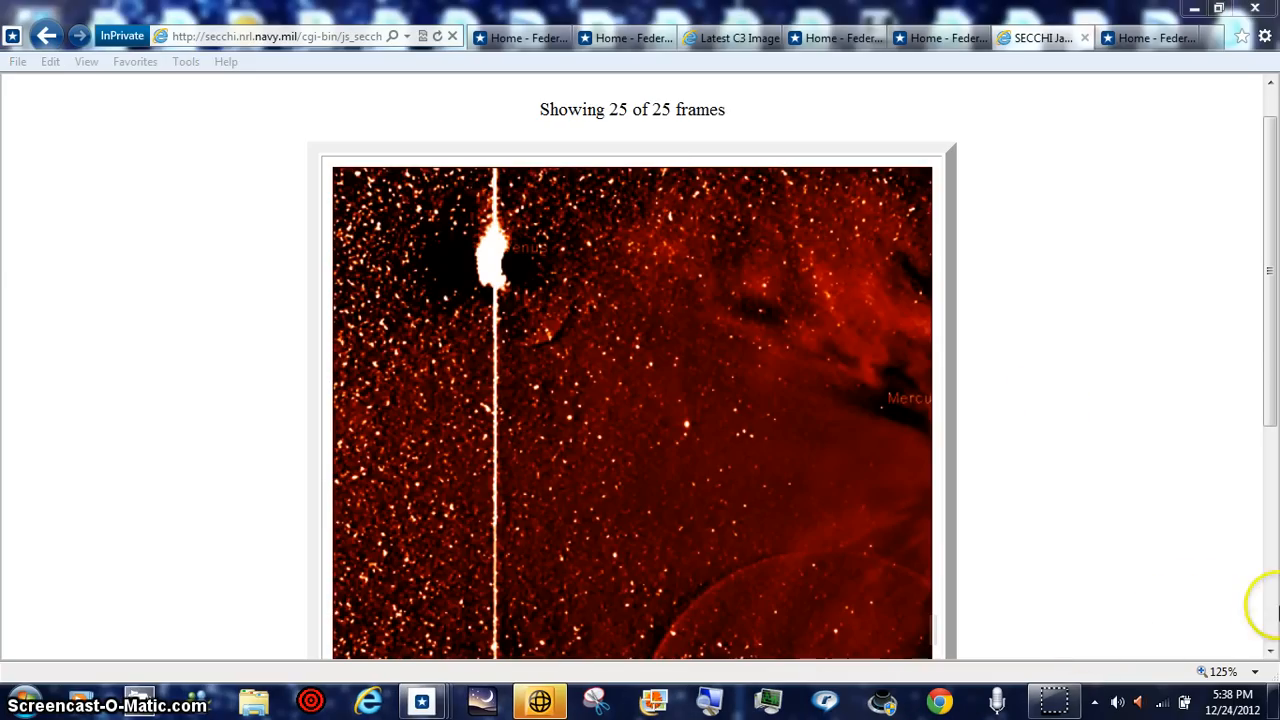
scroll("down", 3)
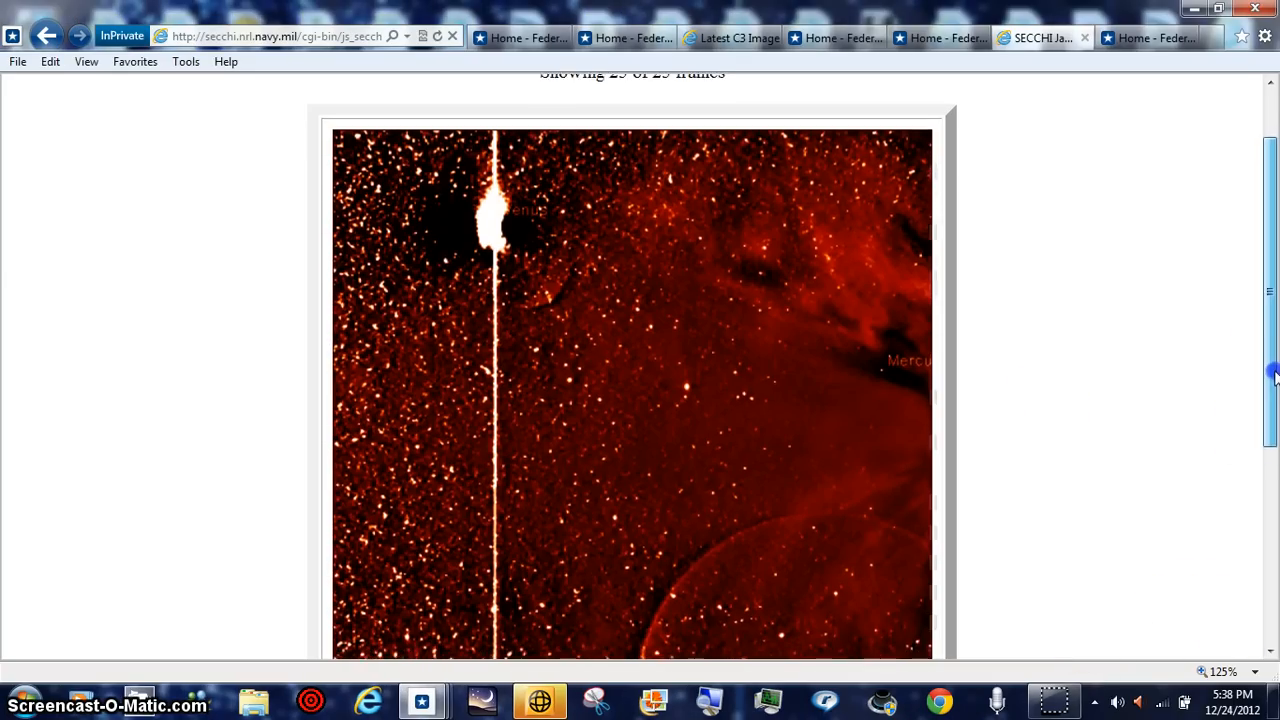
scroll("down", 3)
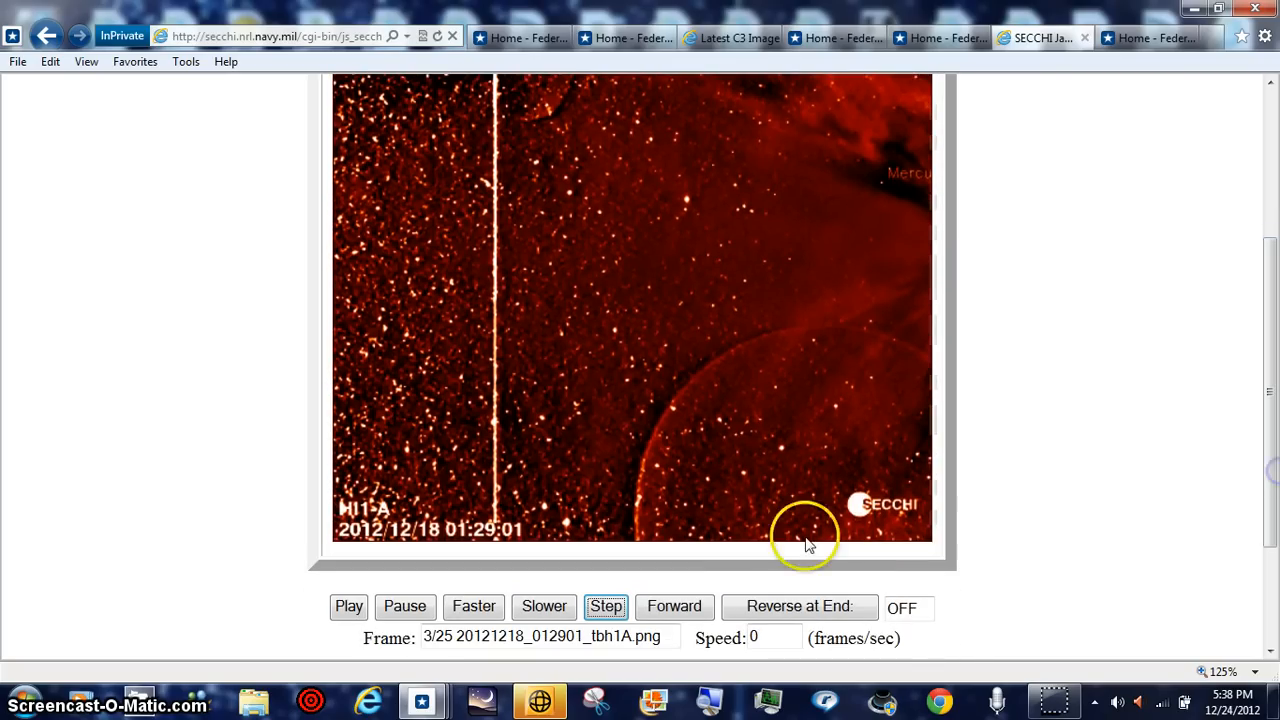
Step: Step the HI1-A movie through four frames to the glare-filled wedge frame
left_click(605, 606)
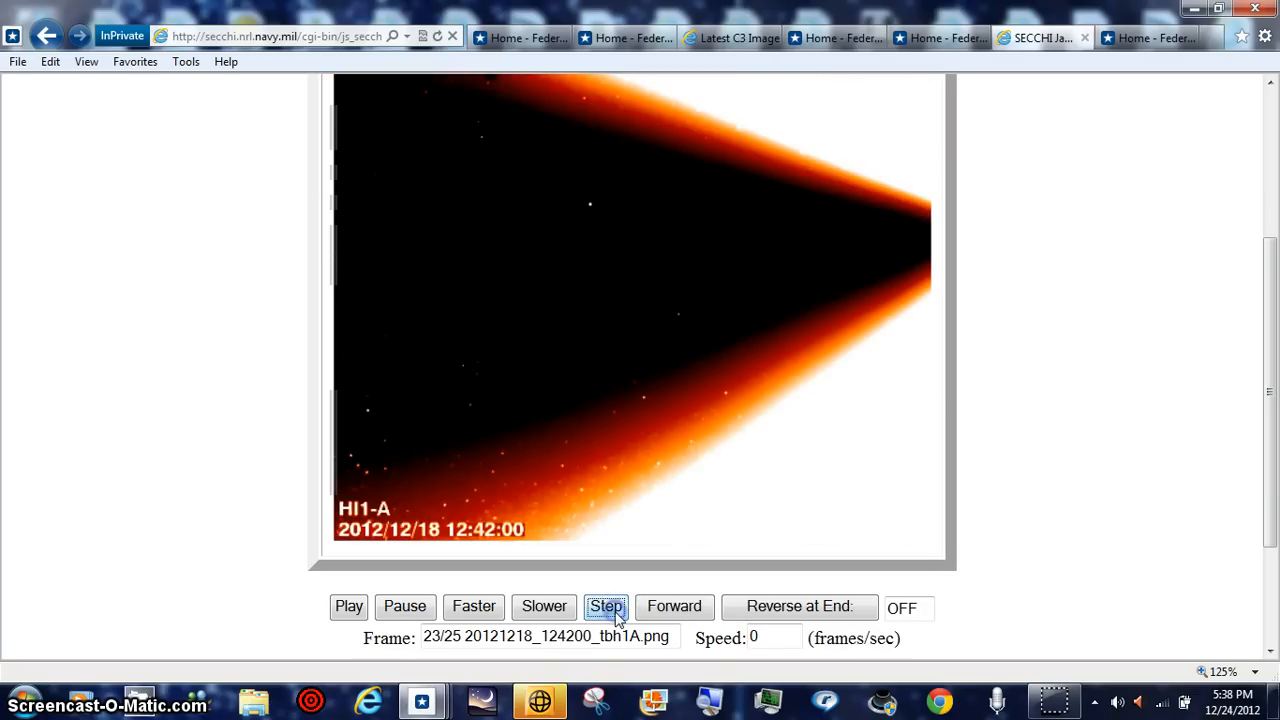
left_click(606, 606)
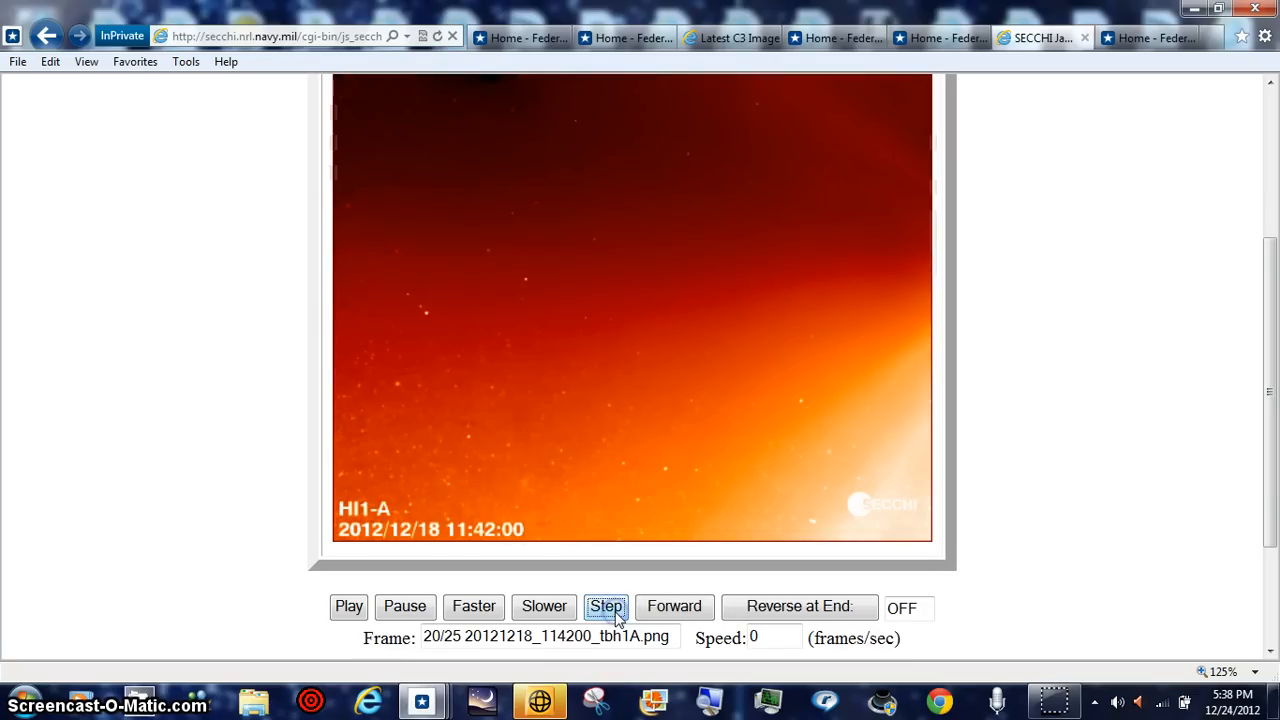
left_click(606, 606)
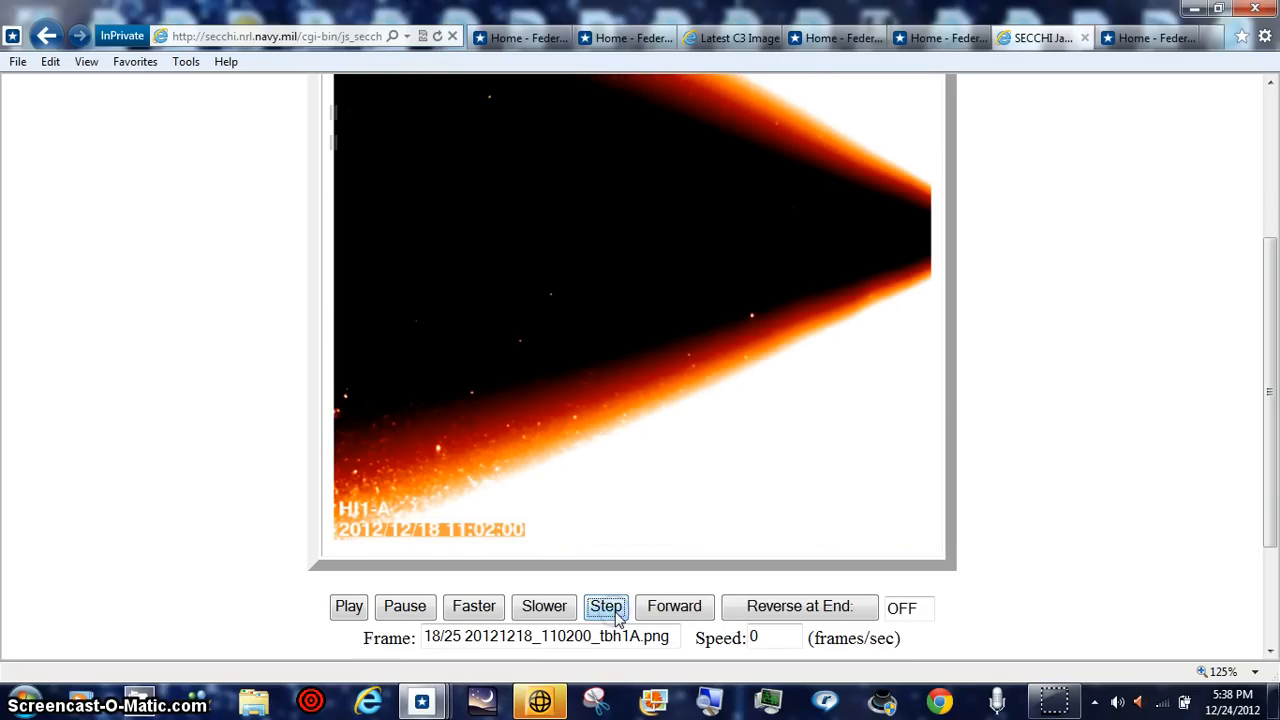
left_click(605, 606)
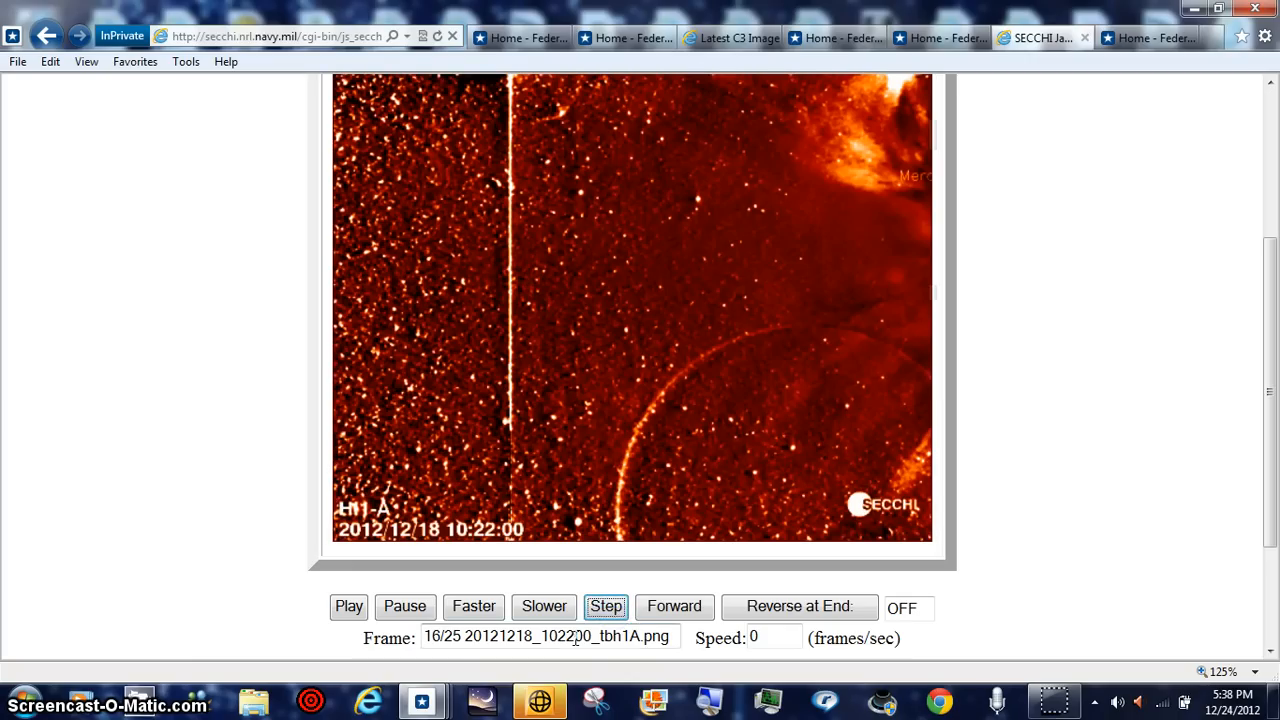
mouse_move(650, 615)
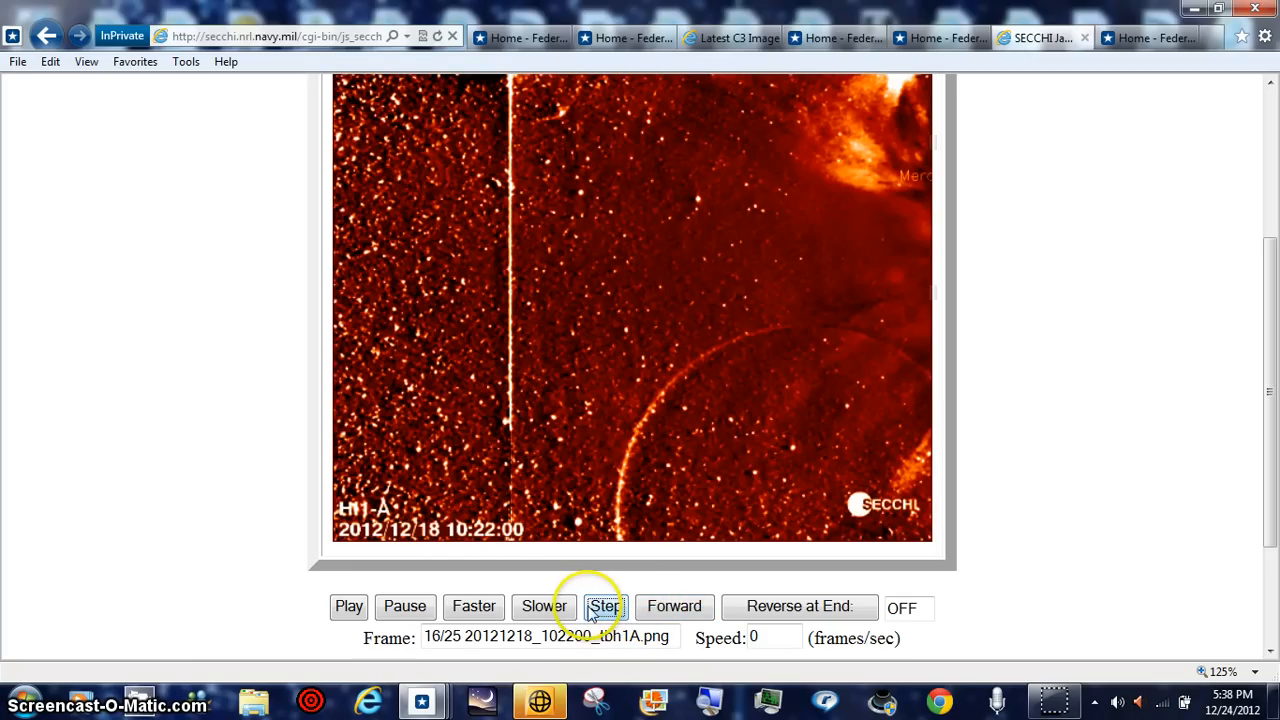
scroll("down", 3)
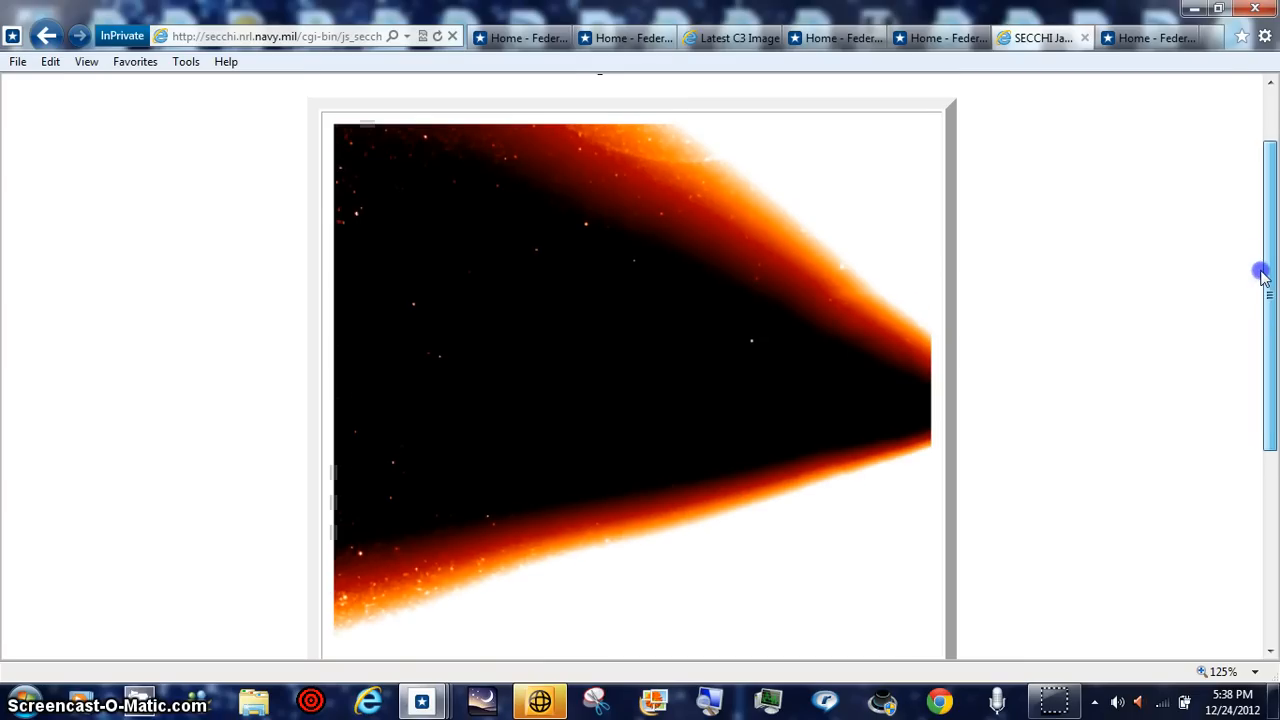
Step: Scroll up to the SECCHI-A HI-1 page title showing '25 of 25 frames'
scroll("up", 3)
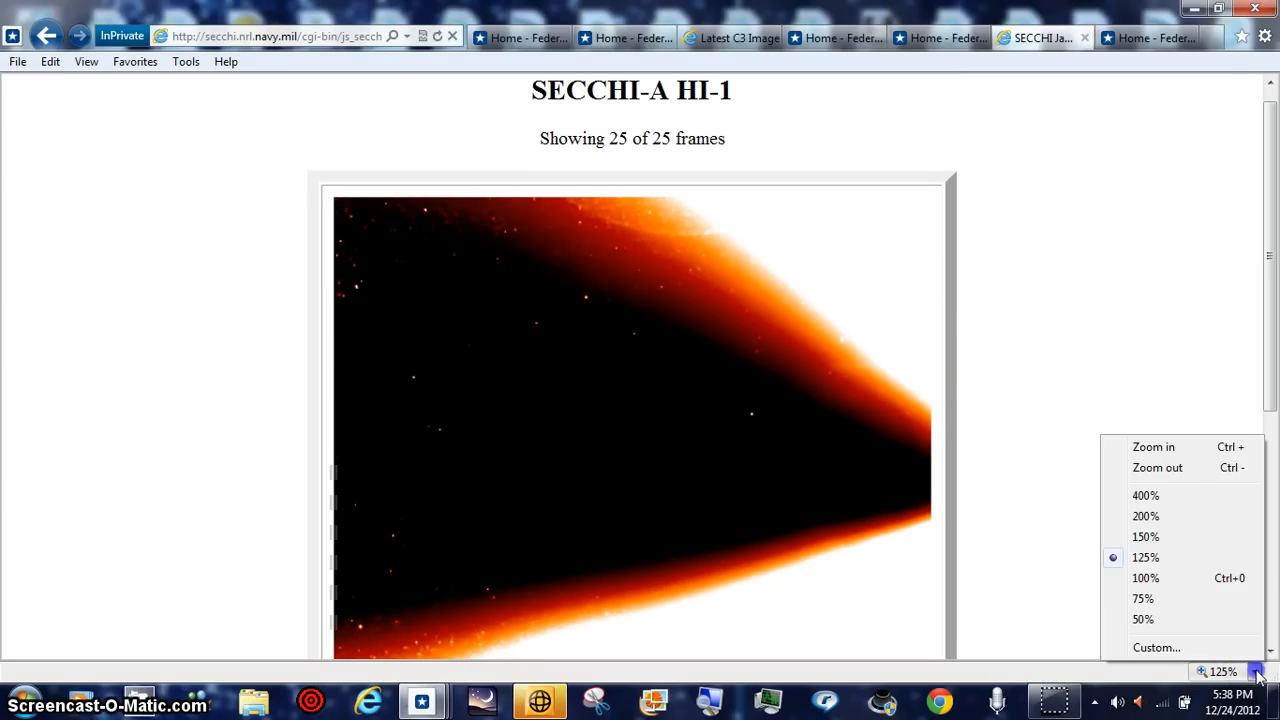
mouse_move(343, 518)
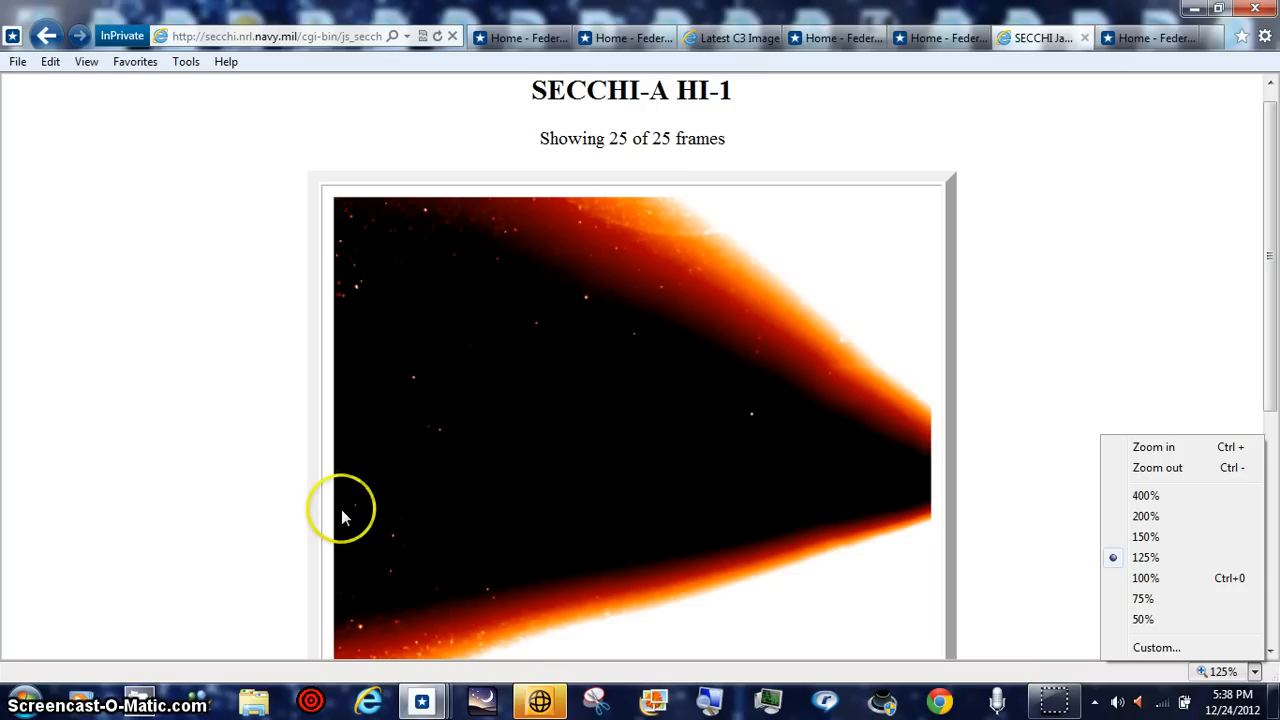
mouse_move(635, 258)
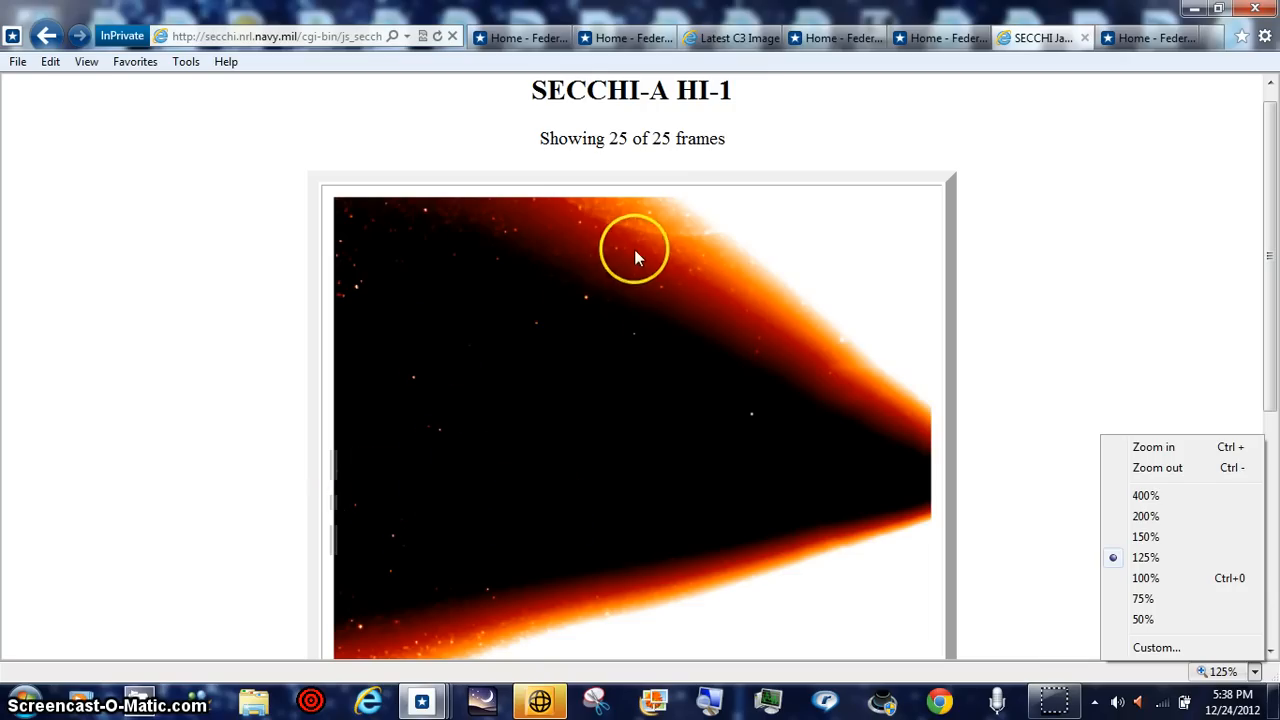
mouse_move(855, 525)
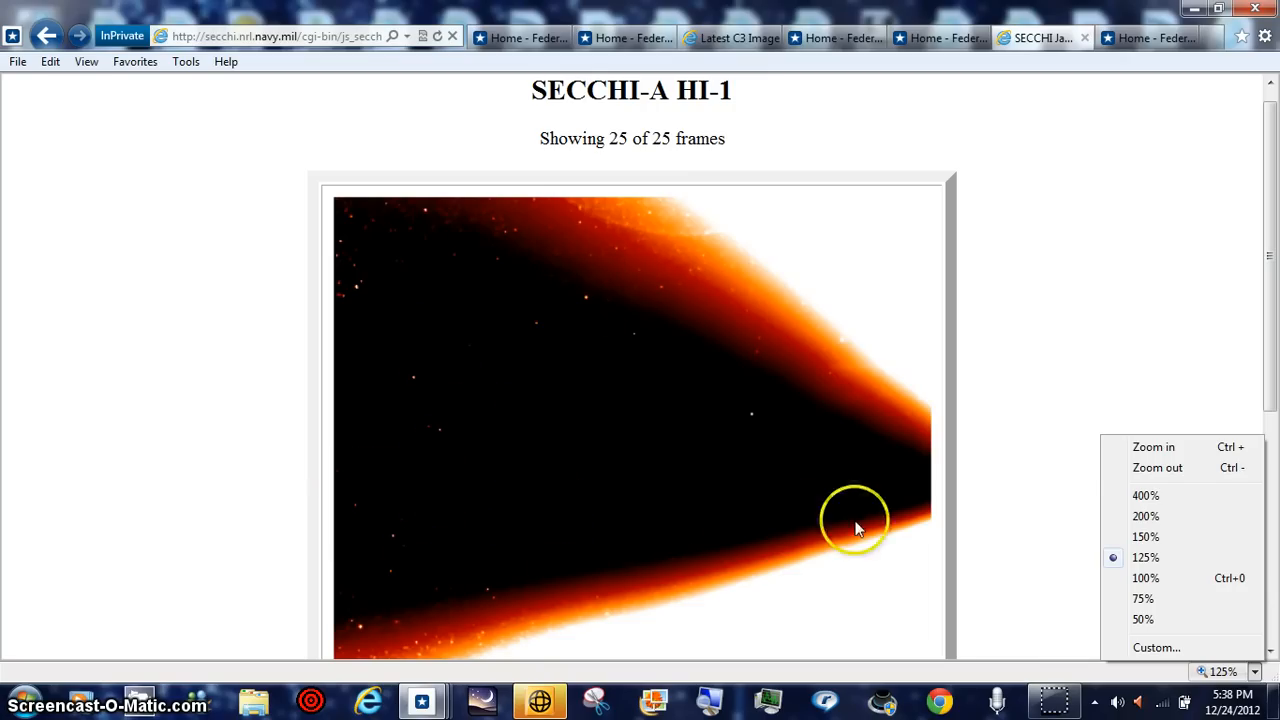
mouse_move(1146, 495)
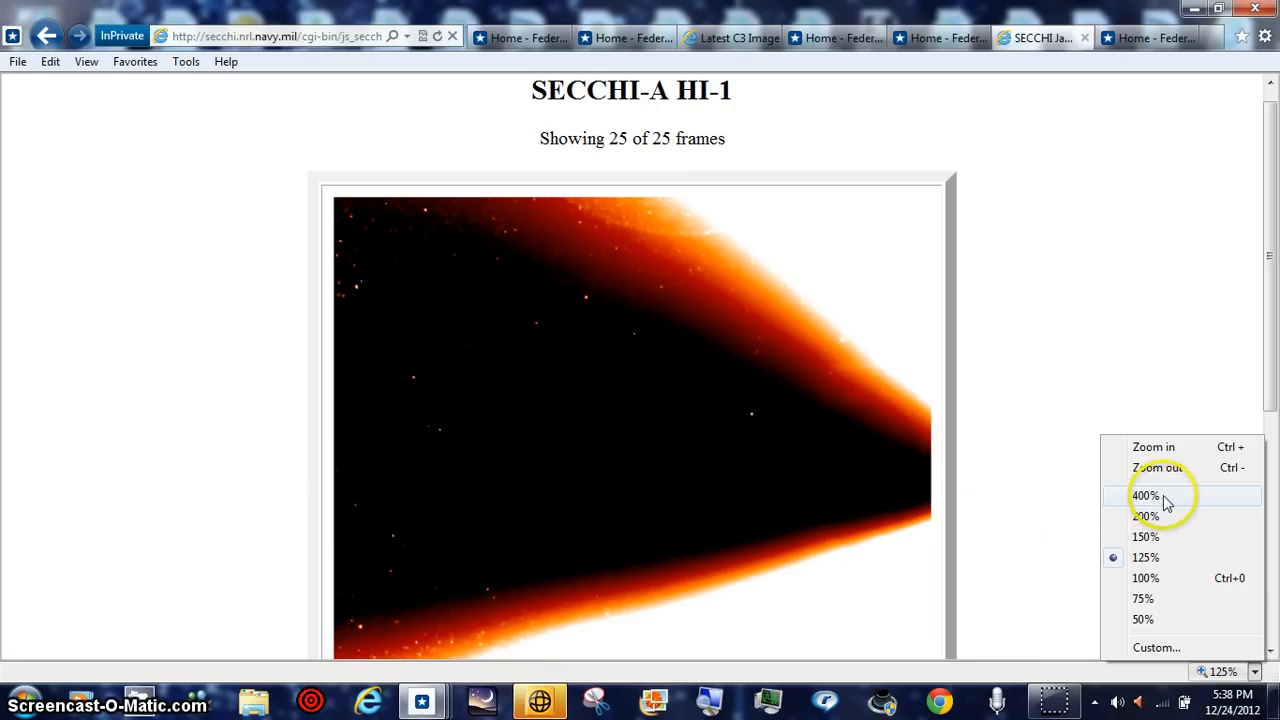
Step: Magnify the page to 400%, scroll to the bright orange band's edge, and reopen the zoom list
left_click(1146, 495)
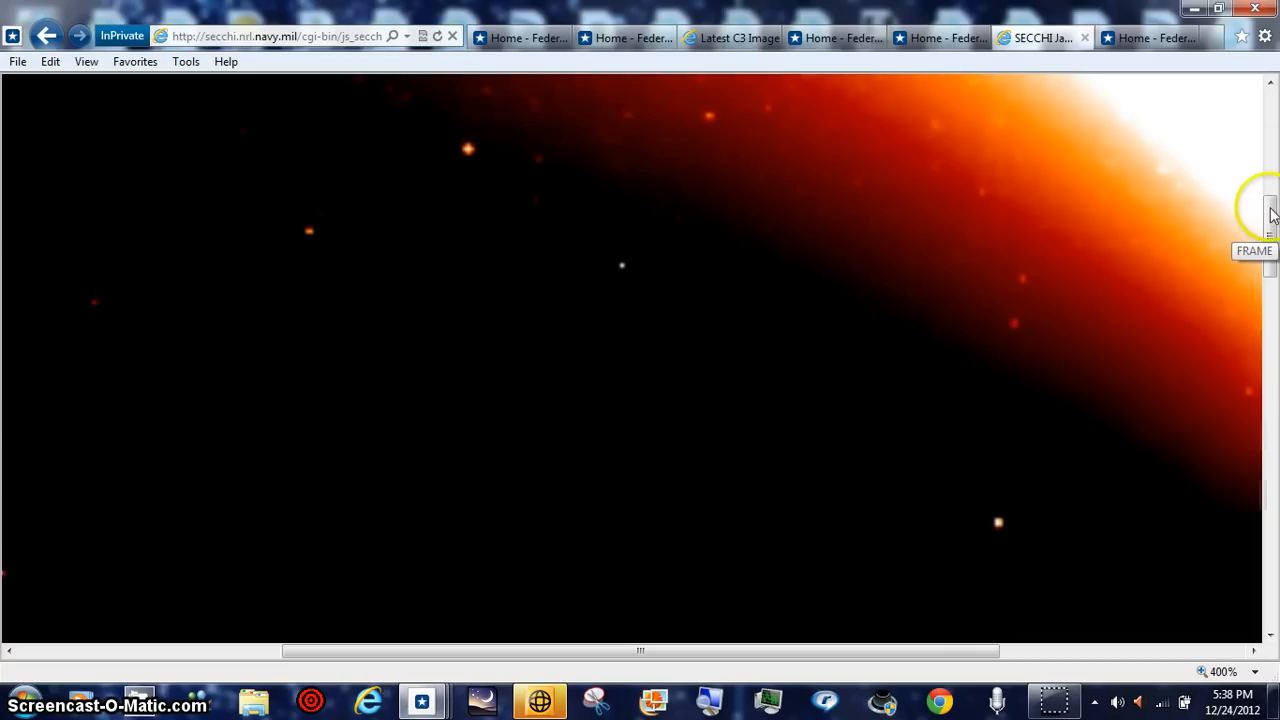
scroll("up", 3)
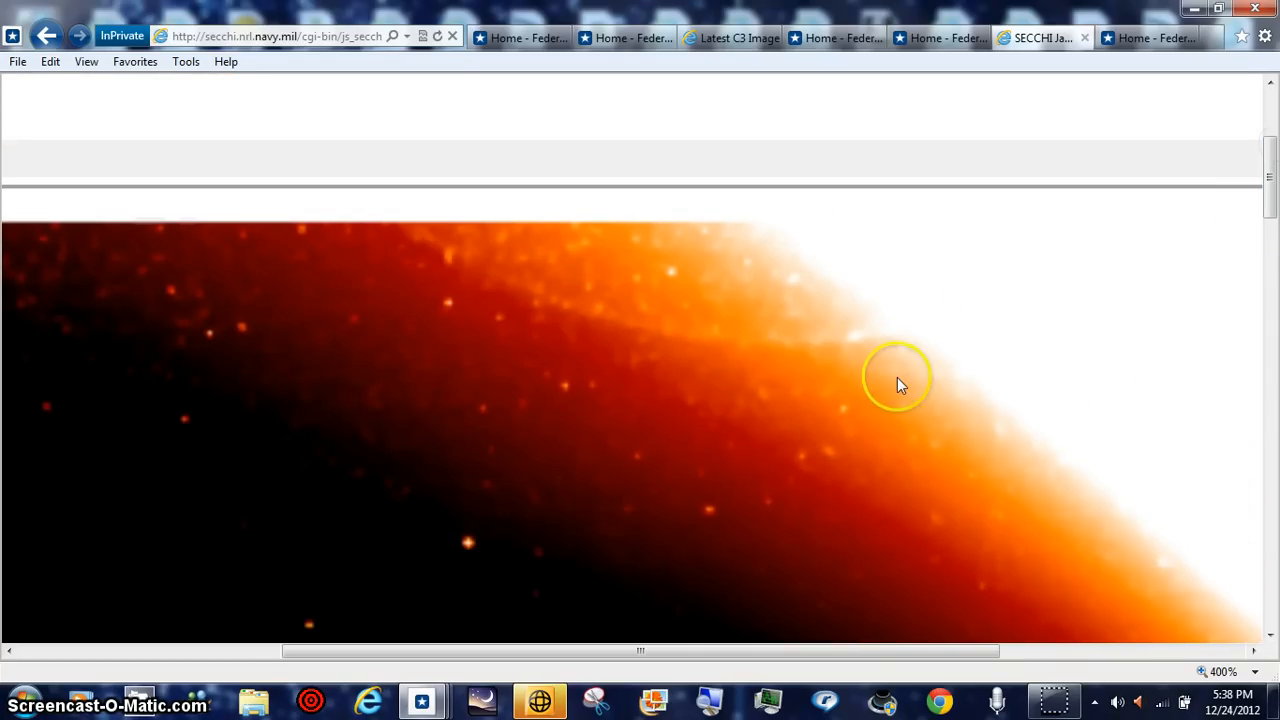
mouse_move(735, 395)
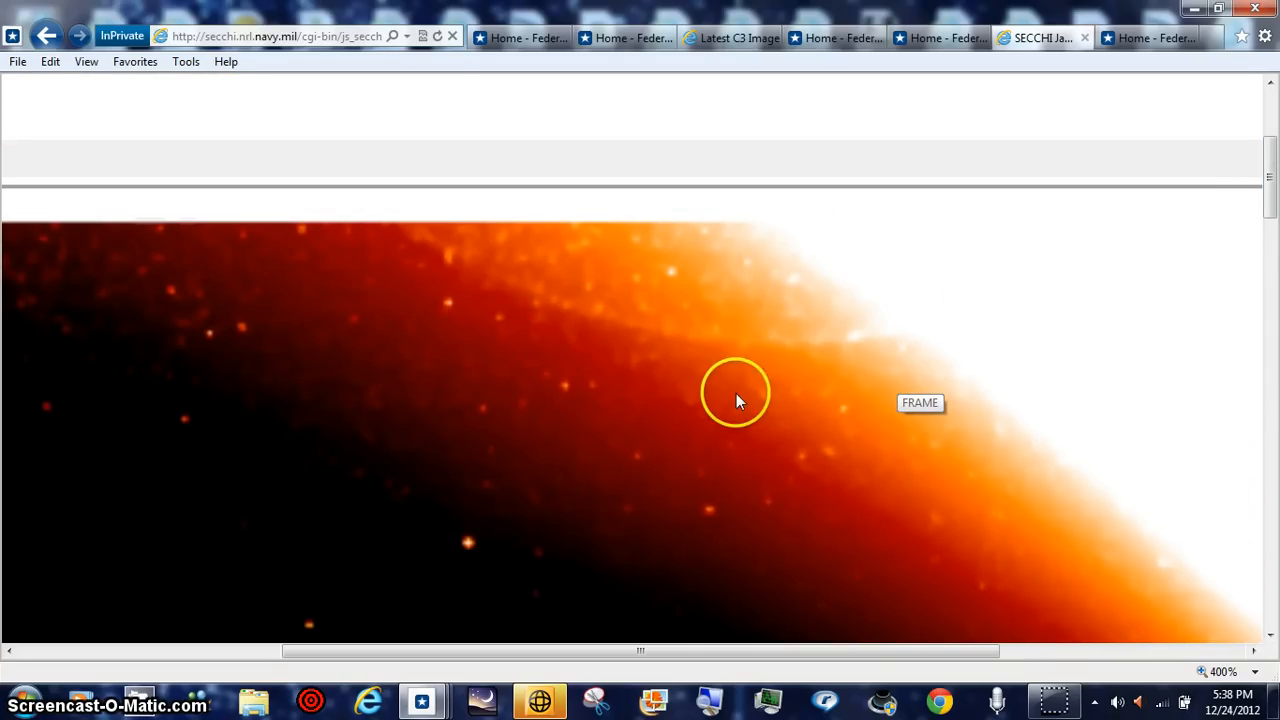
left_click(1260, 671)
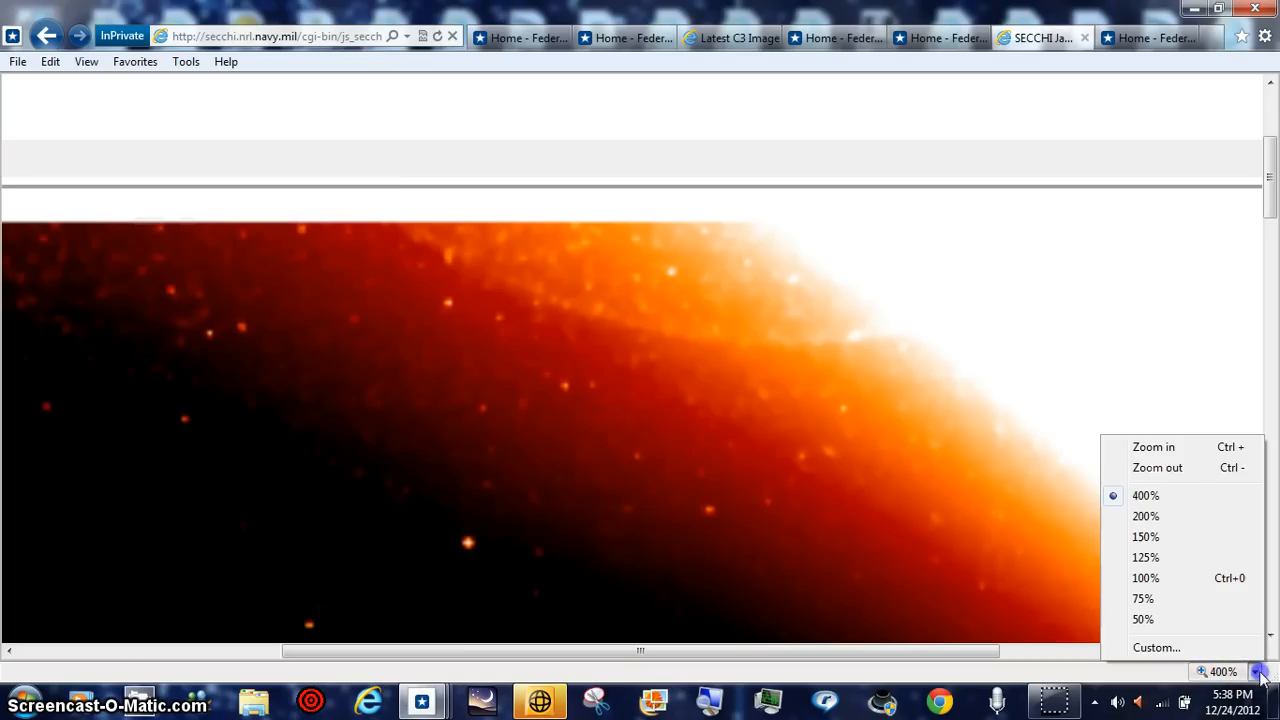
mouse_move(1156, 647)
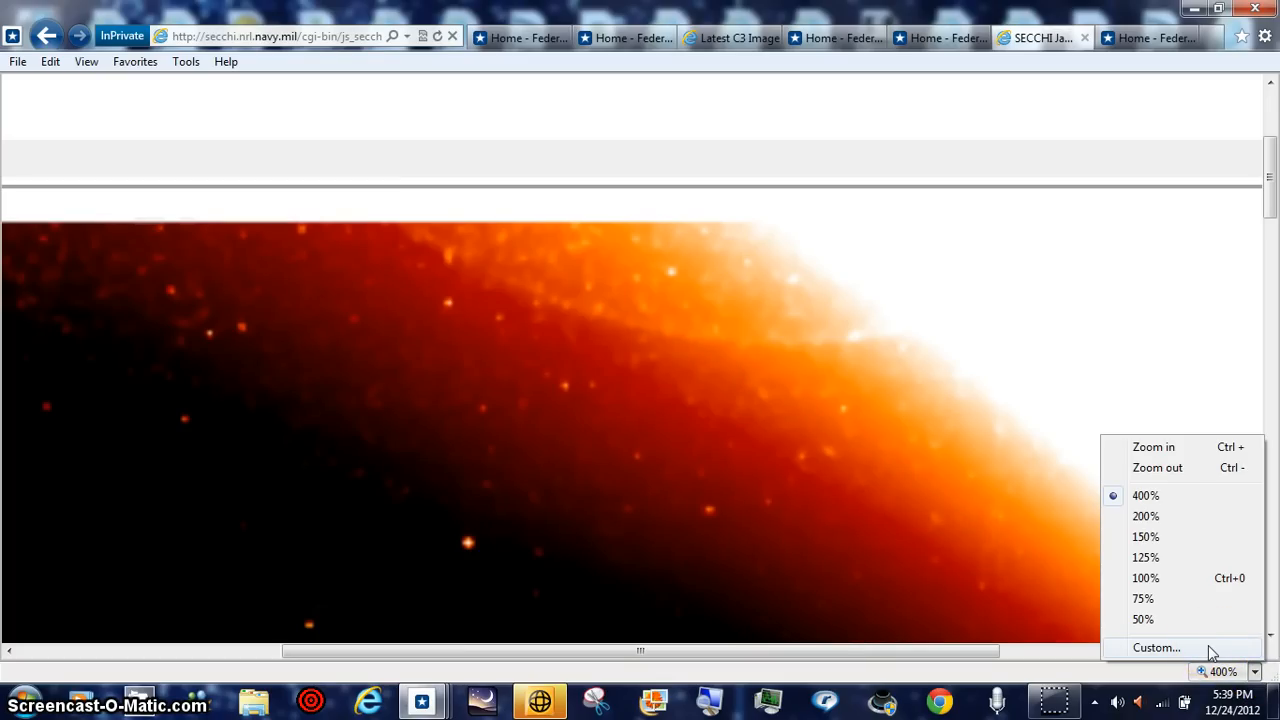
Step: Apply a custom 888% zoom and drag sideways across the speckled orange band
left_click(1157, 648)
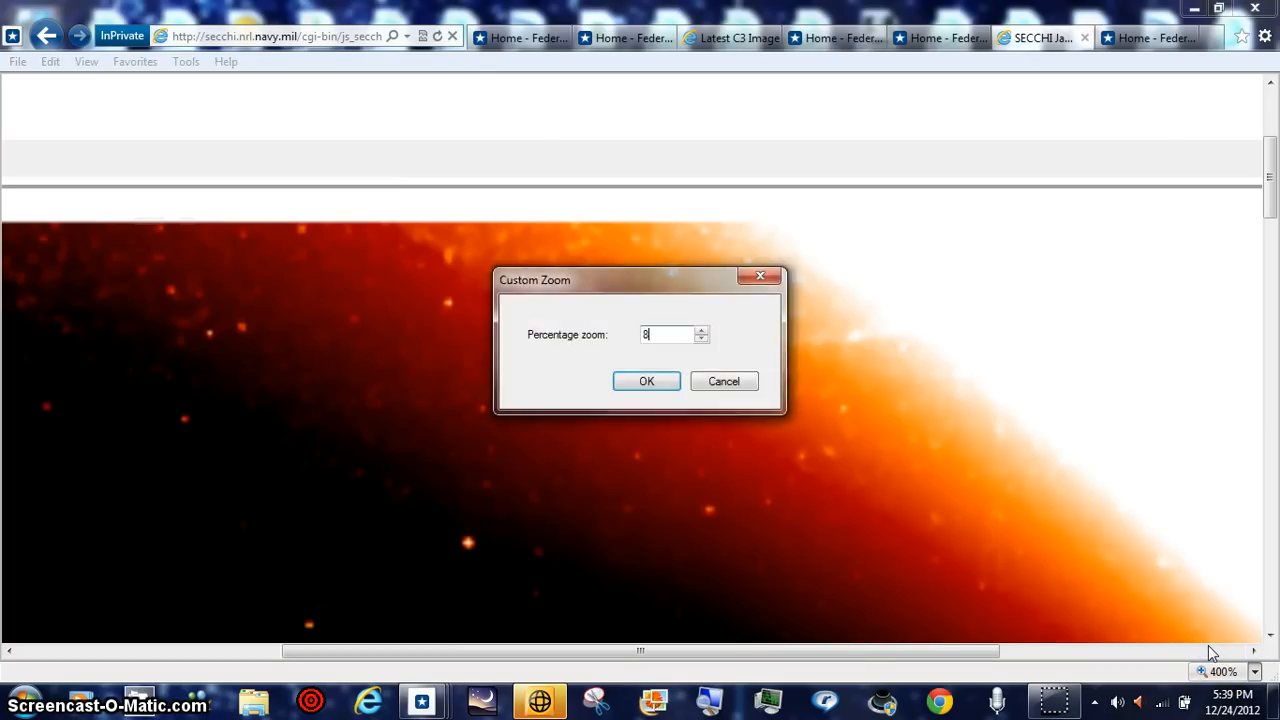
type("88")
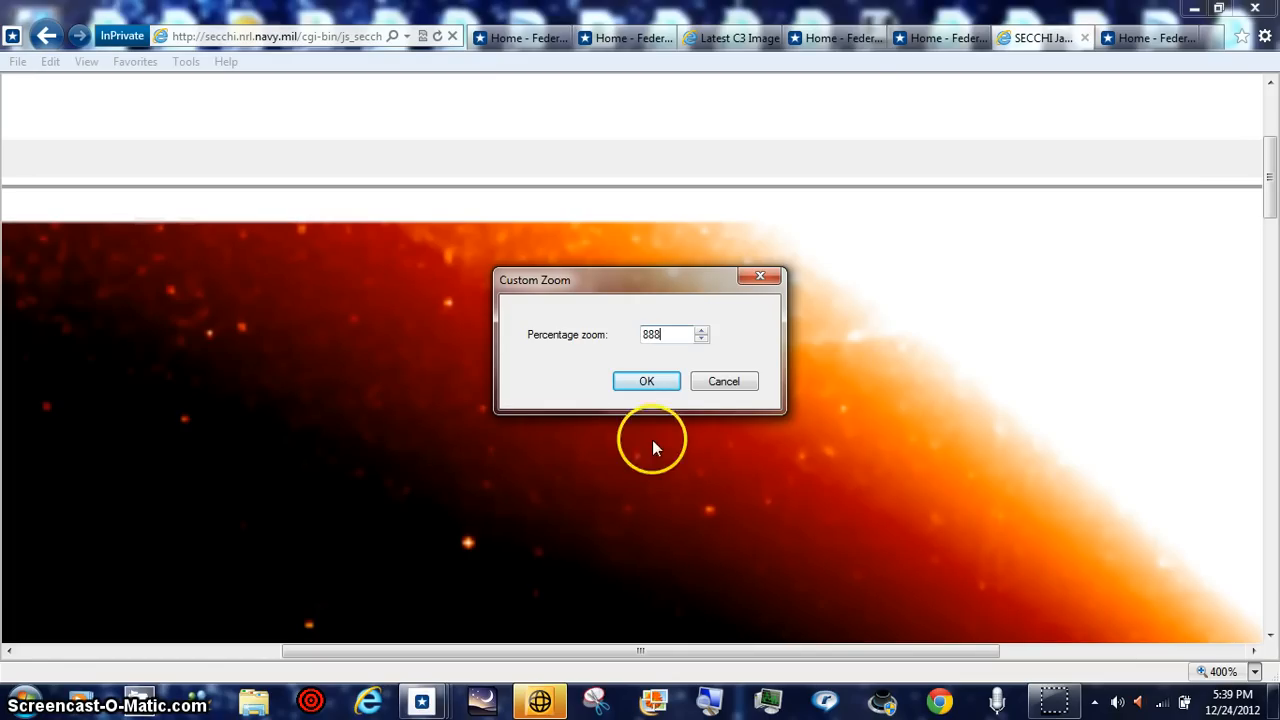
left_click(646, 381)
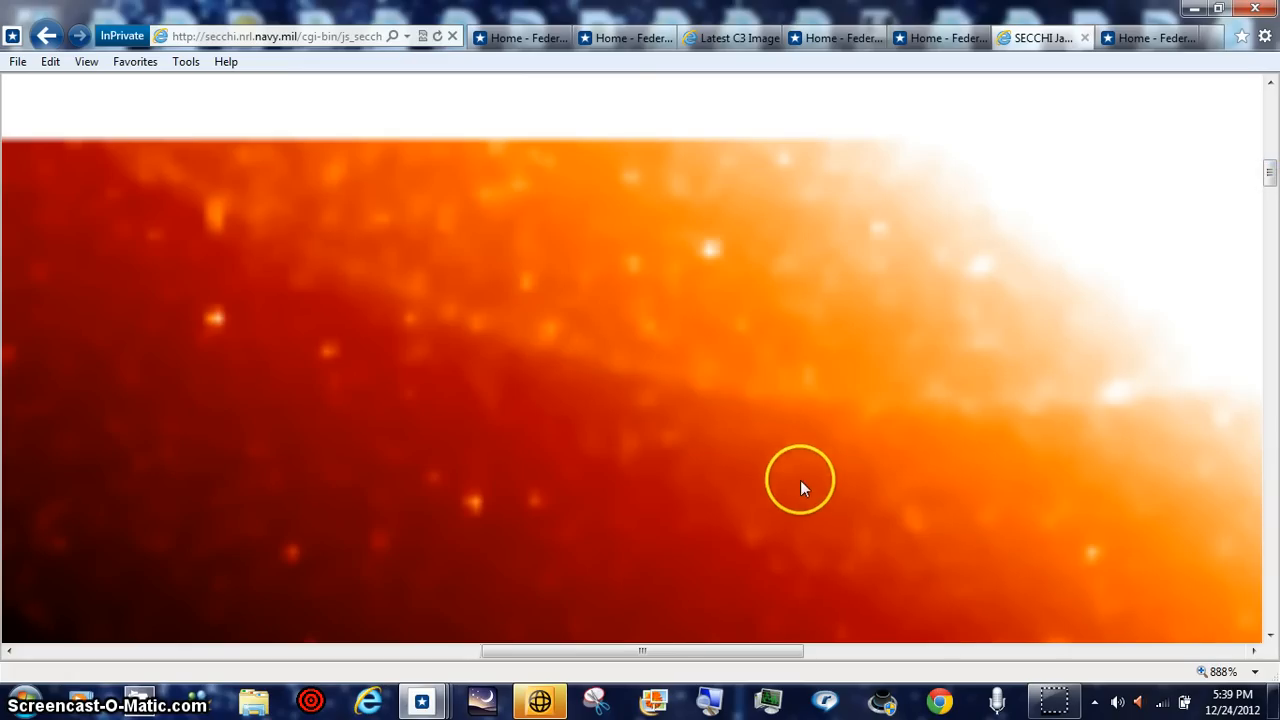
mouse_move(660, 655)
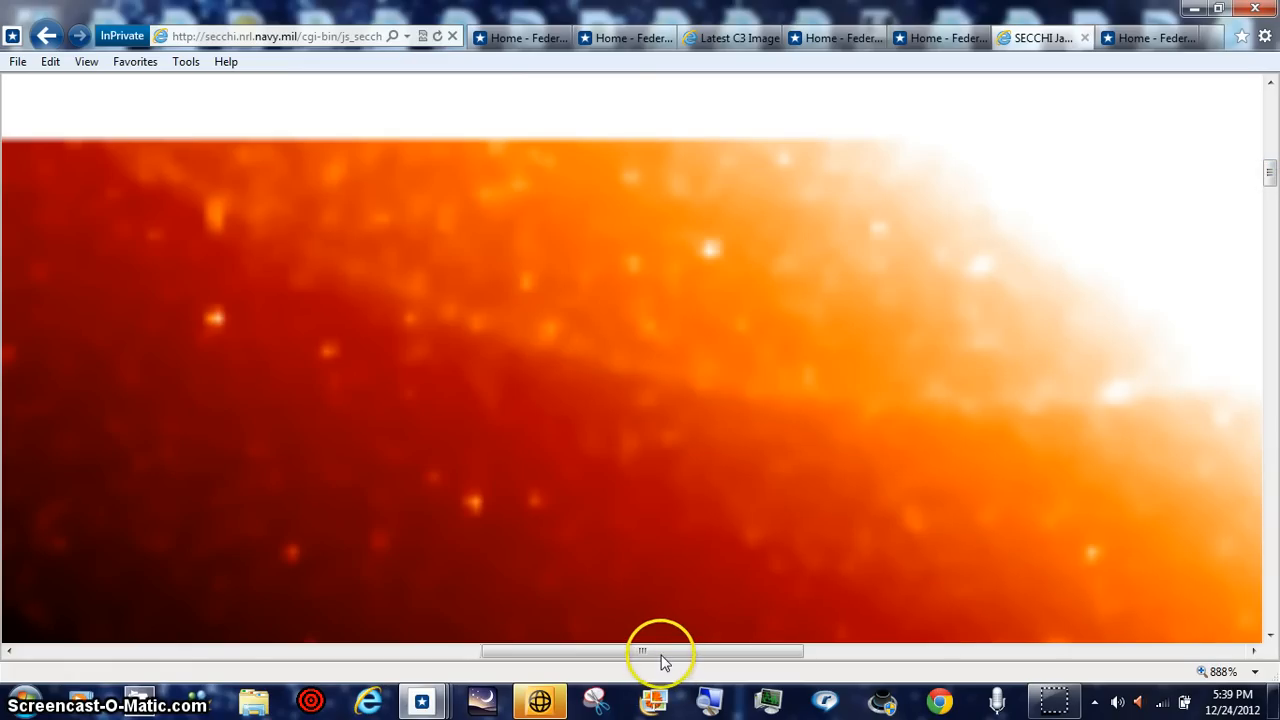
left_click_drag(642, 651, 678, 651)
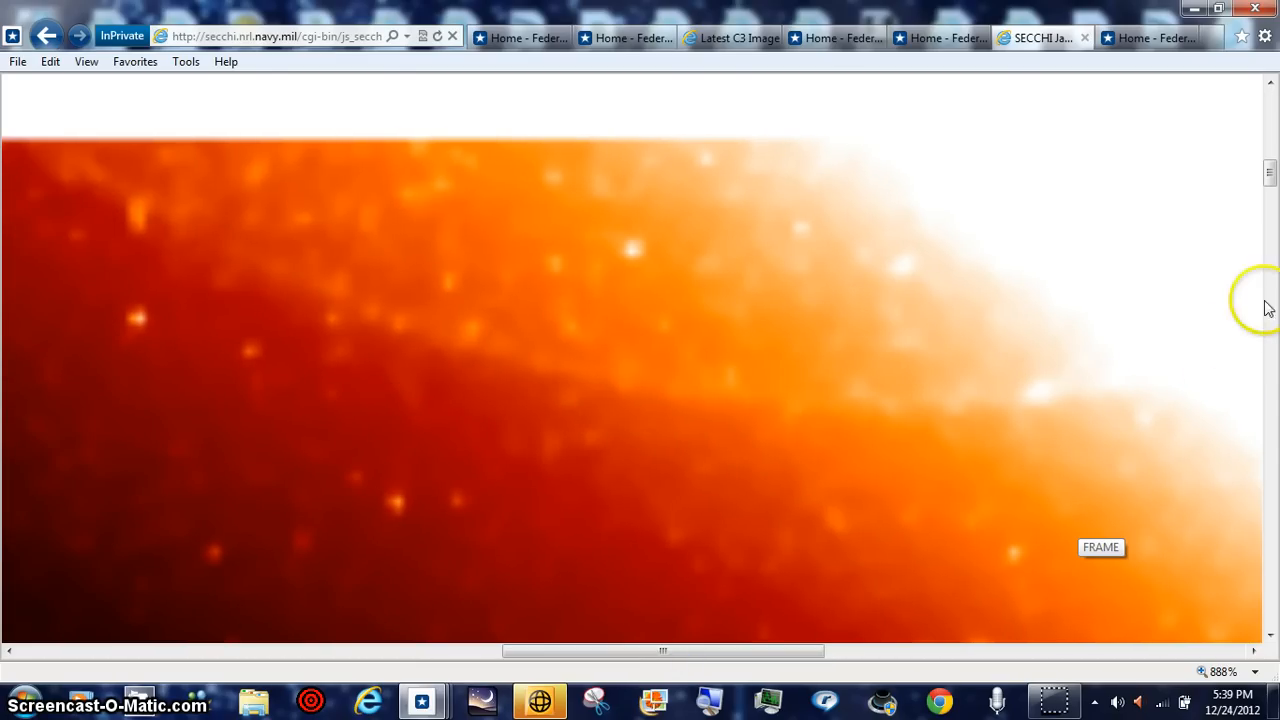
mouse_move(1255, 680)
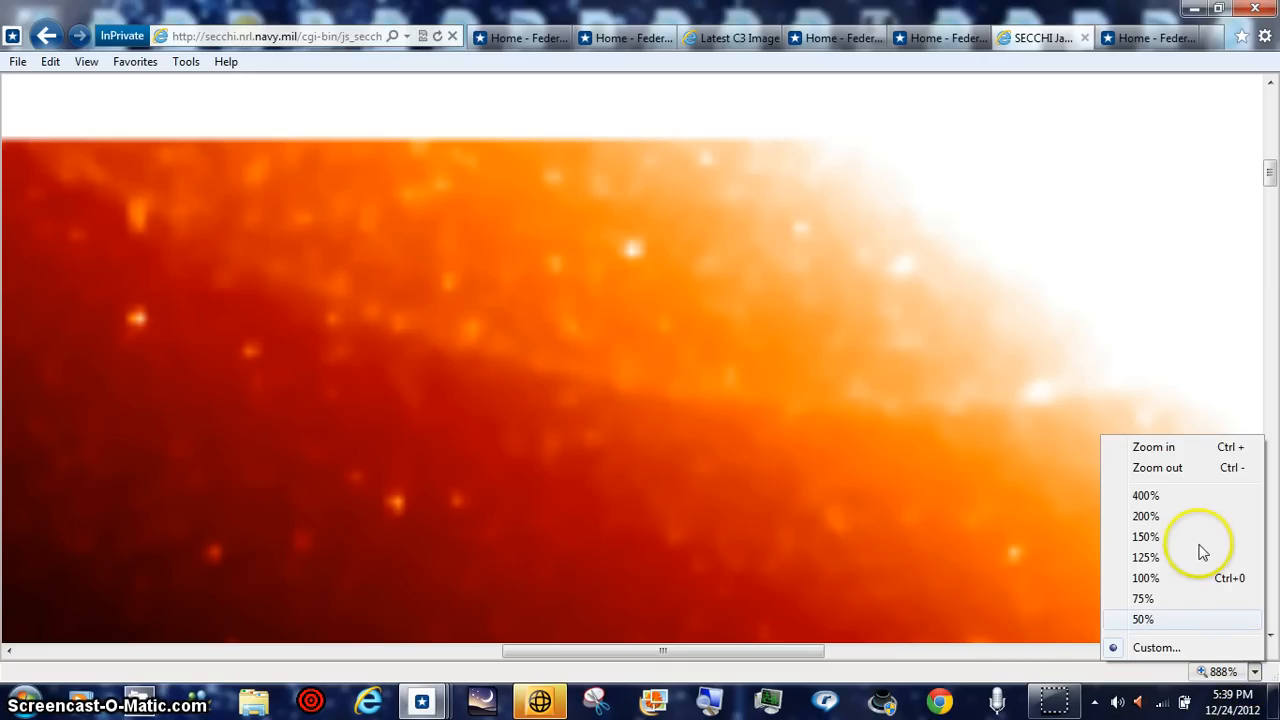
mouse_move(1170, 490)
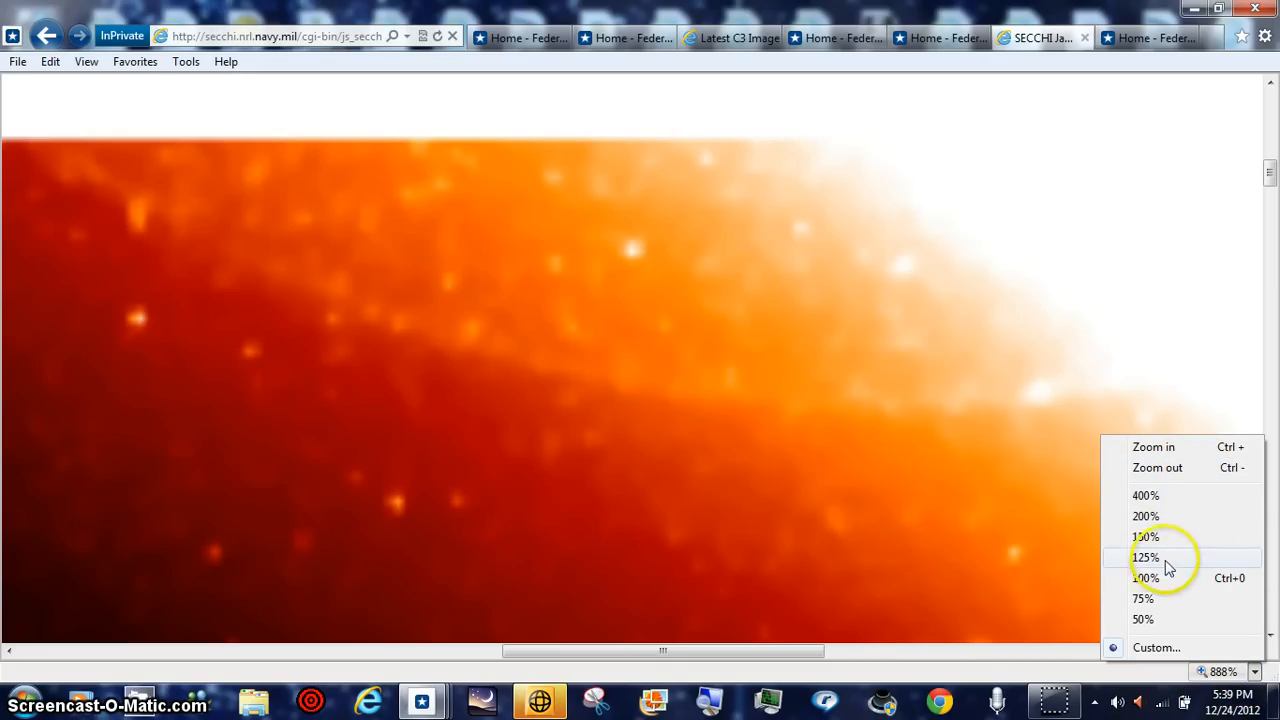
mouse_move(1170, 516)
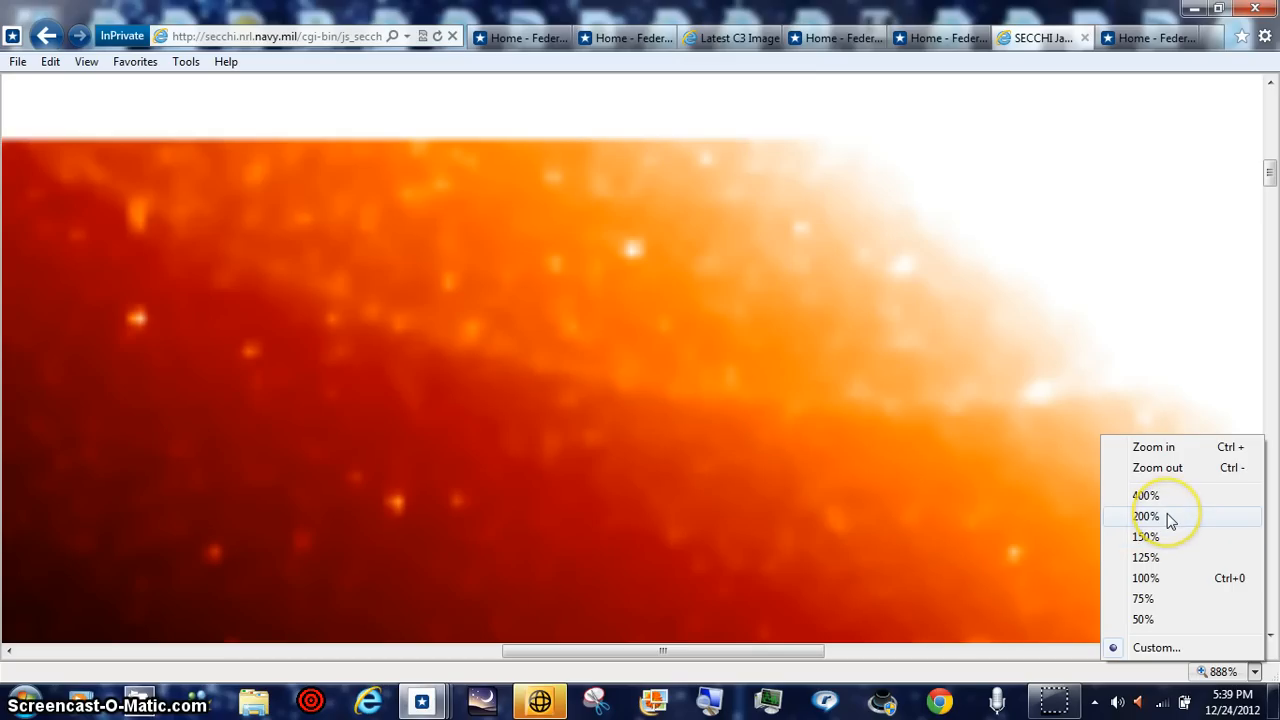
mouse_move(893, 445)
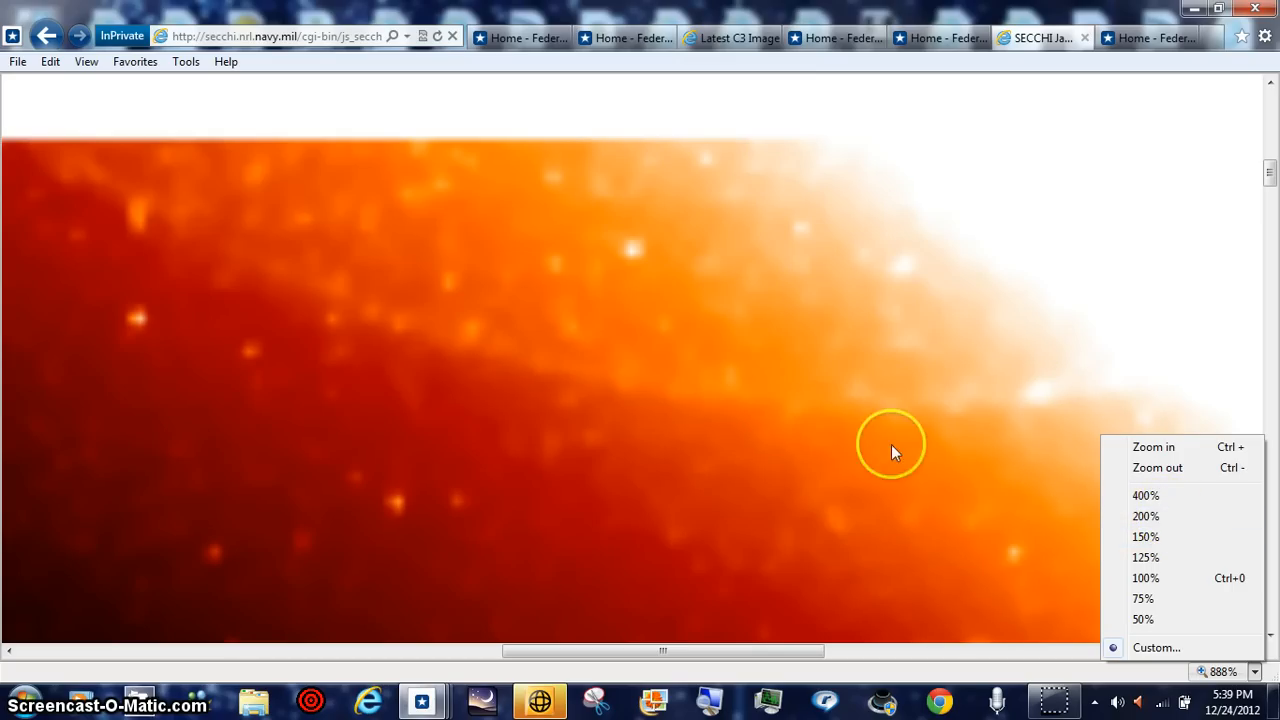
mouse_move(248, 237)
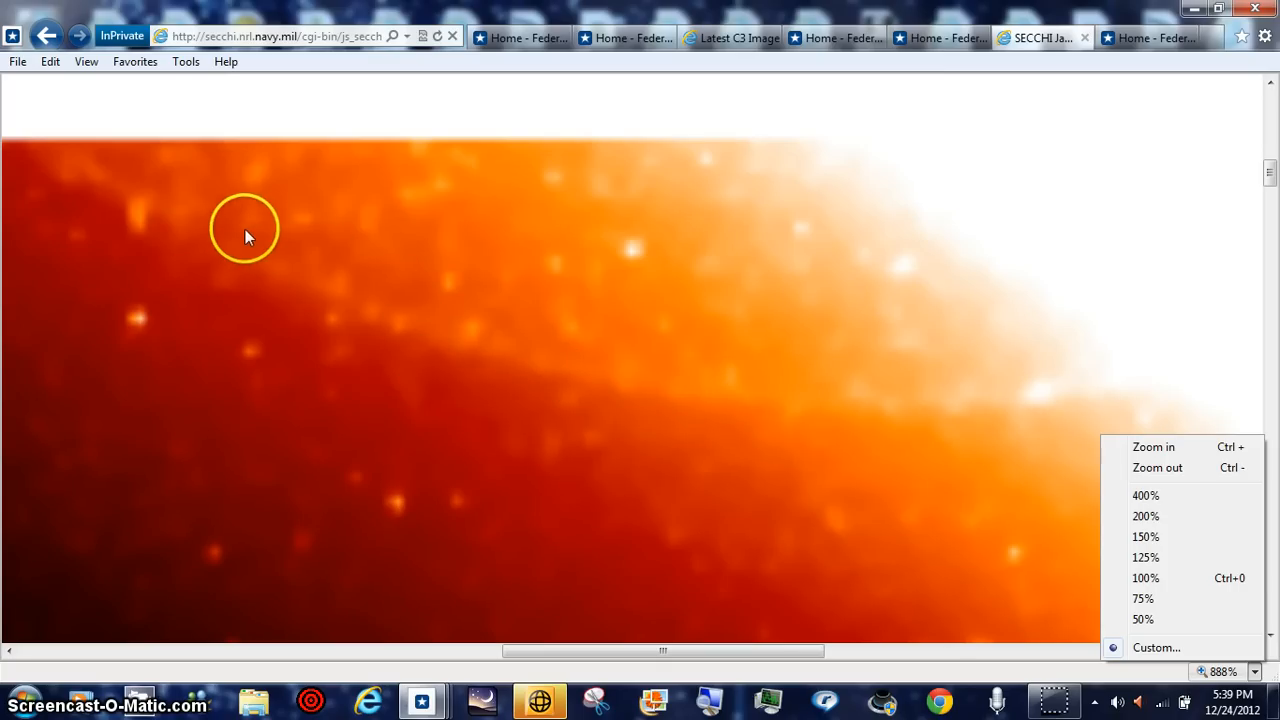
mouse_move(1145, 495)
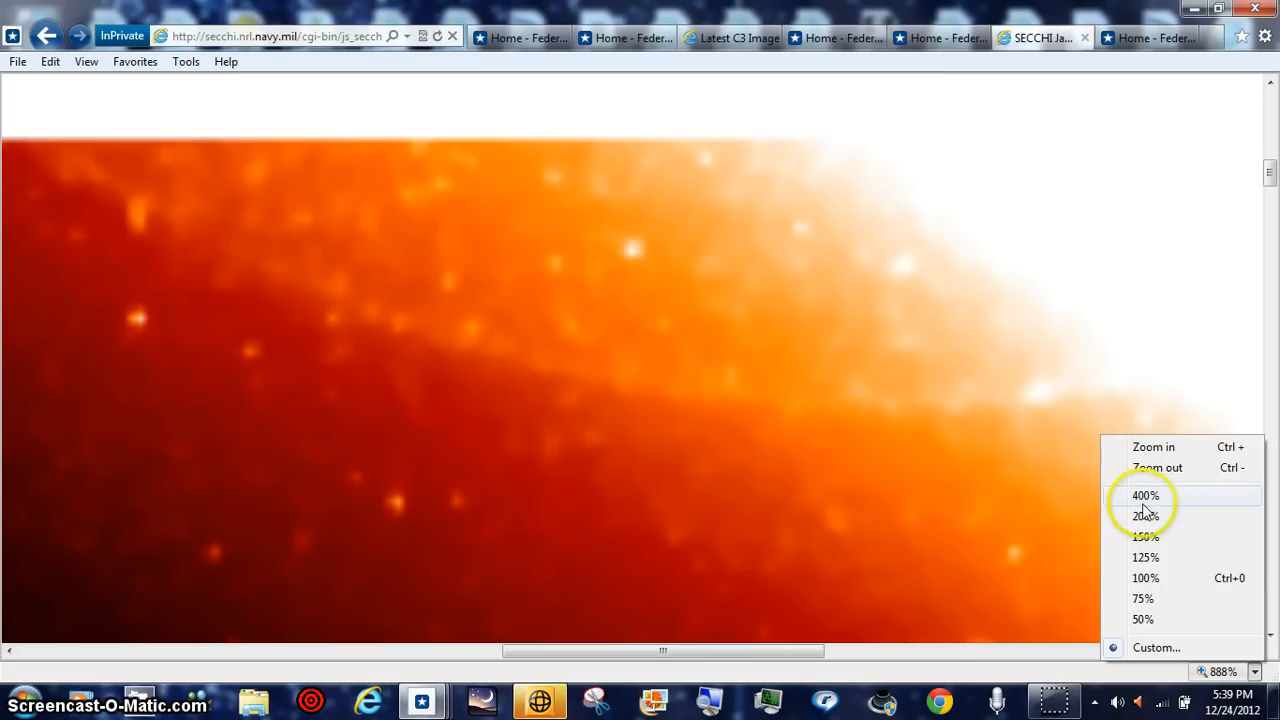
mouse_move(1205, 495)
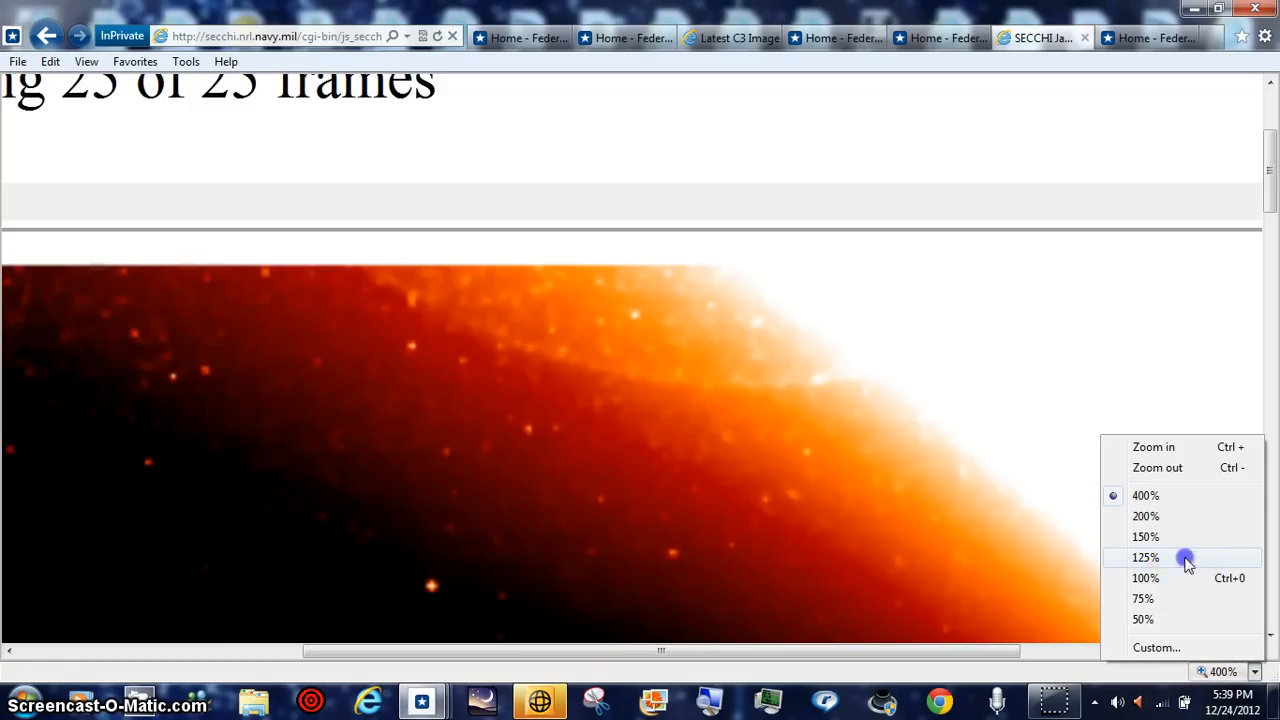
Step: Set the SECCHI-A HI-1 movie page to 125% zoom and scroll down to the movie
left_click(1145, 557)
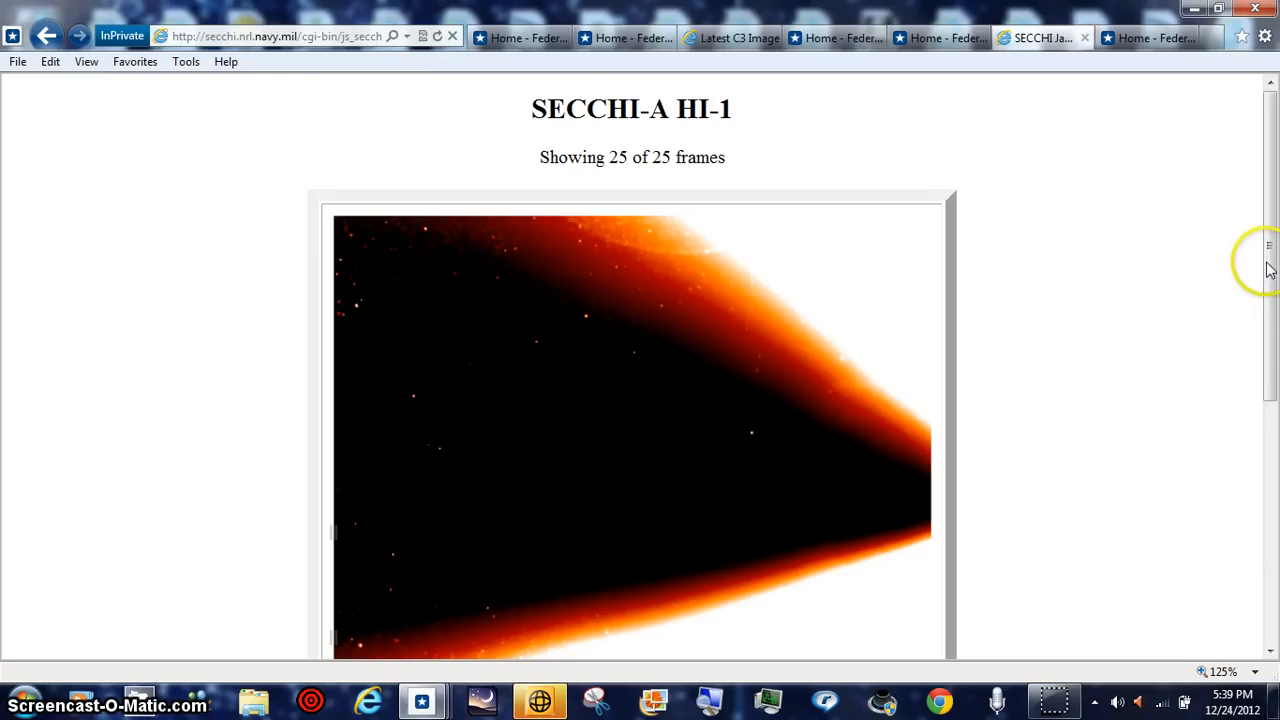
scroll("down", 3)
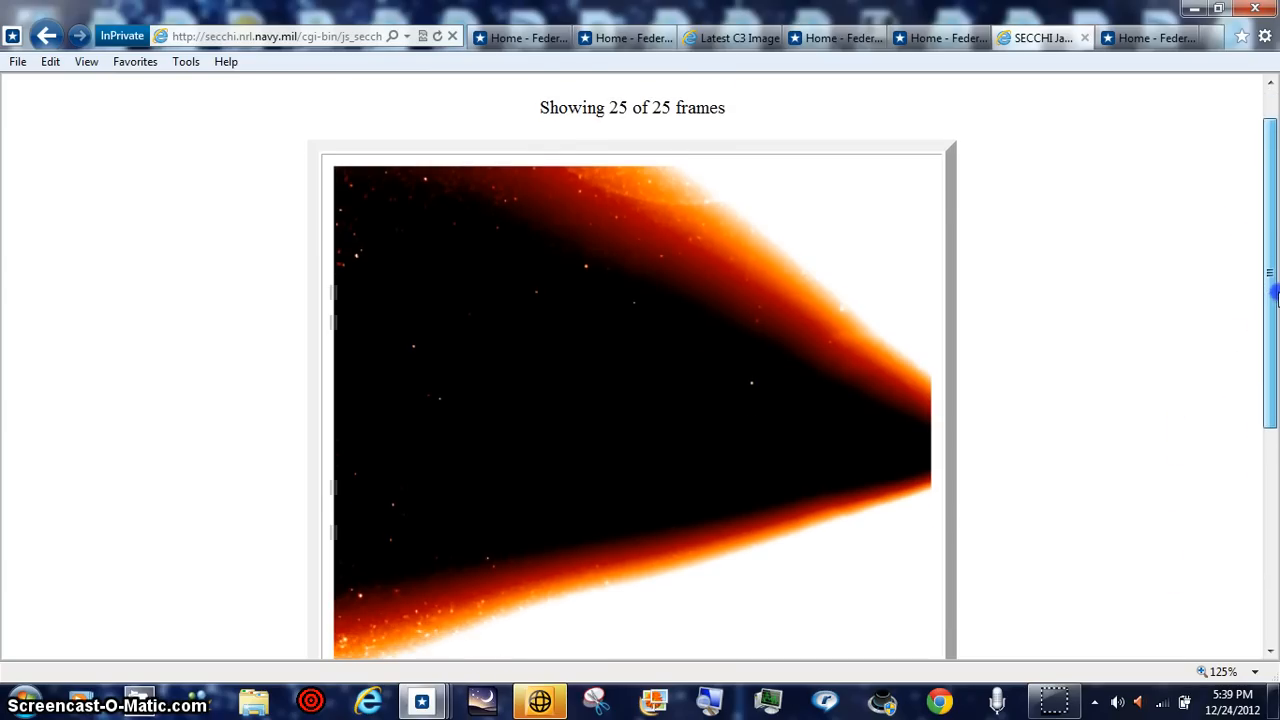
scroll("down", 3)
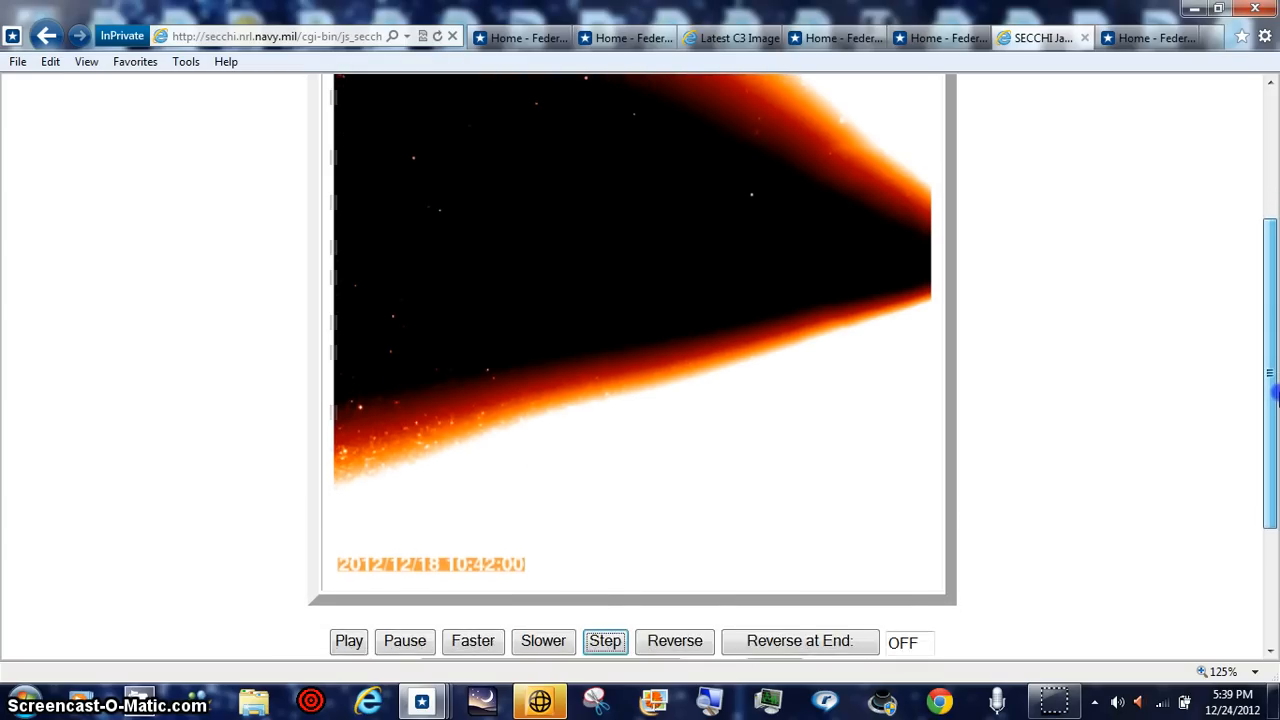
Step: Step the 25-frame movie forward two frames and scroll back up and down
left_click(605, 640)
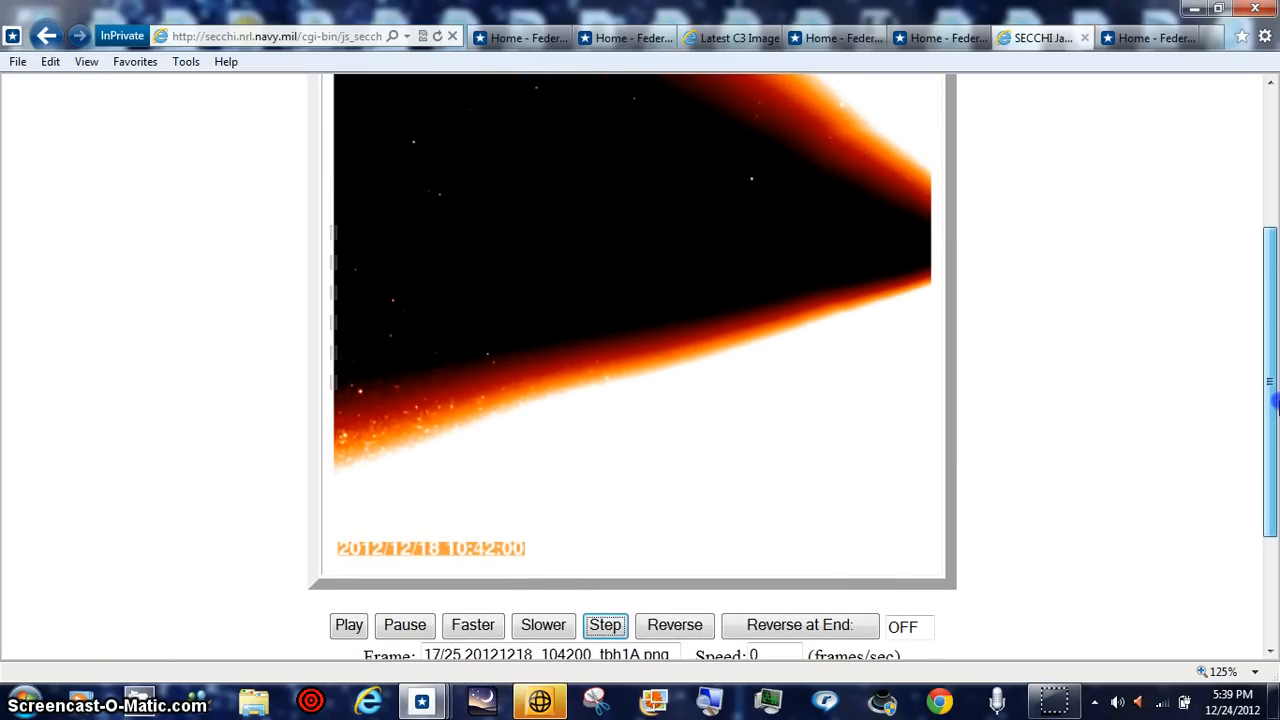
left_click(605, 624)
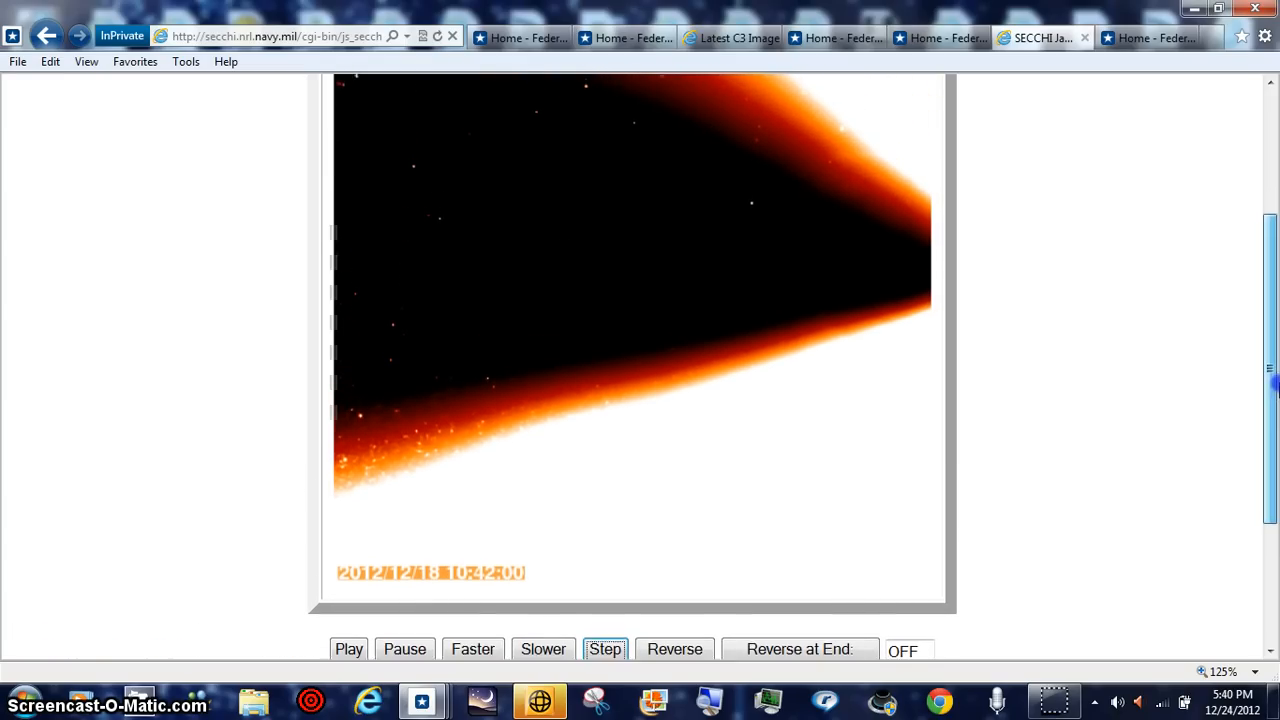
scroll("up", 3)
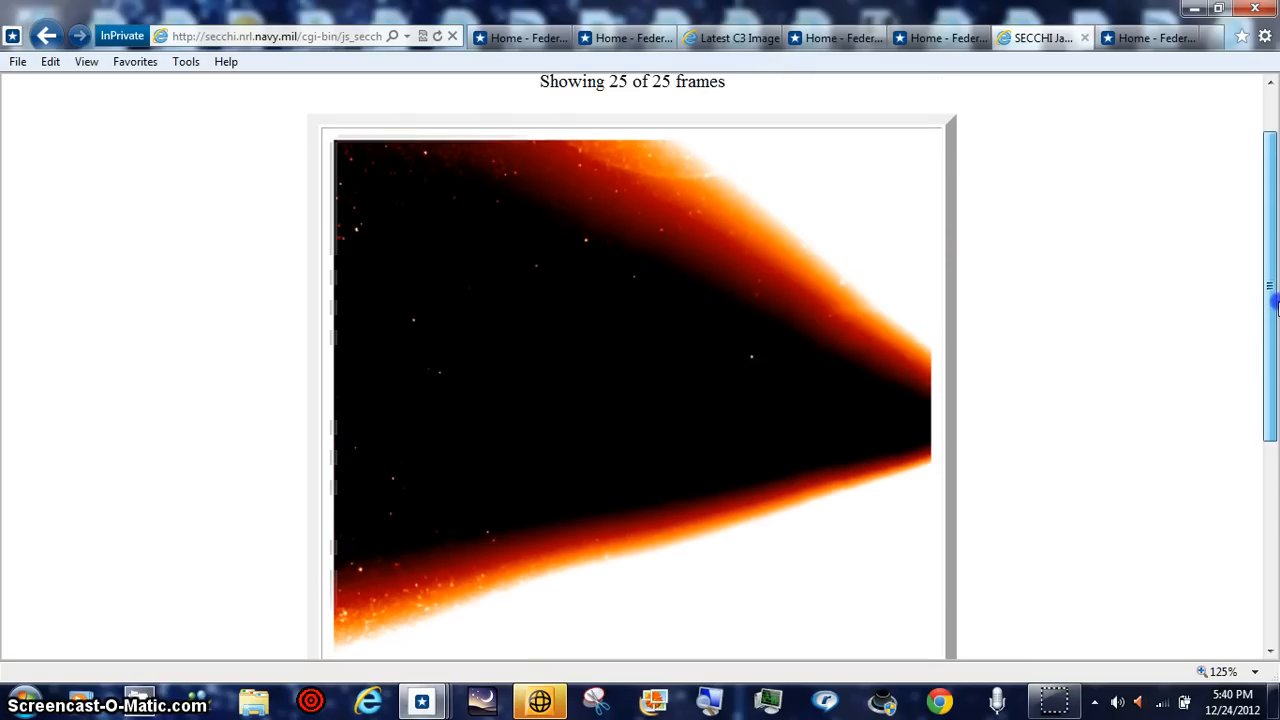
scroll("up", 3)
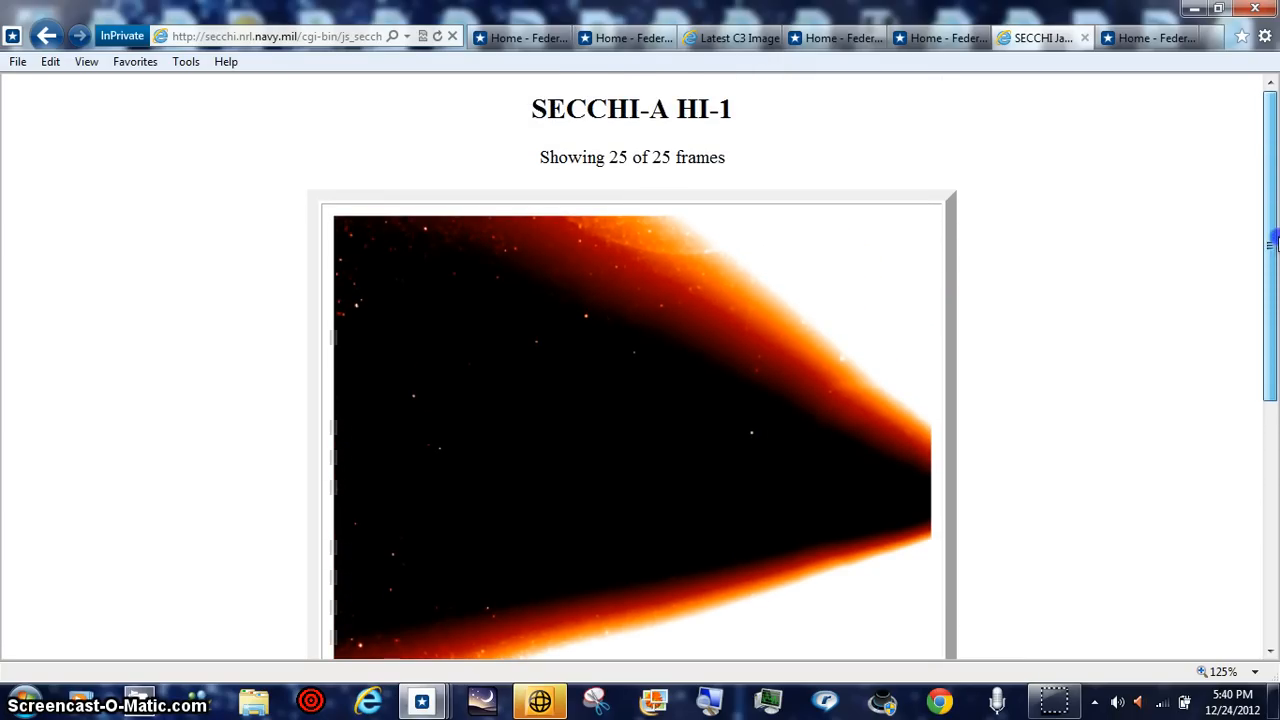
scroll("down", 3)
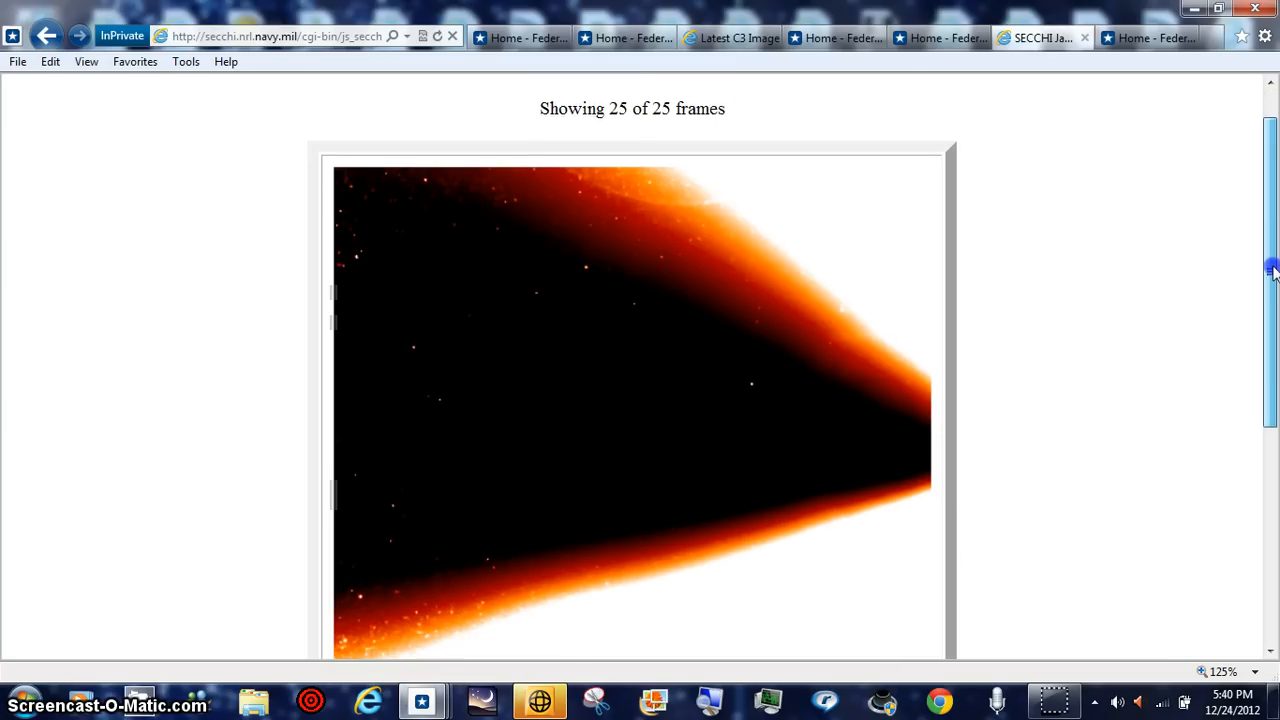
scroll("down", 3)
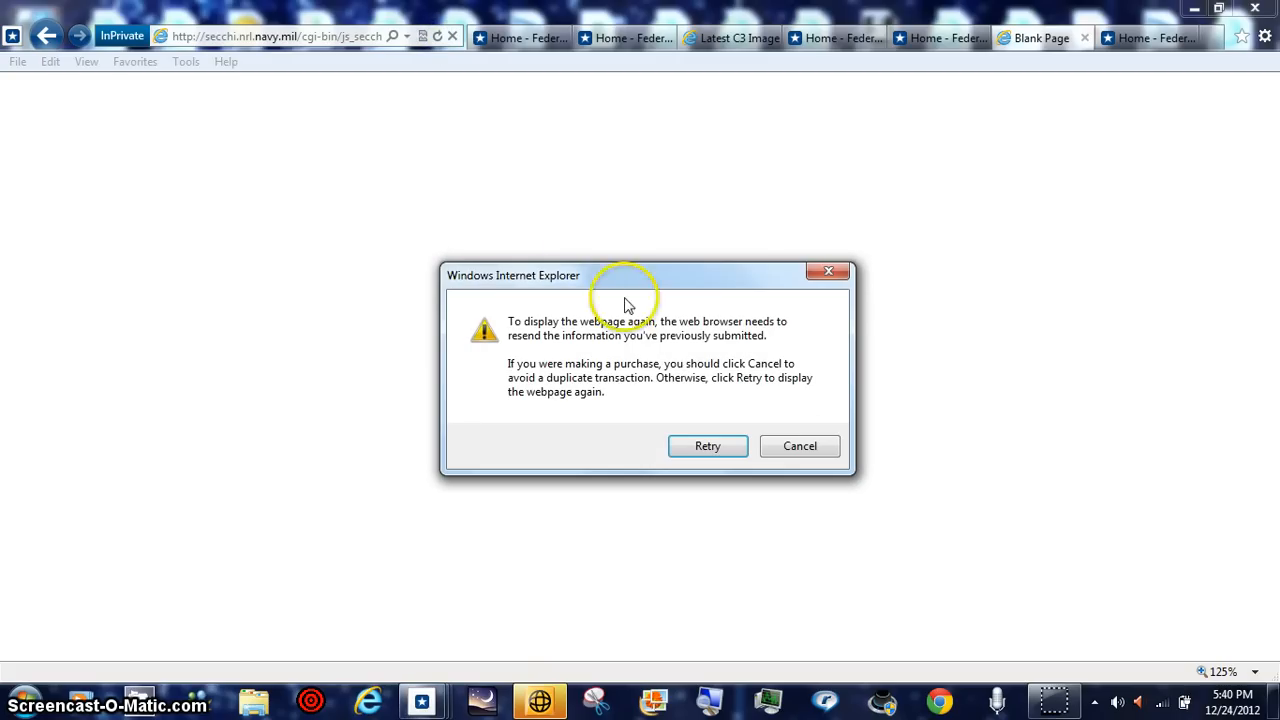
Step: Retry resending the information so the SECCHI movie page reloads
left_click(707, 446)
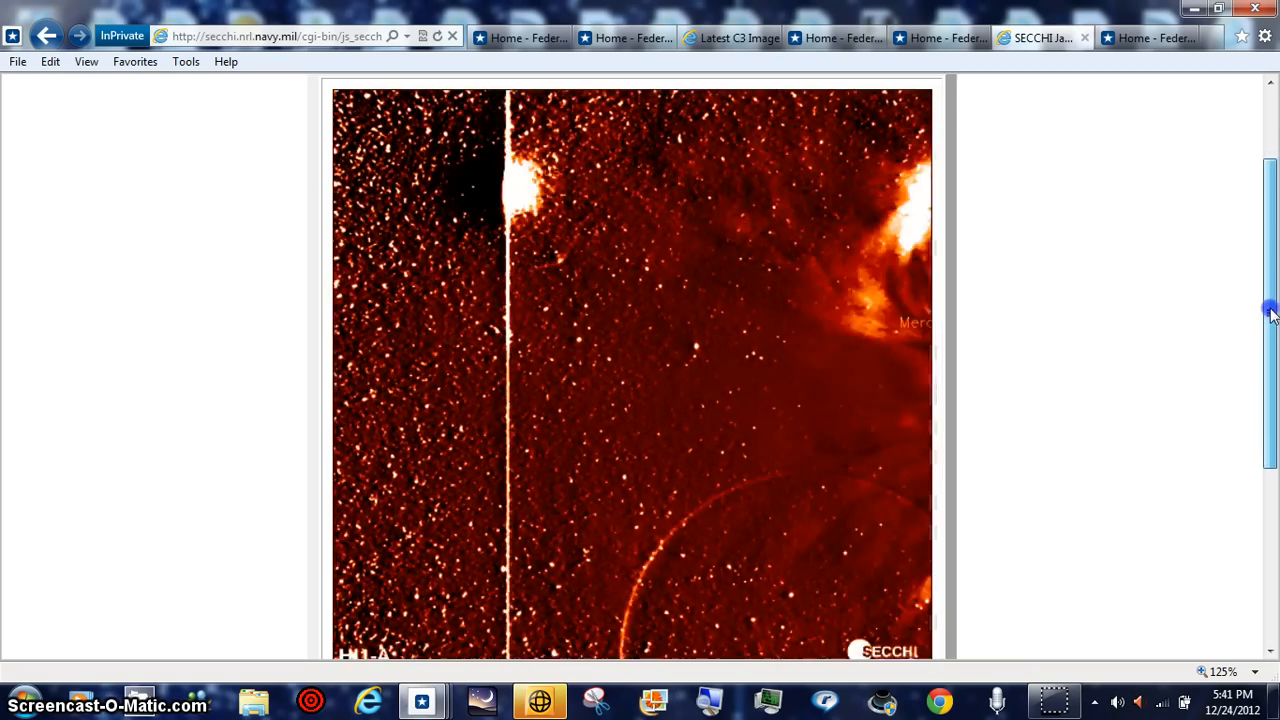
Step: Scroll down to watch the 33-frame 2012/12/21 HI1-A movie play
scroll("down", 3)
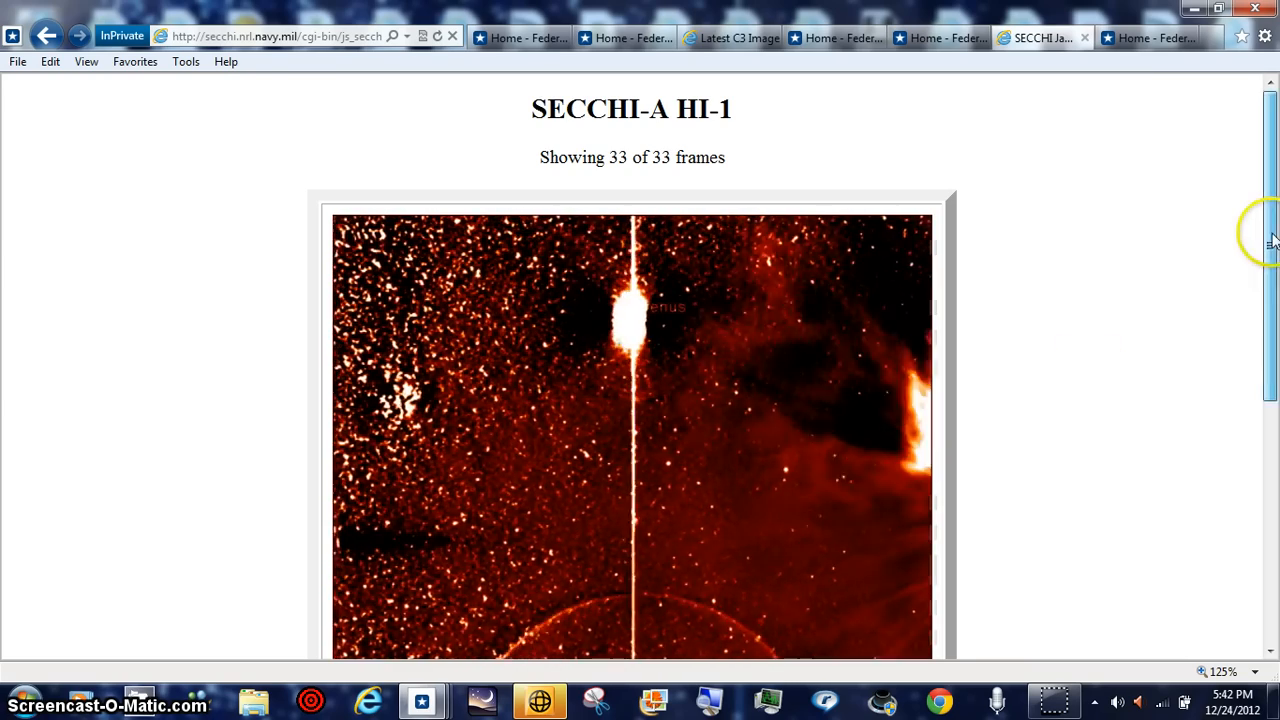
Step: Scroll through the playing HI1-A movie, then return to the top of the SECCHI-B HI-1 page
scroll("down", 3)
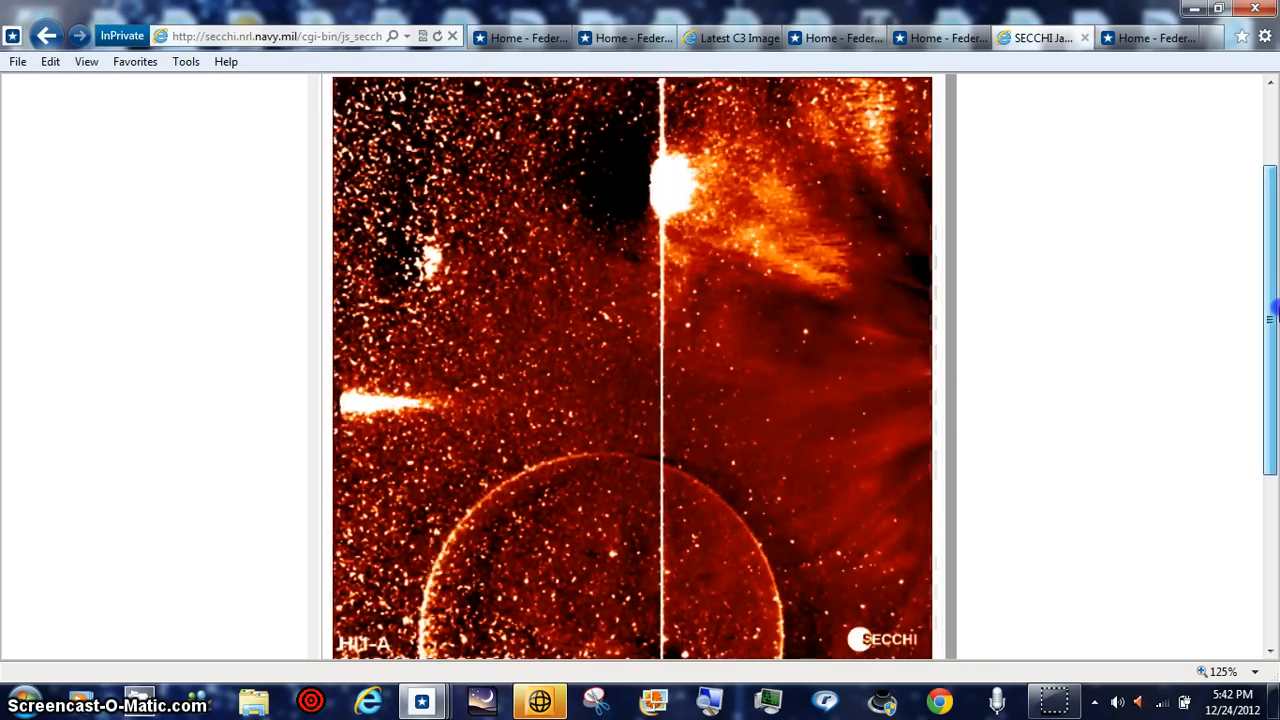
scroll("down", 3)
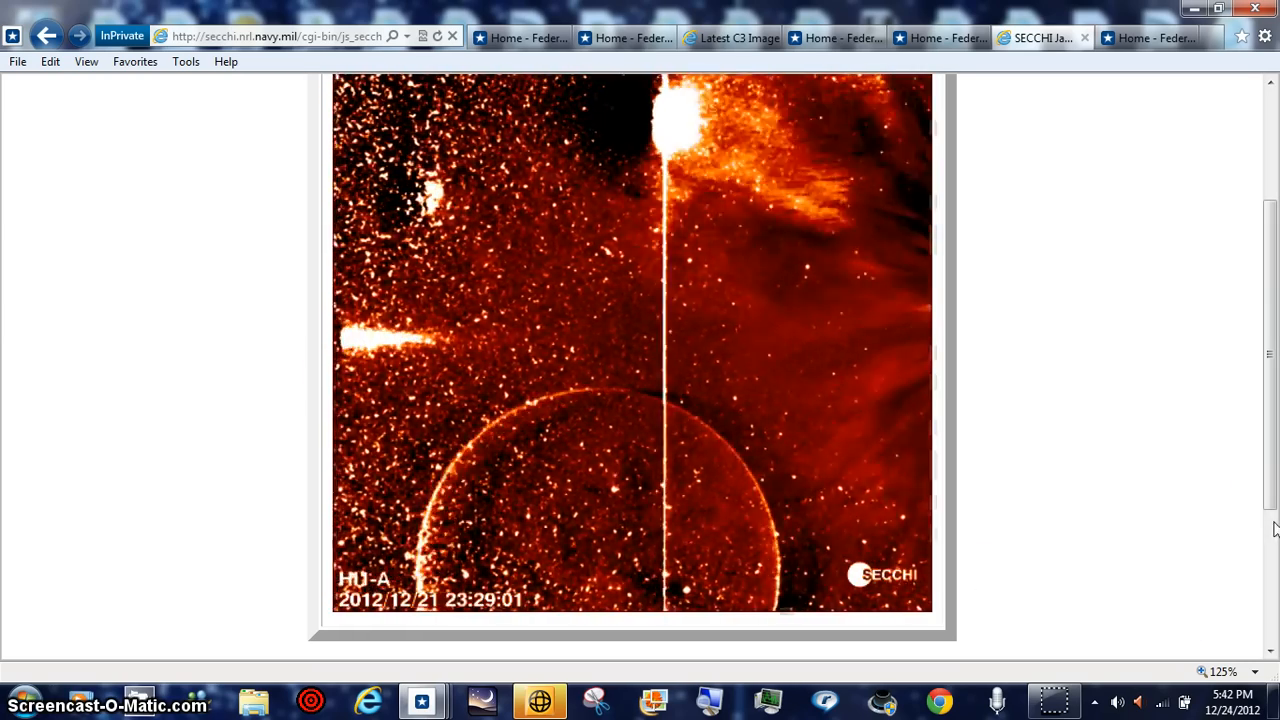
scroll("down", 3)
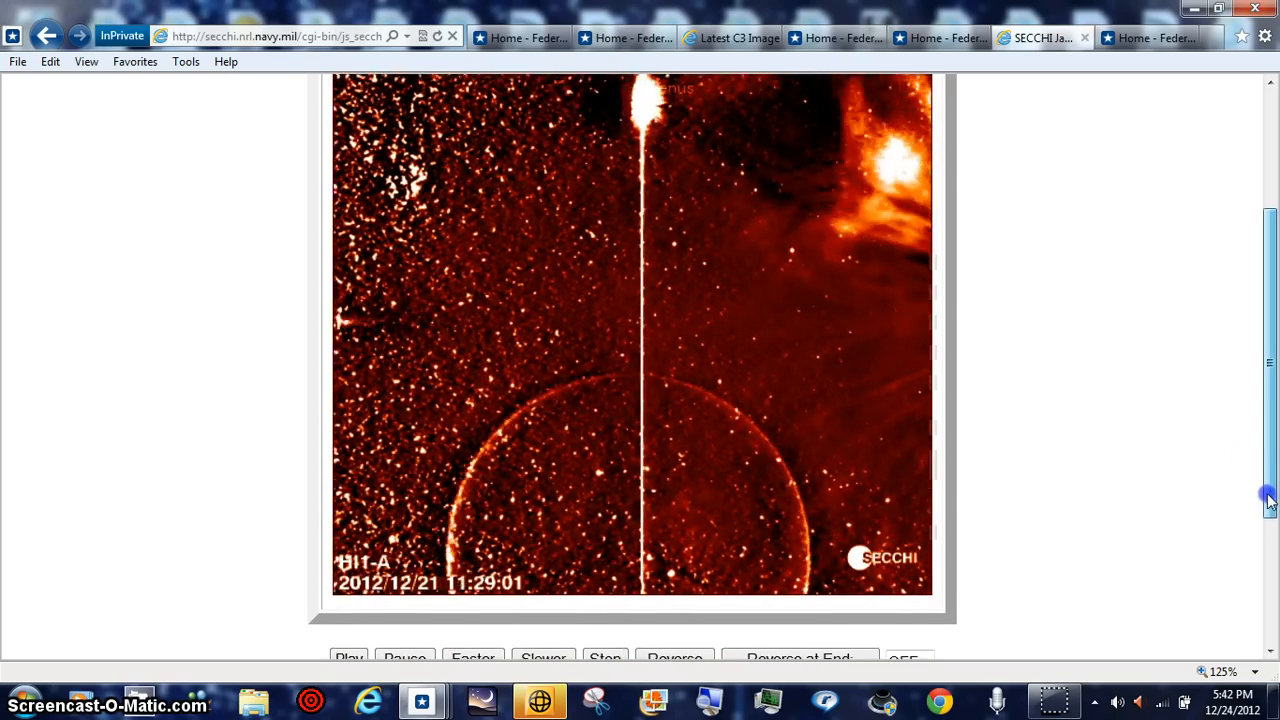
scroll("down", 3)
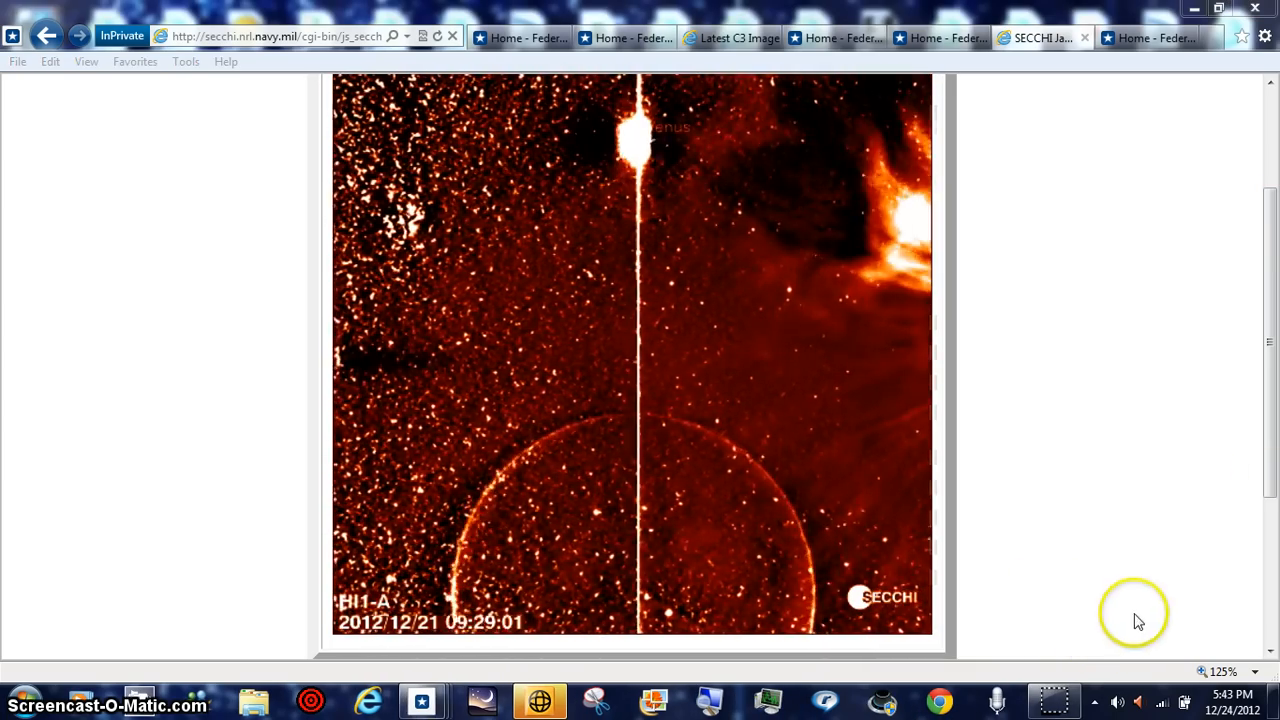
scroll("up", 3)
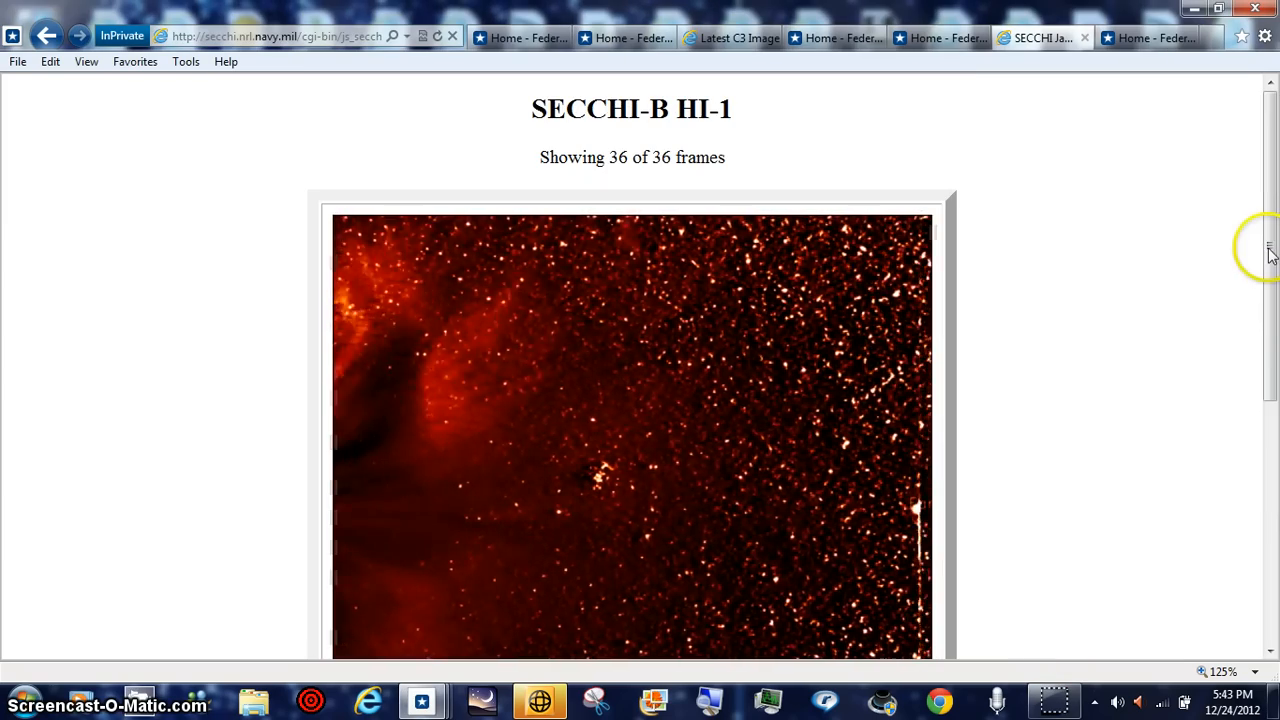